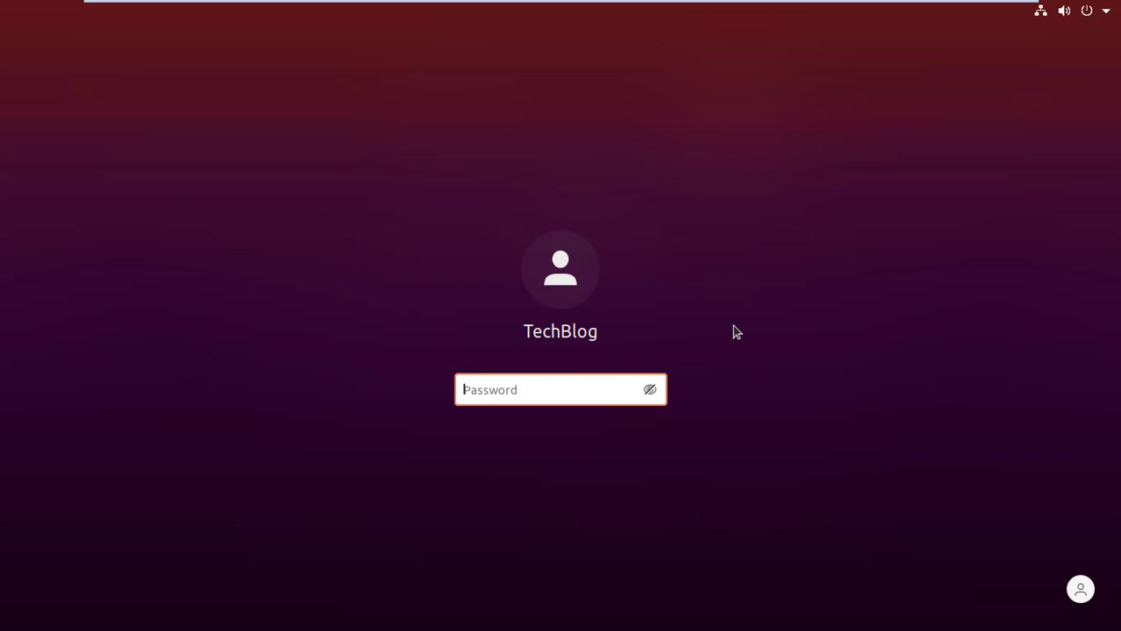
Sign in to the Ubuntu desktop with the password and show the applications overview.
{"action": "type", "text": "password"}
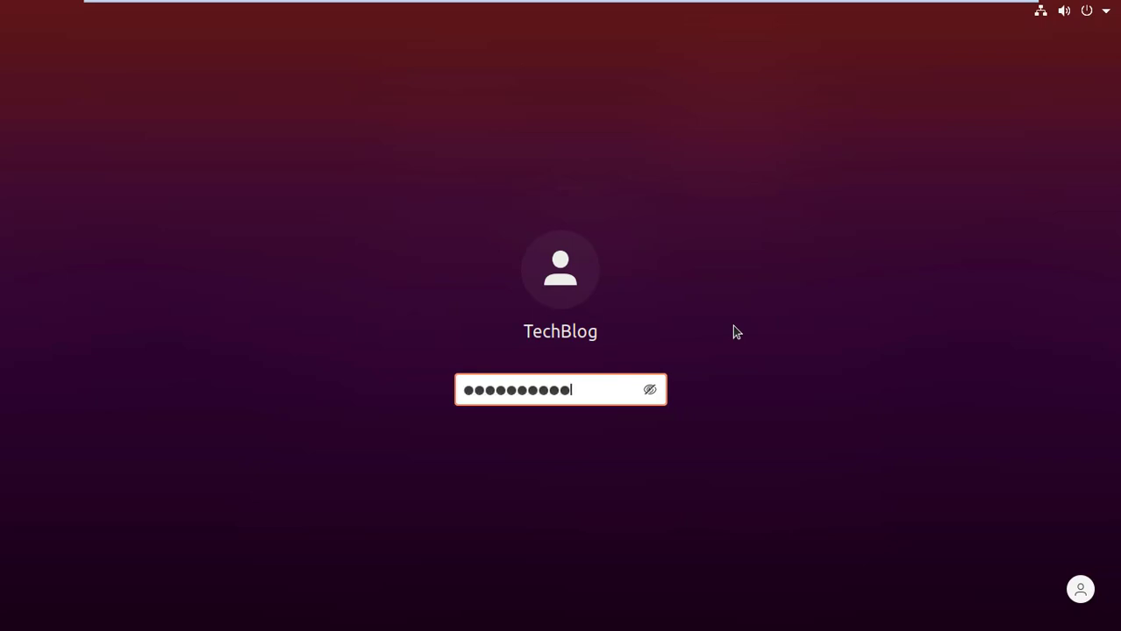
{"action": "key", "text": "Return"}
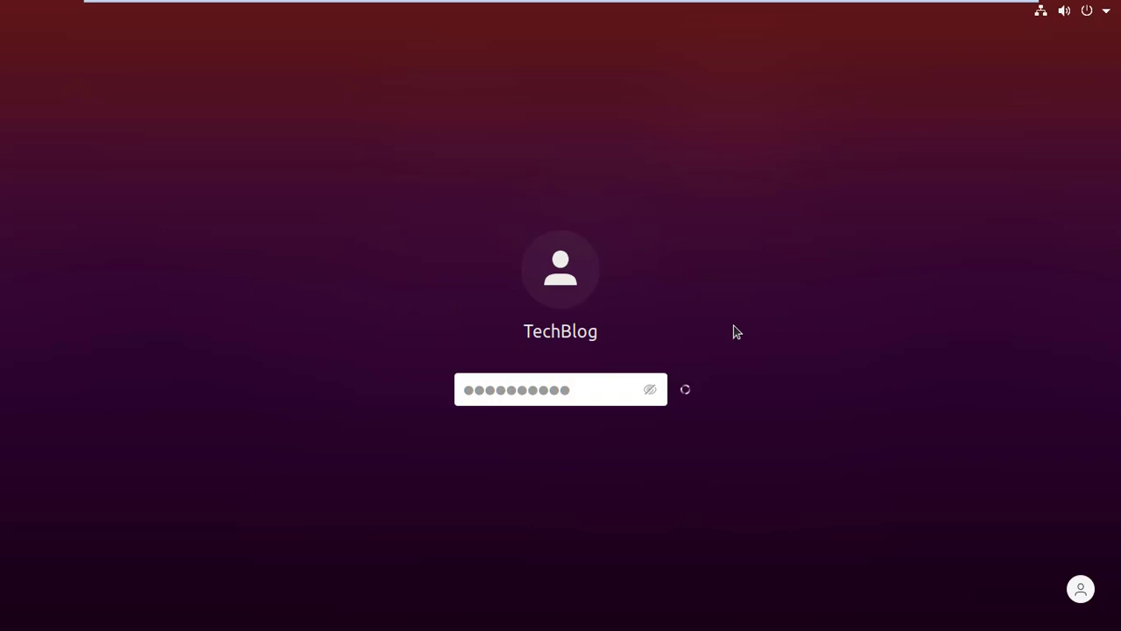
{"action": "key", "text": "Return"}
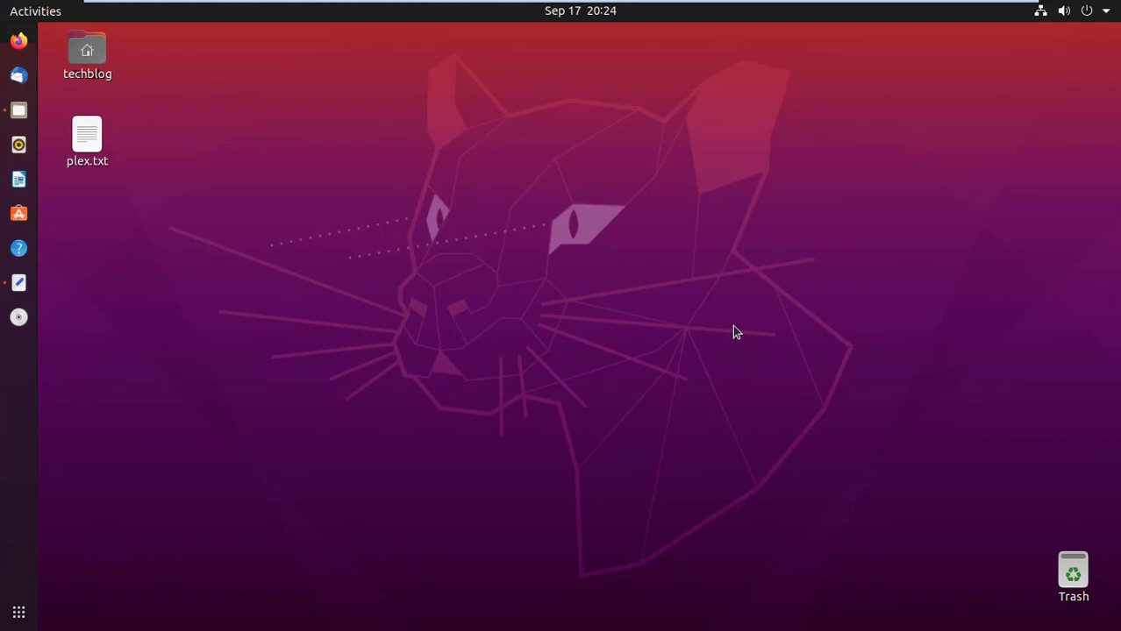
{"action": "left_click", "coordinate": [17, 612]}
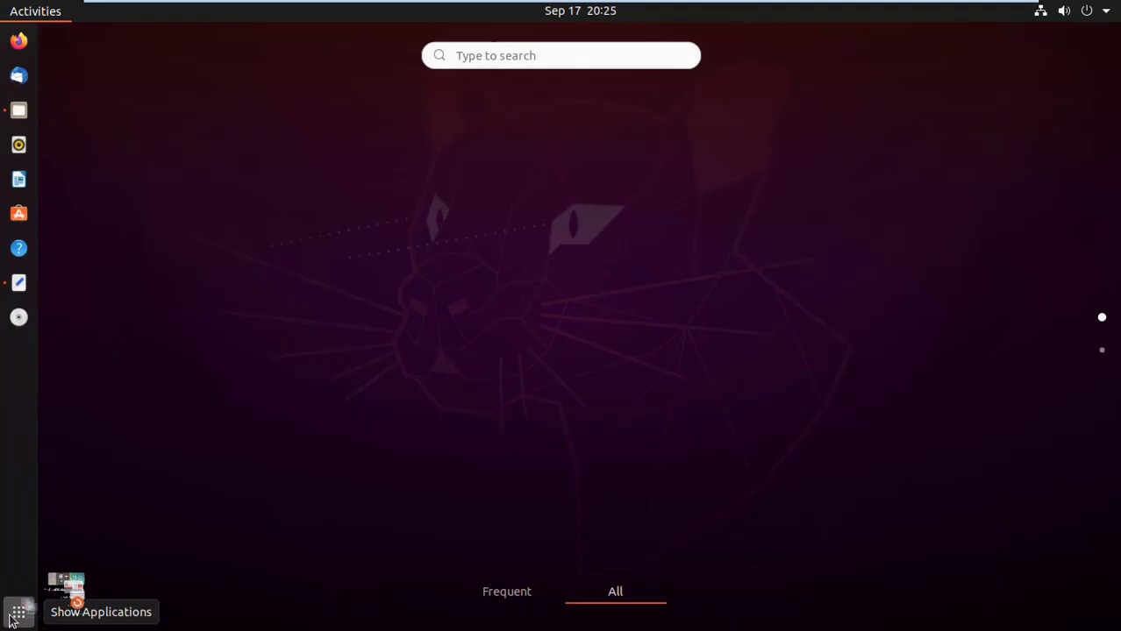
Launch Terminal, run sudo apt update (237 upgradable packages), then clear the screen.
{"action": "type", "text": "ter"}
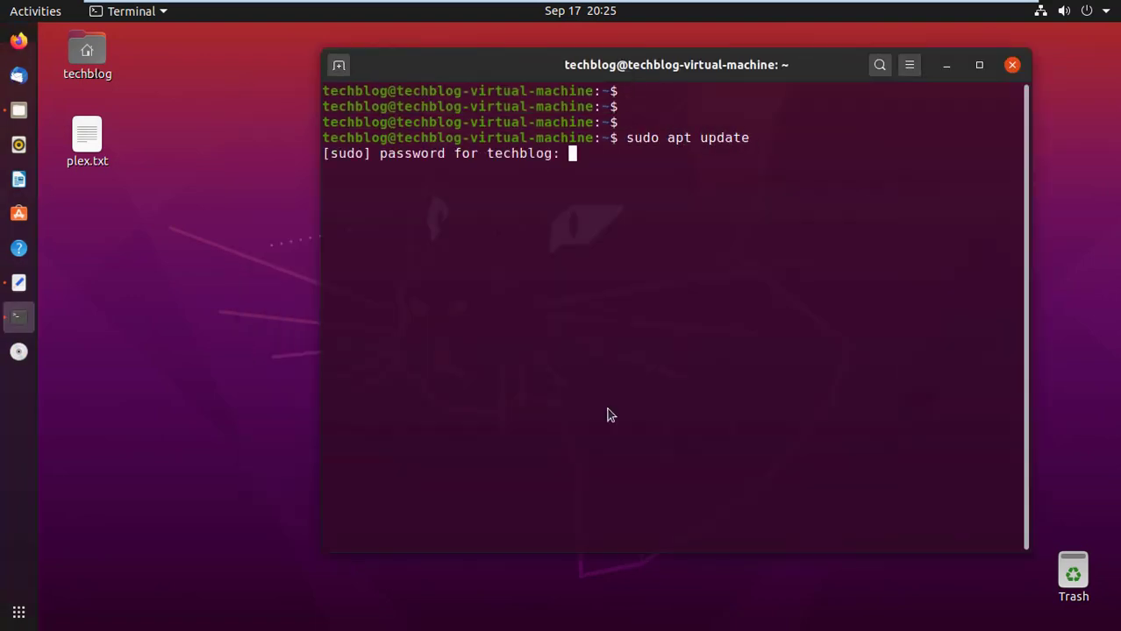
{"action": "key", "text": "Return"}
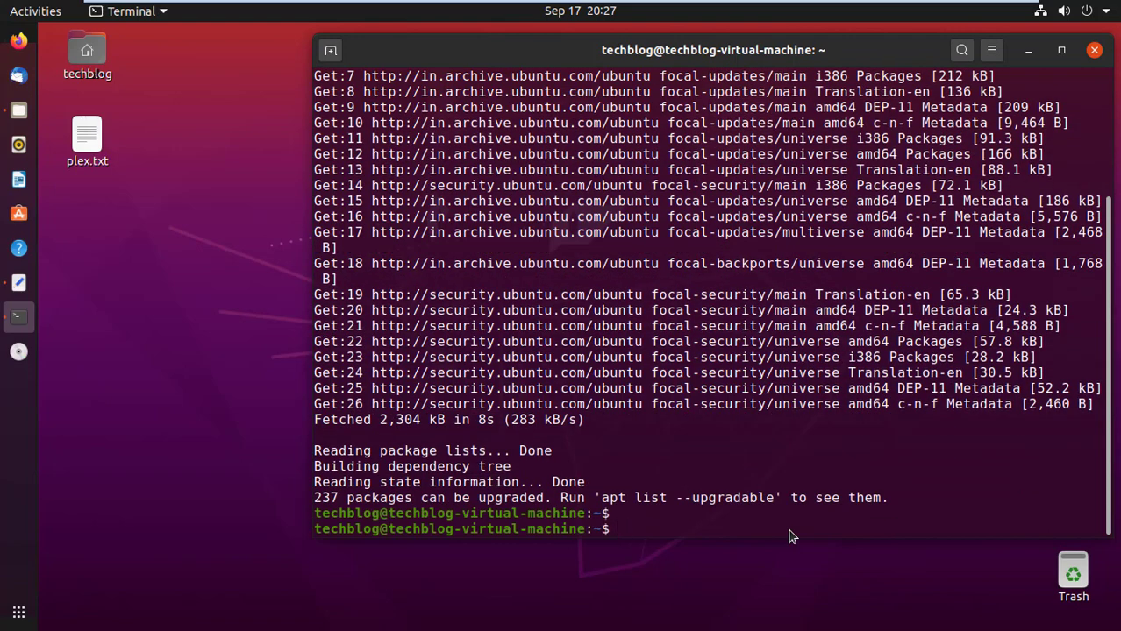
{"action": "type", "text": "cl"}
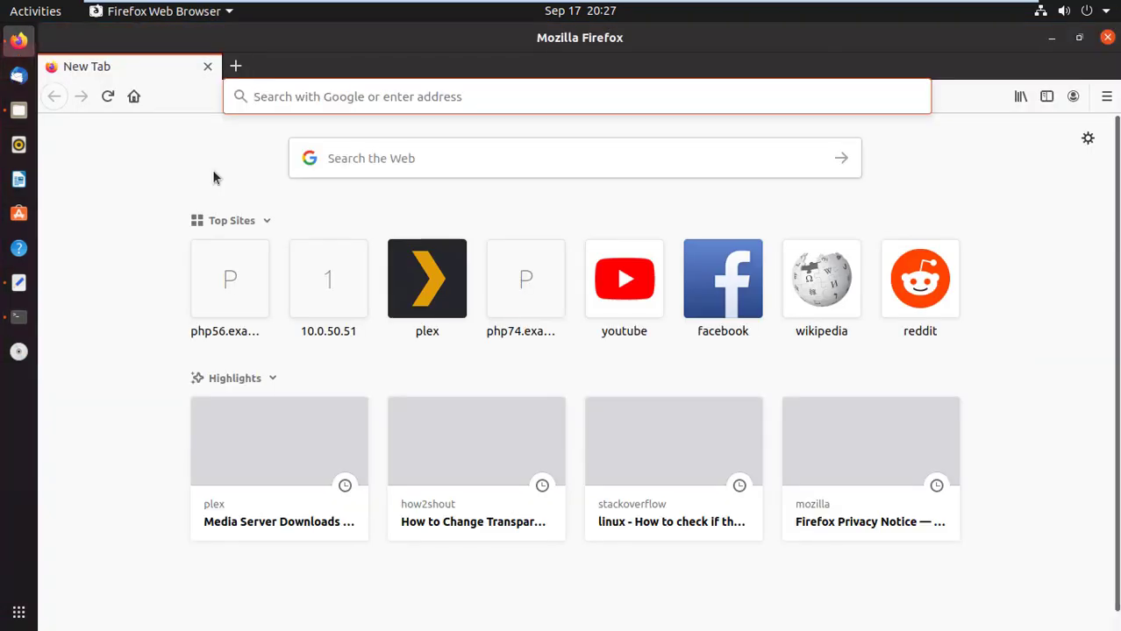
Browse to plex.tv's downloads page and expand the Apps & Devices app list.
{"action": "left_click", "coordinate": [428, 279]}
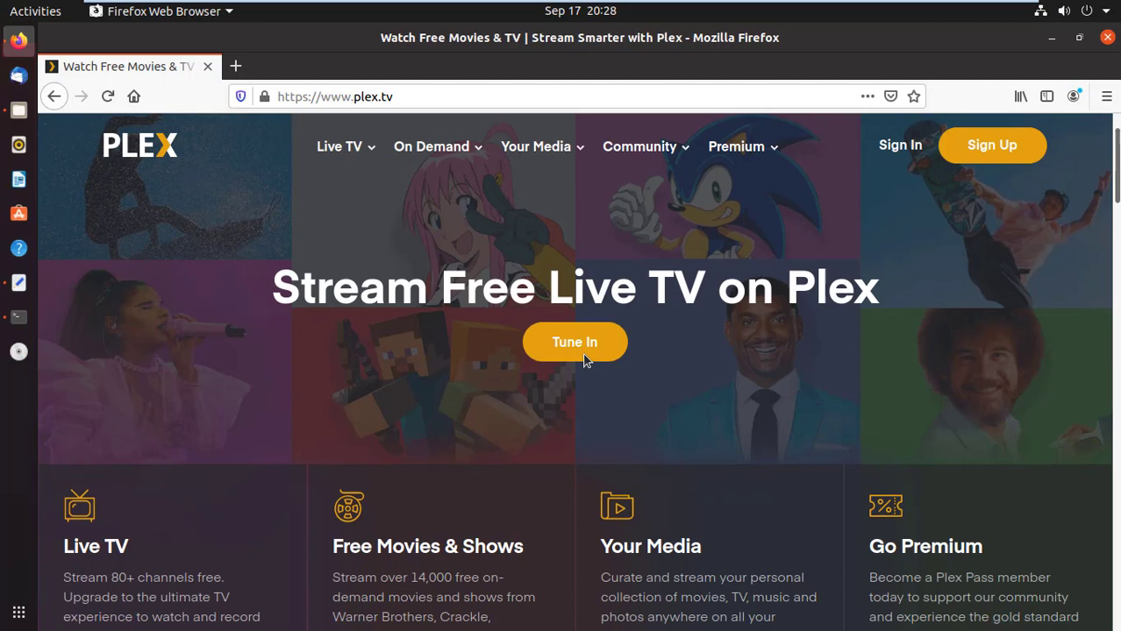
{"action": "scroll", "scroll_direction": "down", "scroll_amount": 3}
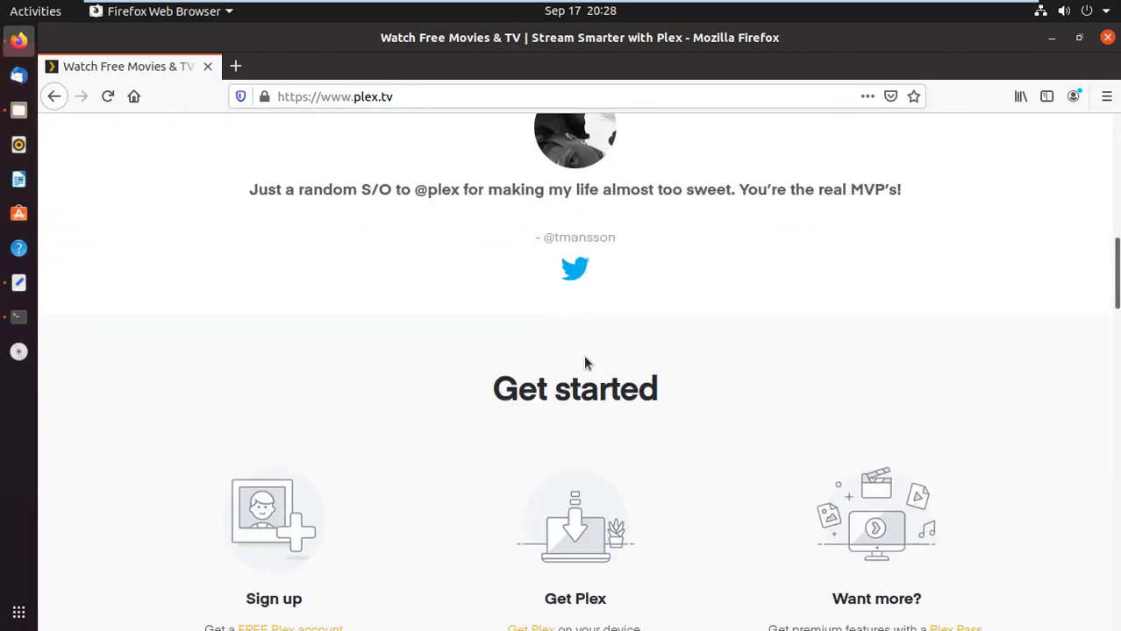
{"action": "scroll", "scroll_direction": "down", "scroll_amount": 3}
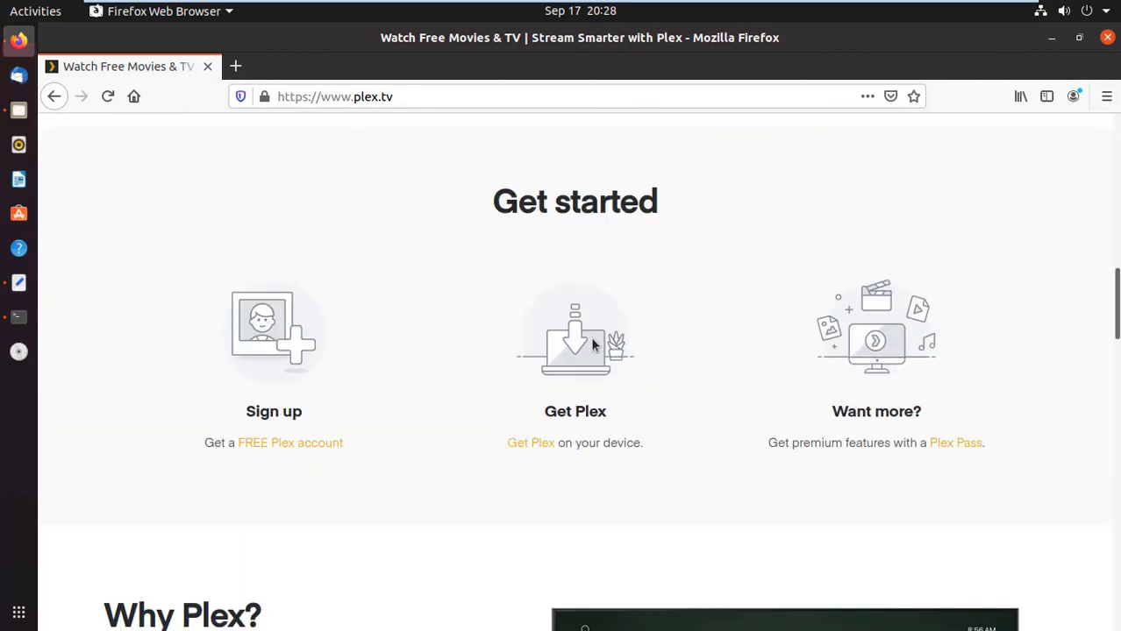
{"action": "left_click", "coordinate": [530, 442]}
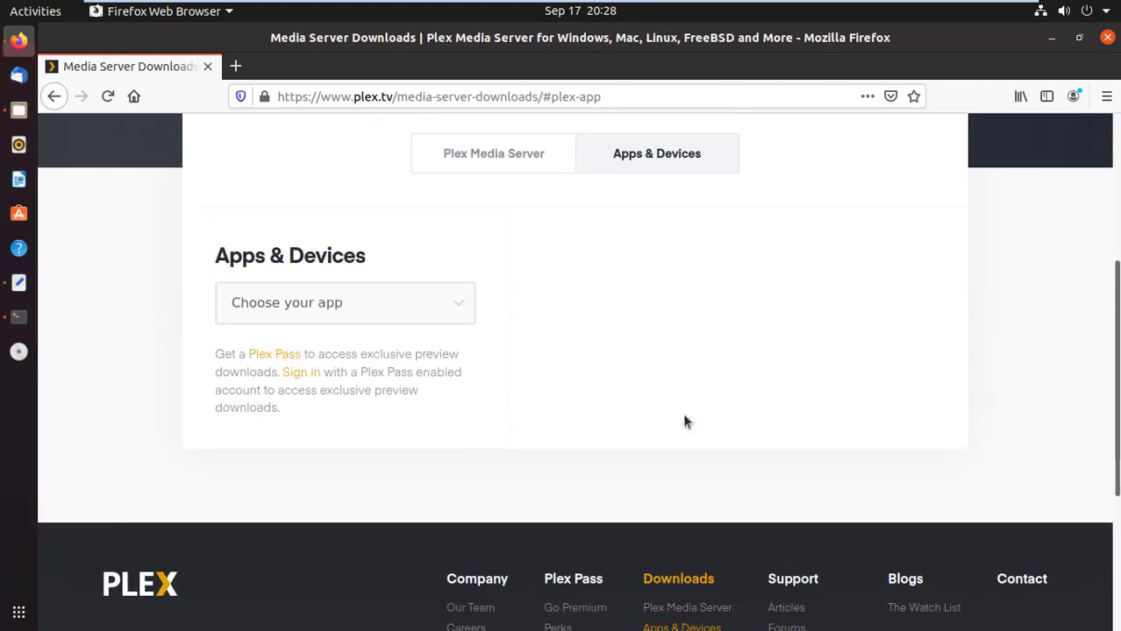
{"action": "scroll", "scroll_direction": "up", "scroll_amount": 3}
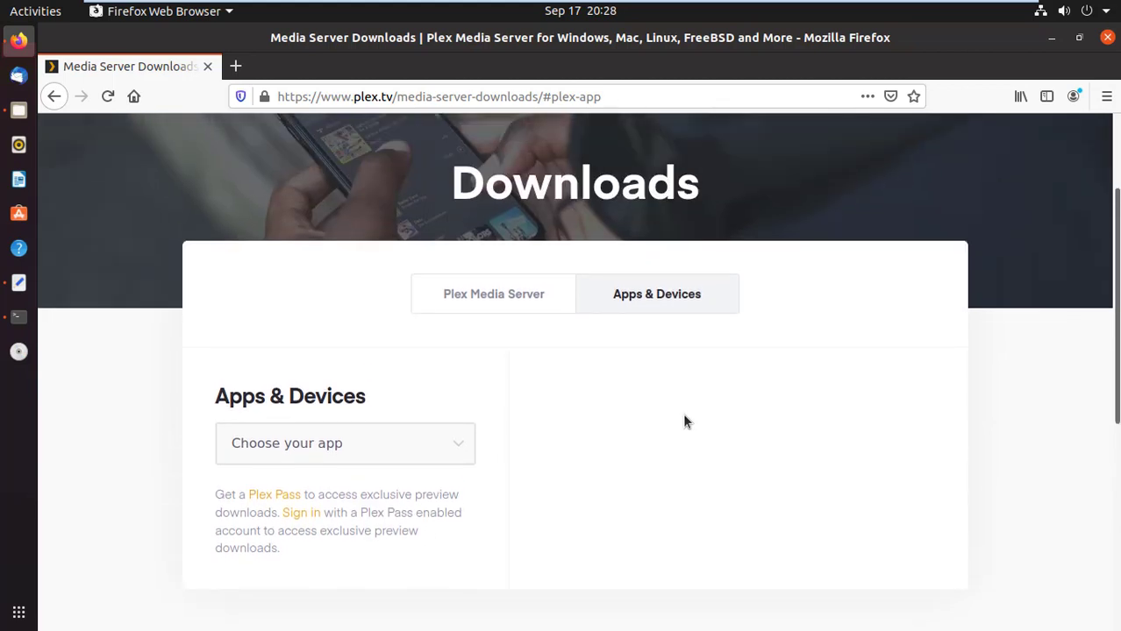
{"action": "mouse_move", "coordinate": [279, 396]}
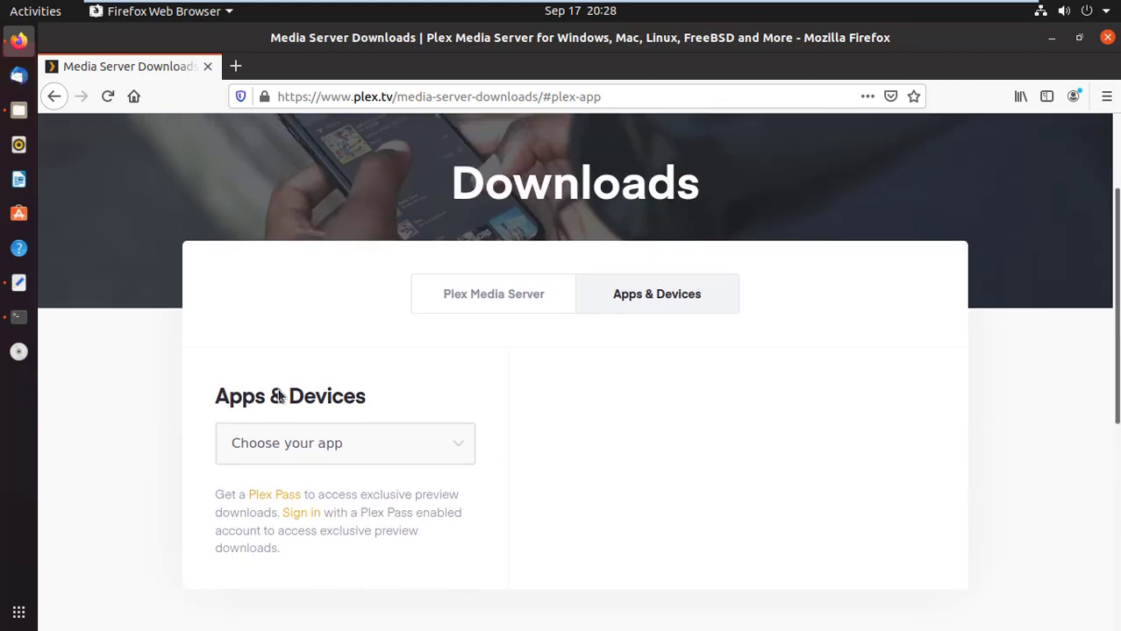
{"action": "left_click", "coordinate": [344, 442]}
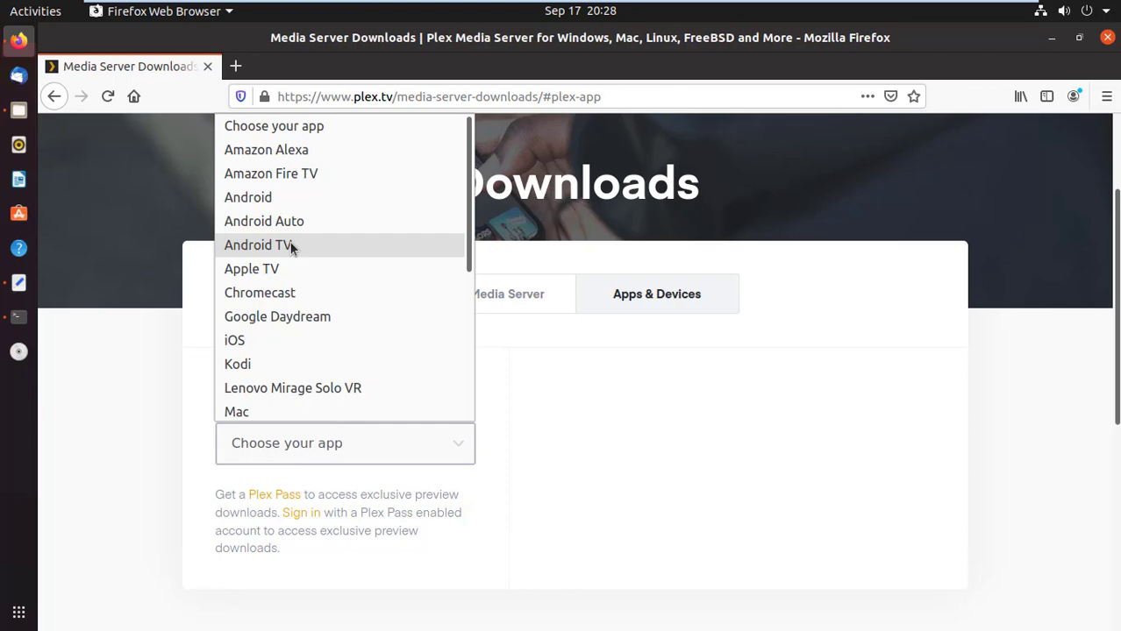
{"action": "mouse_move", "coordinate": [307, 363]}
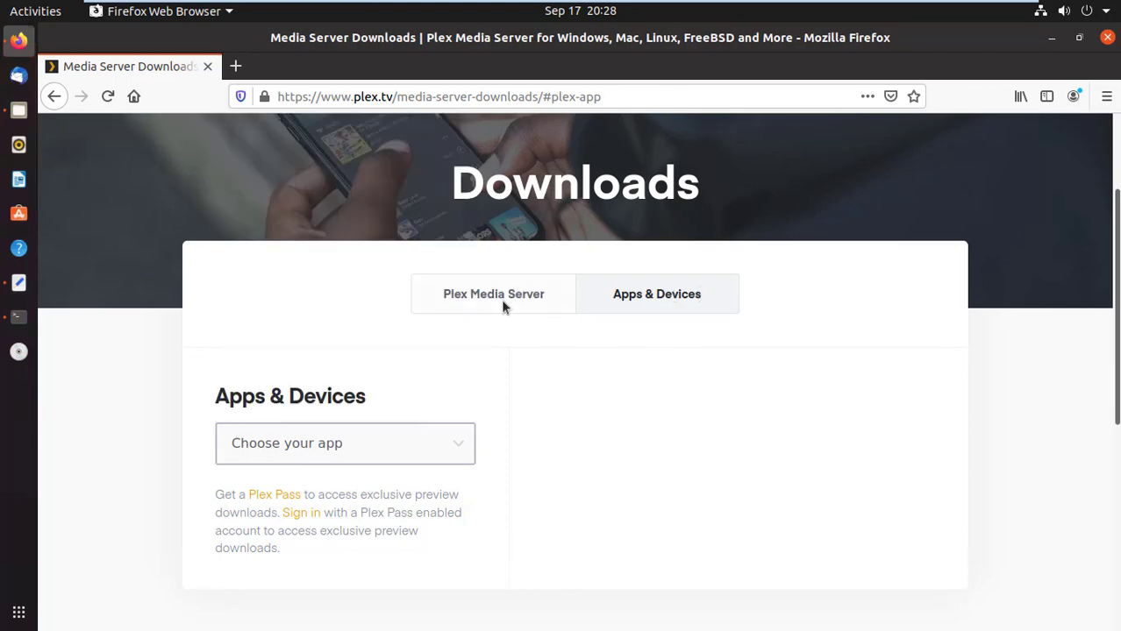
Switch to Plex Media Server downloads and choose Linux as the server platform.
{"action": "left_click", "coordinate": [493, 295]}
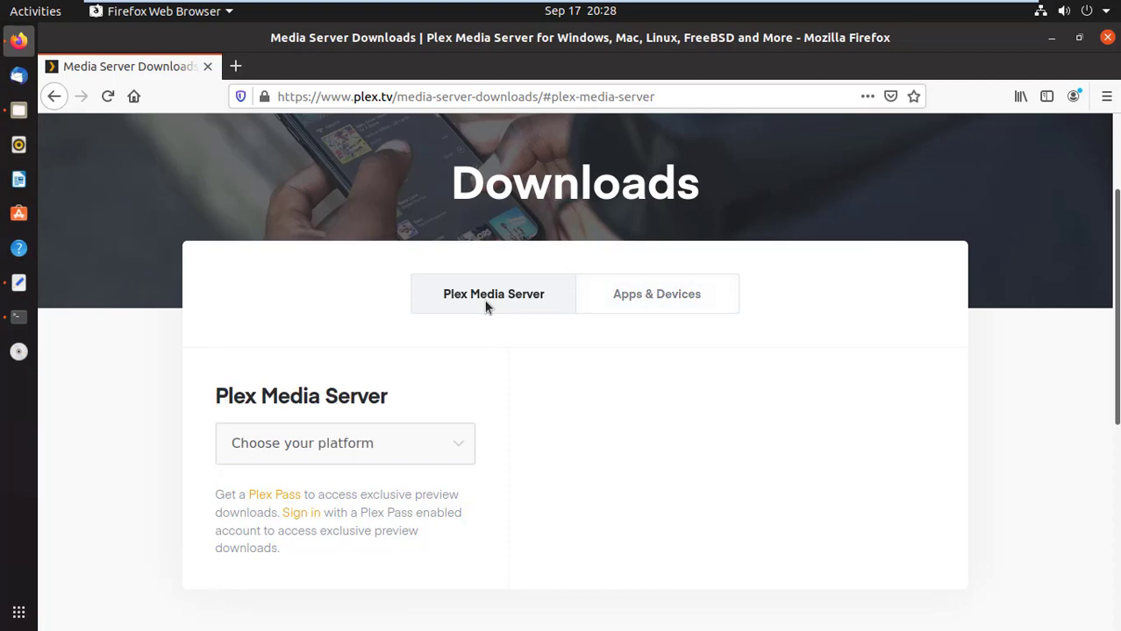
{"action": "left_click", "coordinate": [656, 294]}
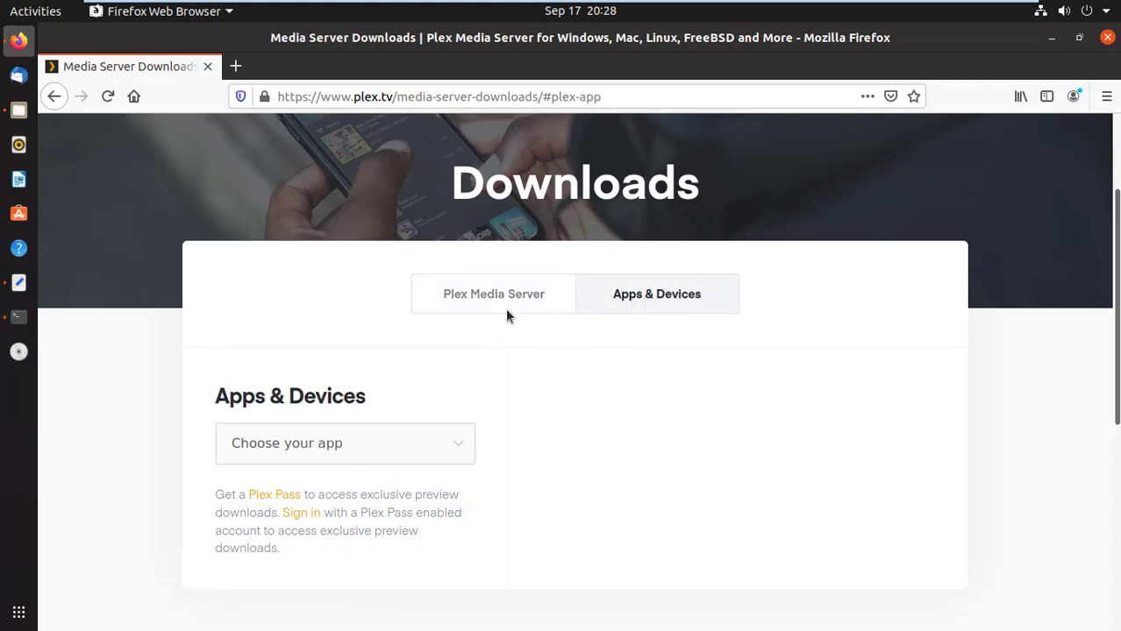
{"action": "left_click", "coordinate": [493, 294]}
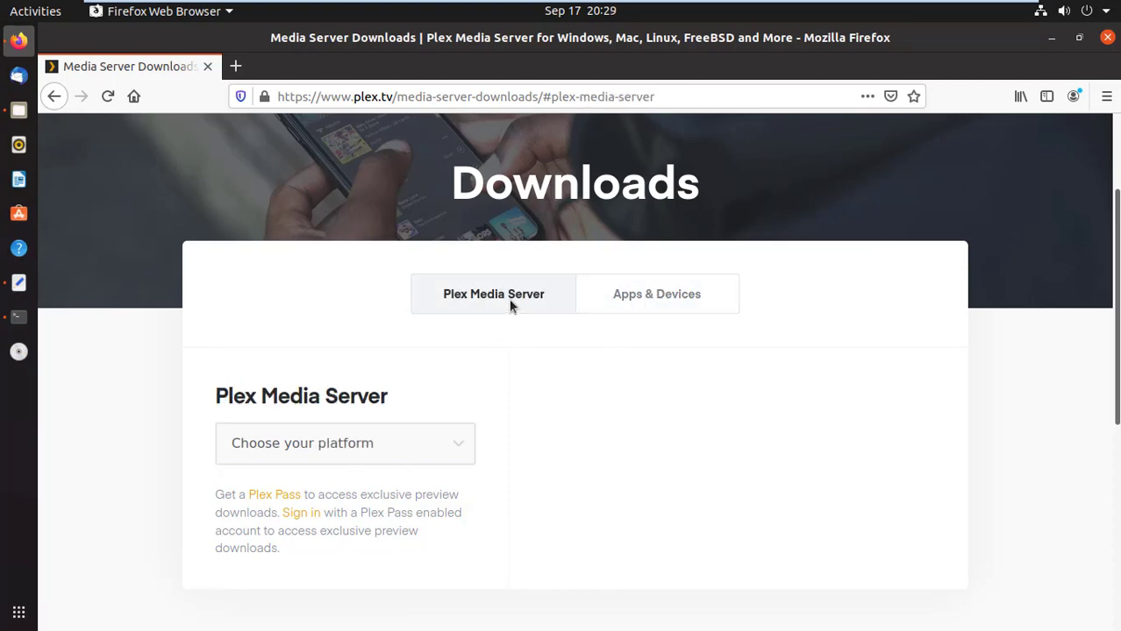
{"action": "left_click", "coordinate": [344, 442]}
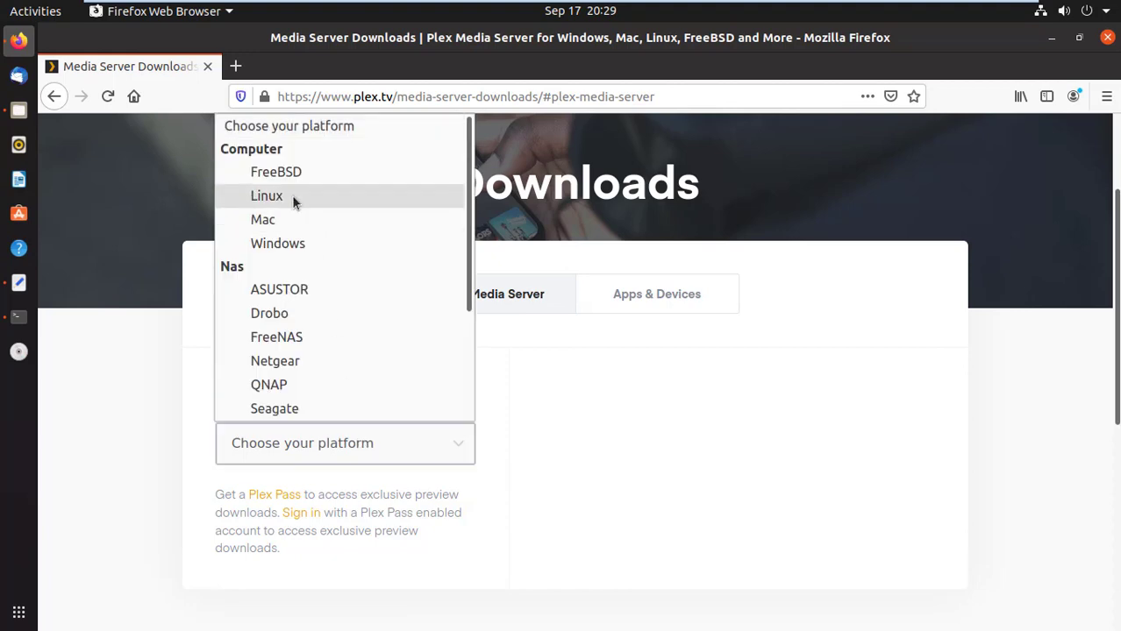
{"action": "left_click", "coordinate": [267, 196]}
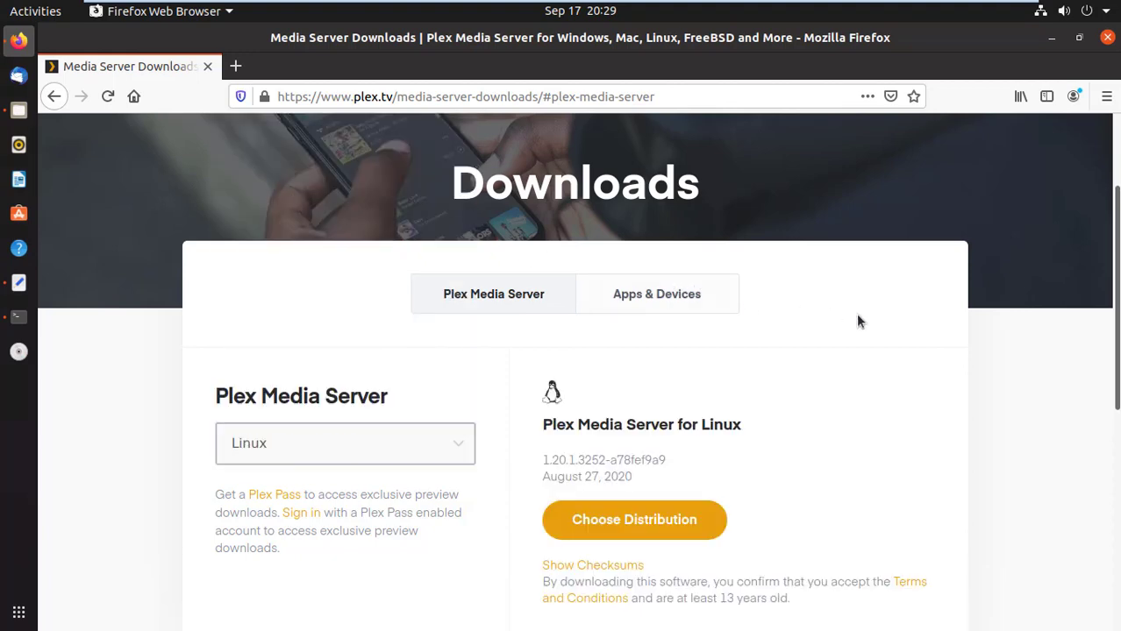
Copy the Ubuntu 64-bit package download link from the distribution list.
{"action": "scroll", "scroll_direction": "down", "scroll_amount": 3}
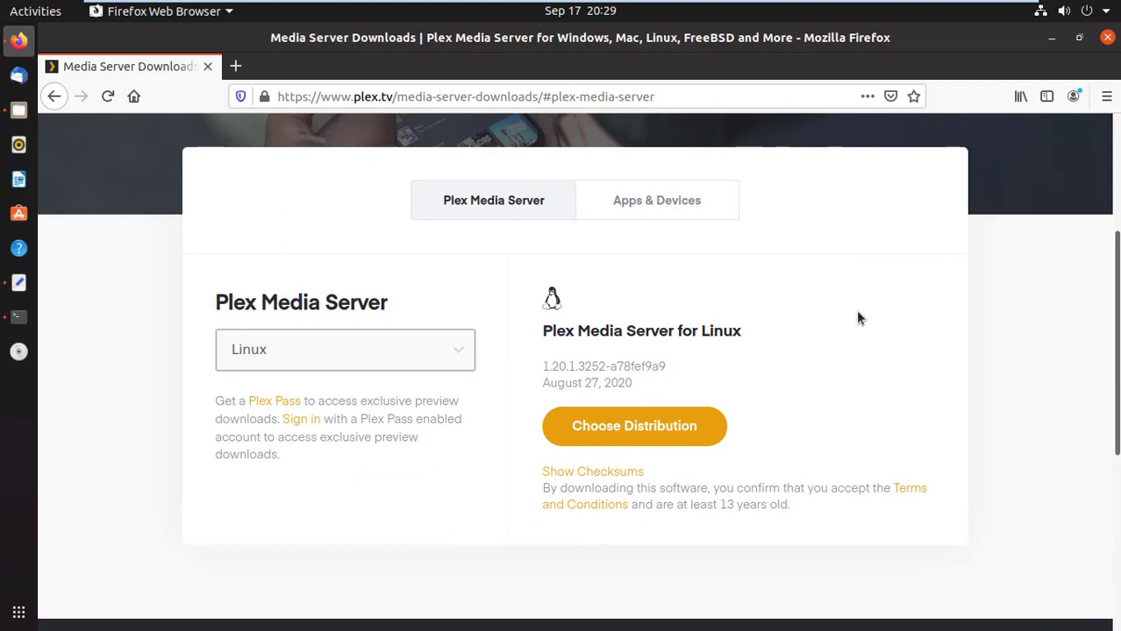
{"action": "mouse_move", "coordinate": [622, 435]}
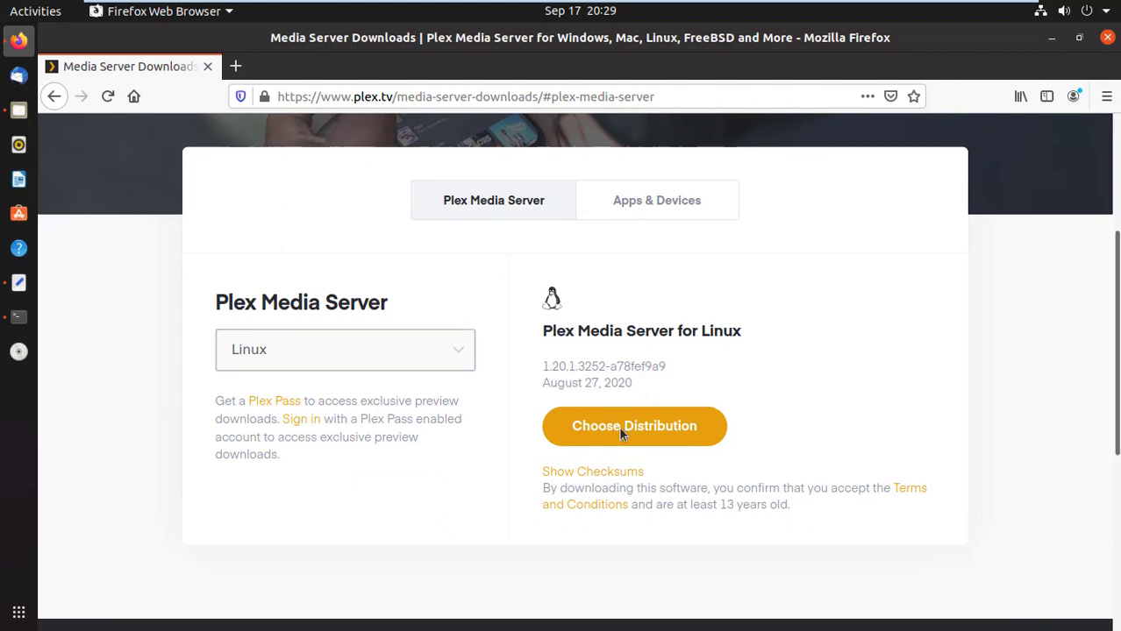
{"action": "left_click", "coordinate": [634, 426]}
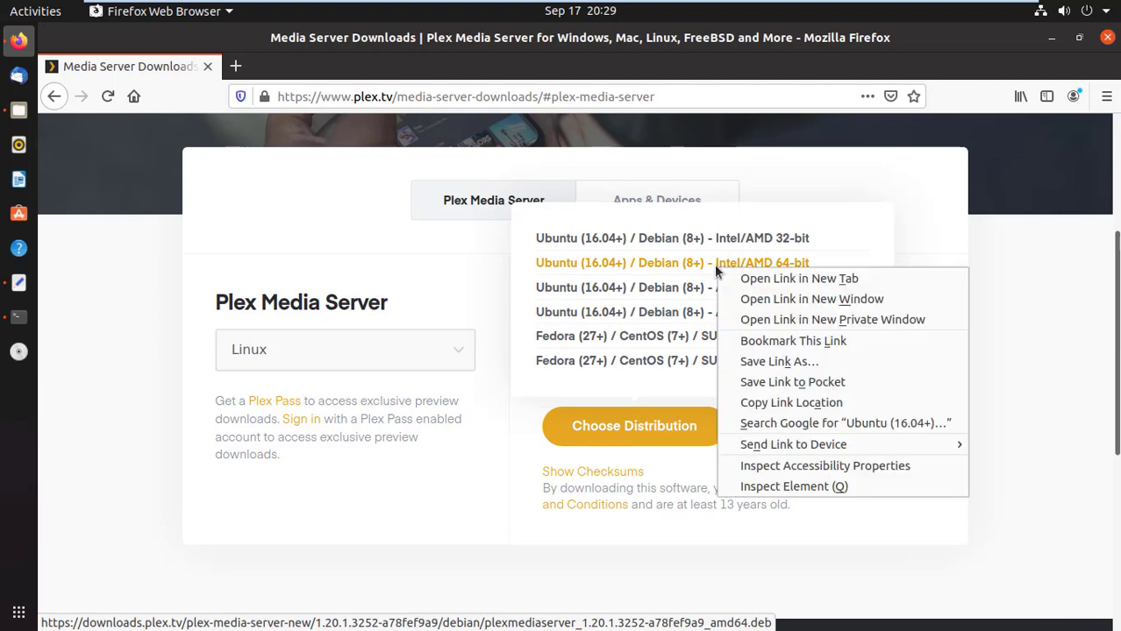
{"action": "mouse_move", "coordinate": [789, 402]}
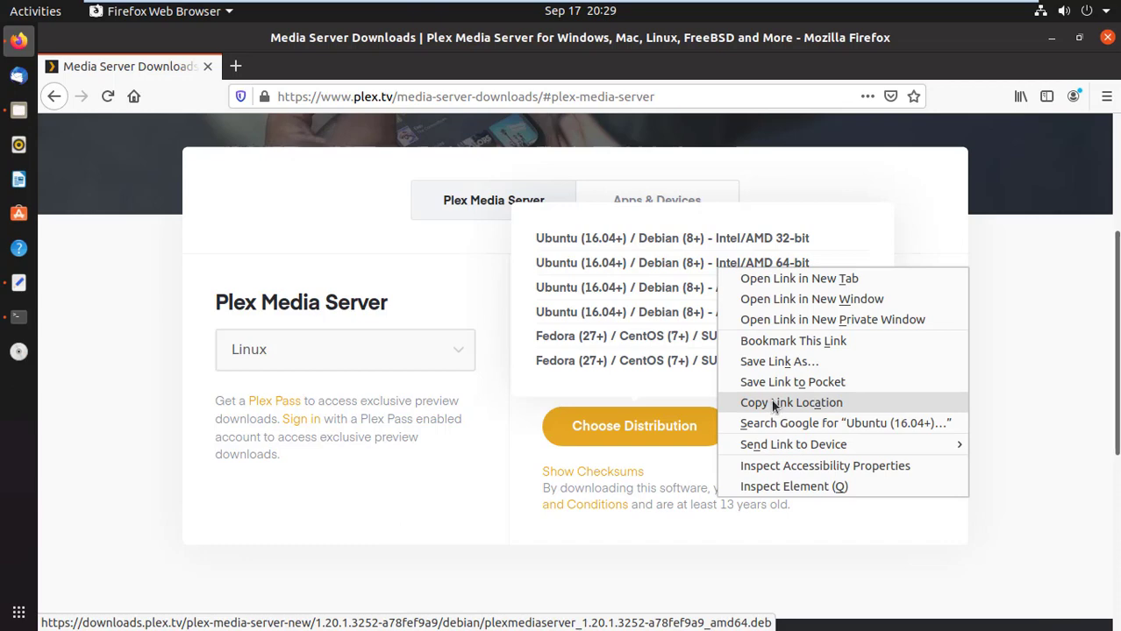
{"action": "left_click", "coordinate": [789, 402]}
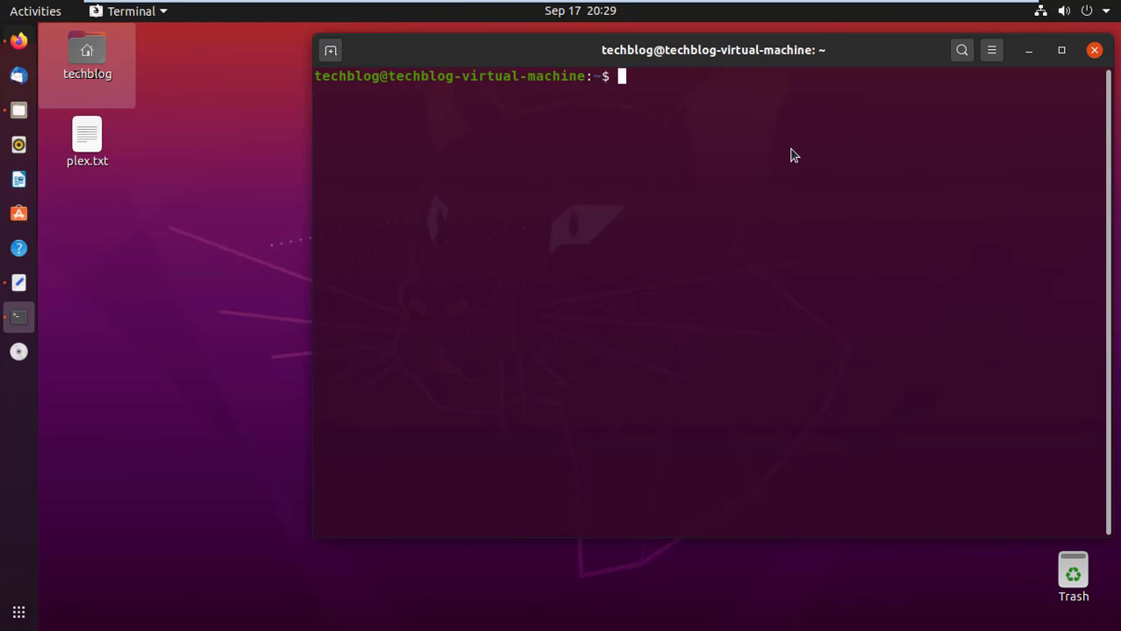
Download the Plex .deb with wget, confirm it with ls, and clear the screen.
{"action": "type", "text": "wg"}
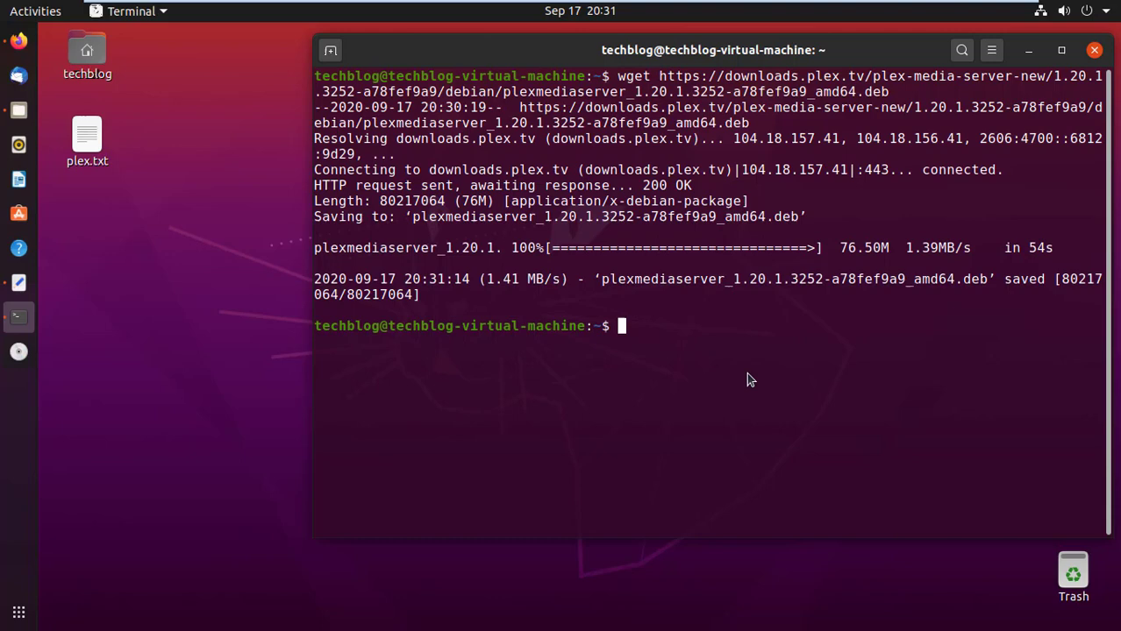
{"action": "type", "text": "ls"}
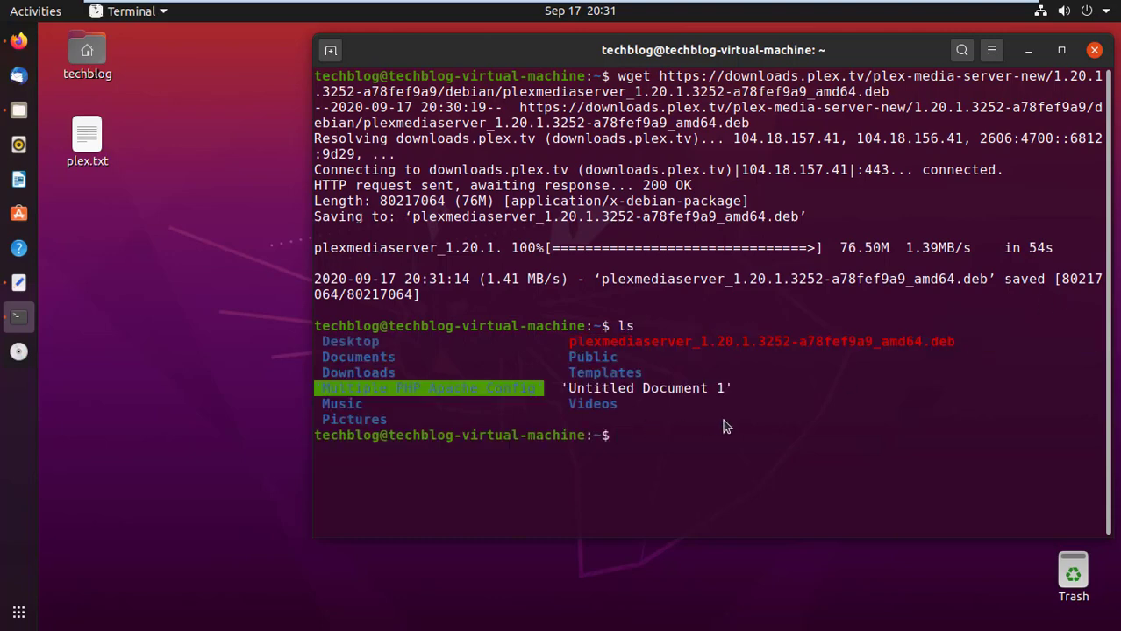
{"action": "type", "text": "c"}
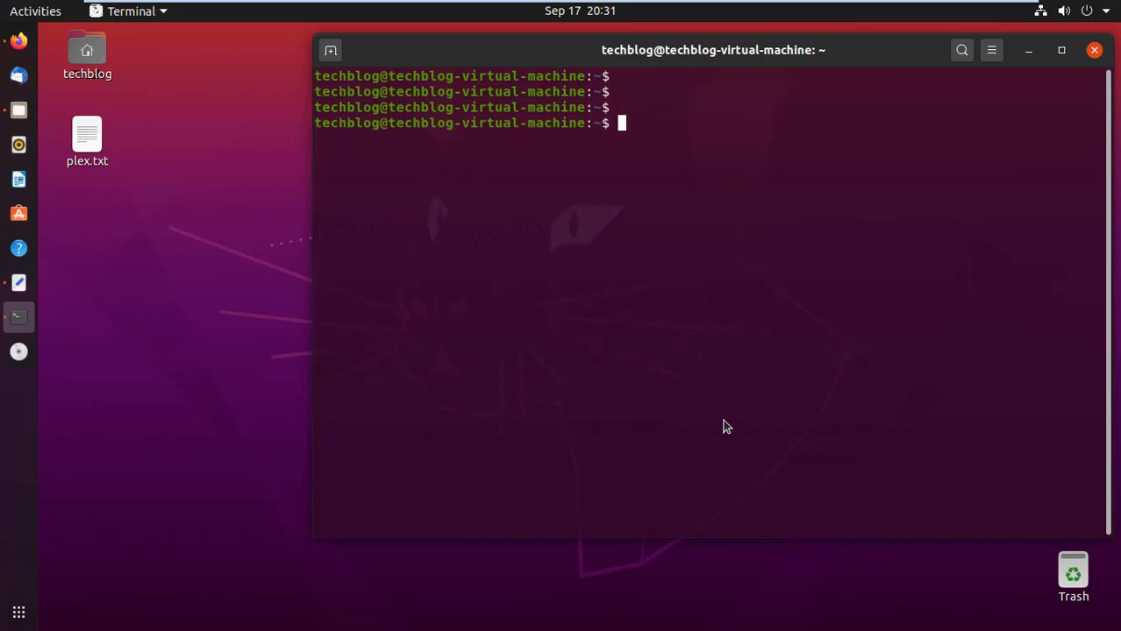
Install the package with sudo dpkg -i plexmediaserver_*.deb, then clear the output.
{"action": "type", "text": "sudo"}
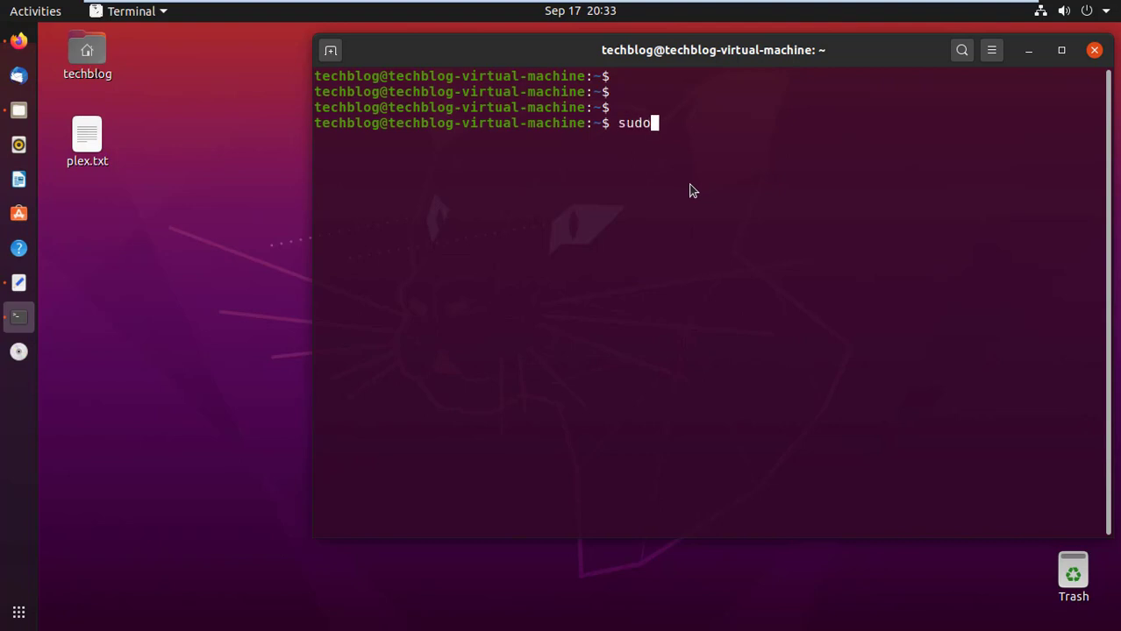
{"action": "type", "text": "dpkg -i"}
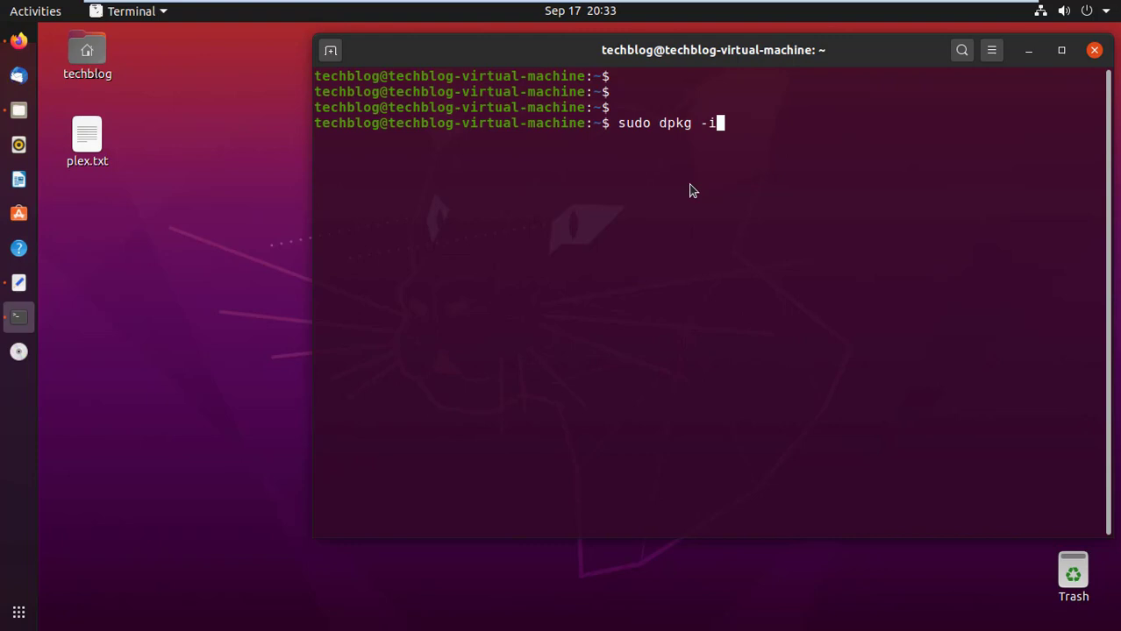
{"action": "type", "text": "pl"}
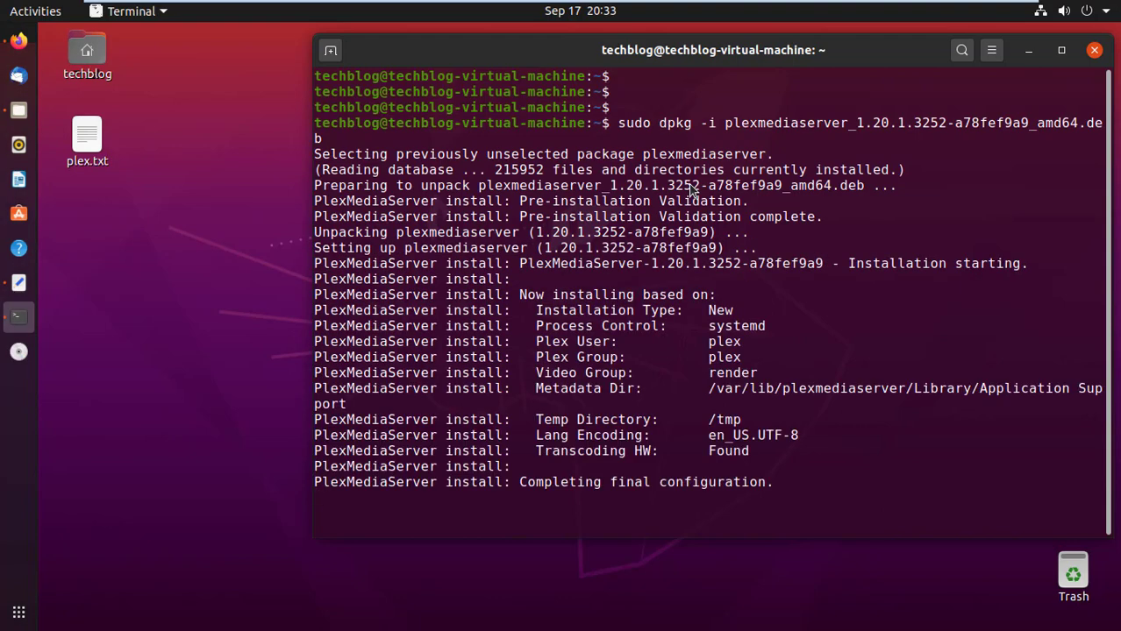
{"action": "scroll", "scroll_direction": "down", "scroll_amount": 3}
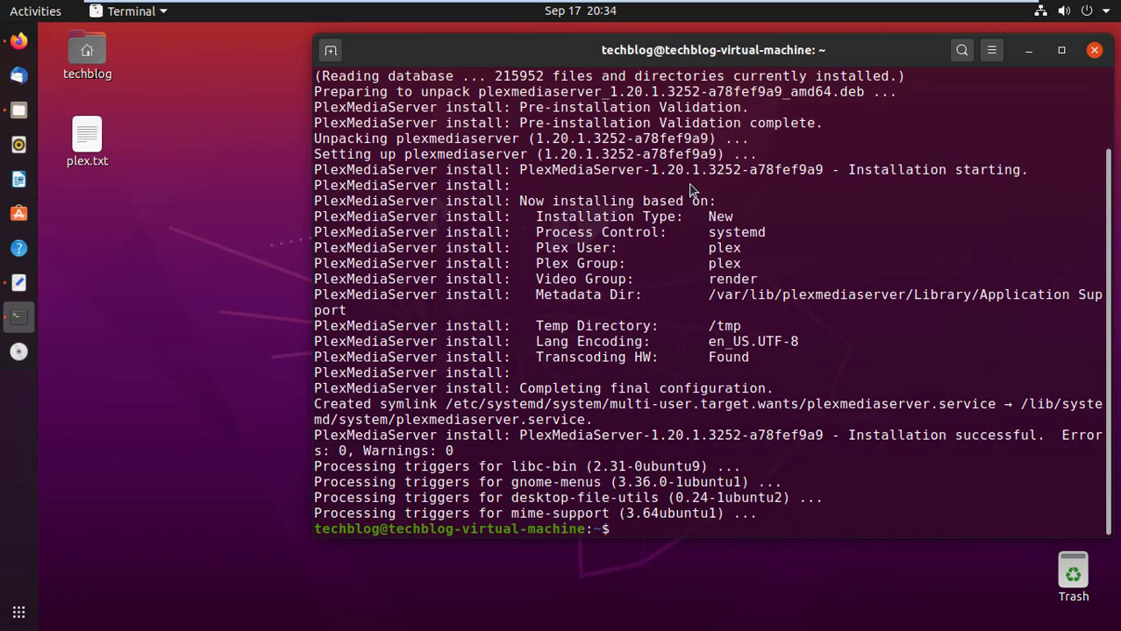
{"action": "type", "text": "clear"}
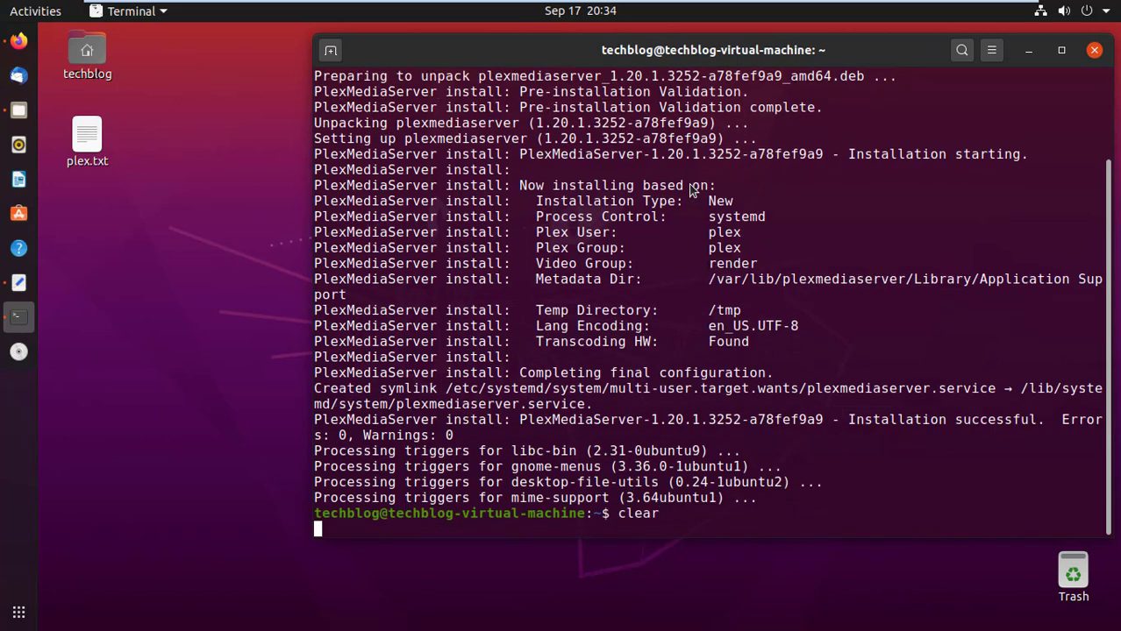
{"action": "key", "text": "Return"}
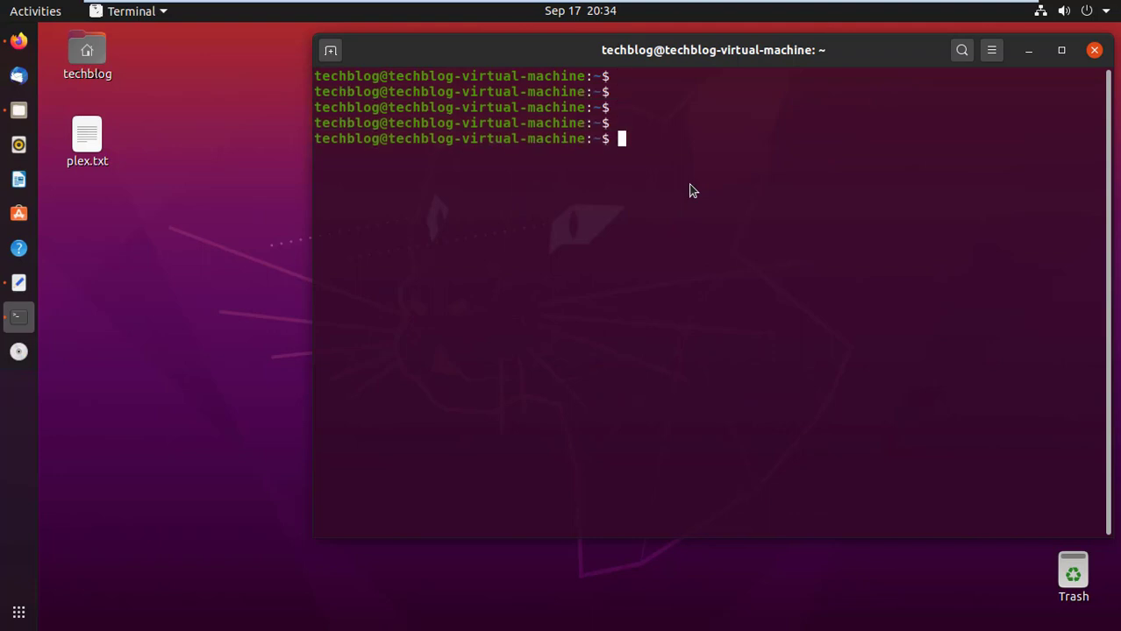
Check systemctl status plexmediaserver.service shows active (running), then clear the screen.
{"action": "left_click", "coordinate": [86, 140]}
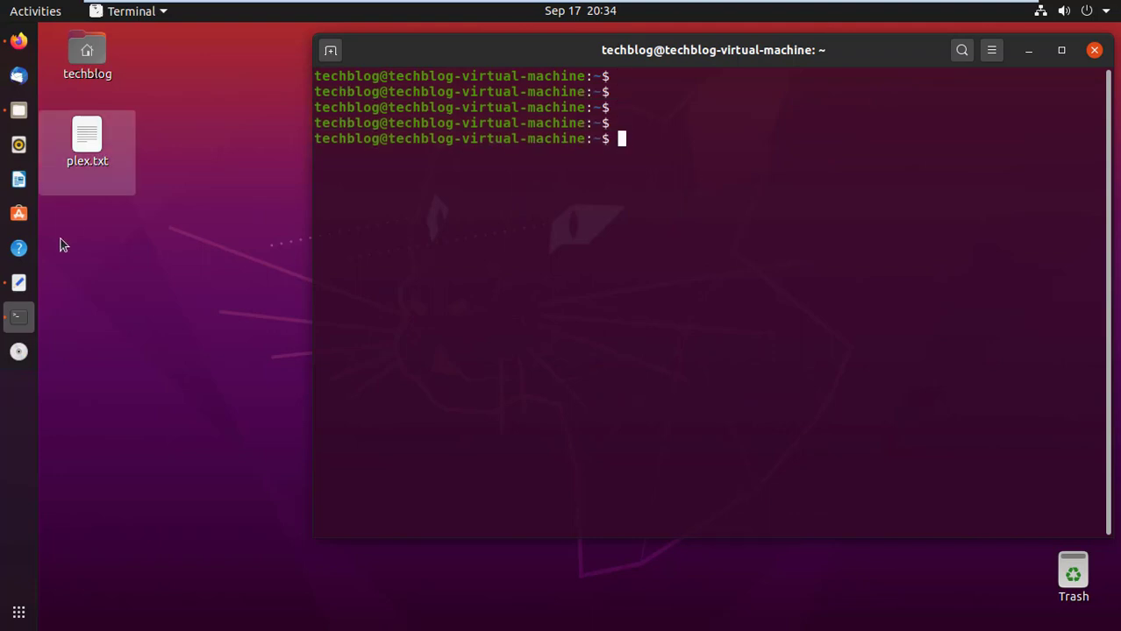
{"action": "type", "text": "syste"}
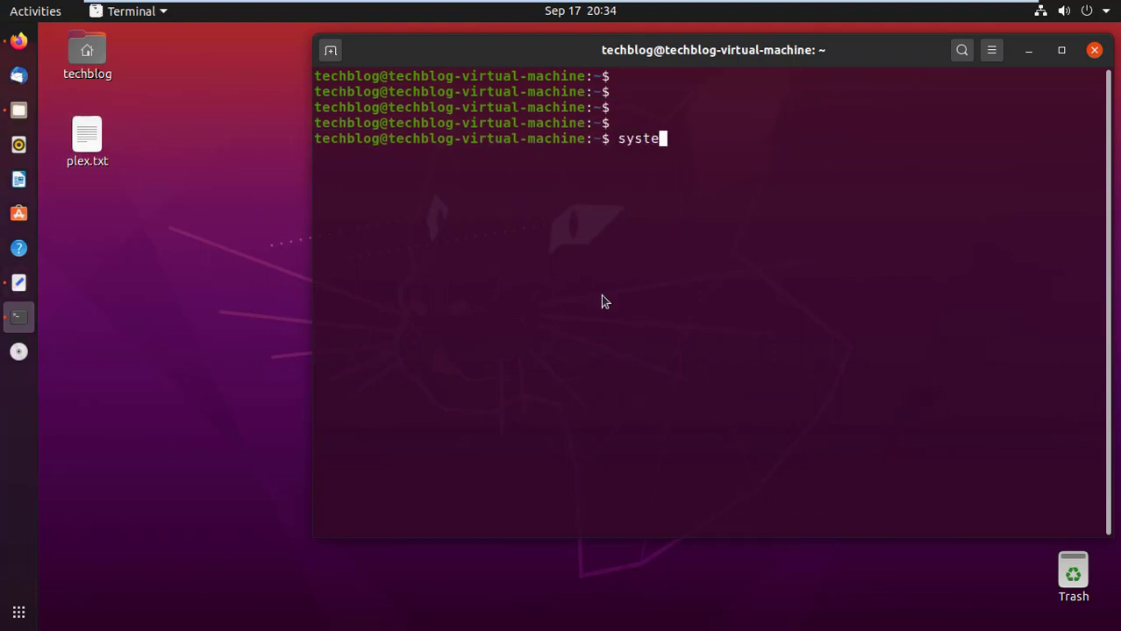
{"action": "type", "text": "mc"}
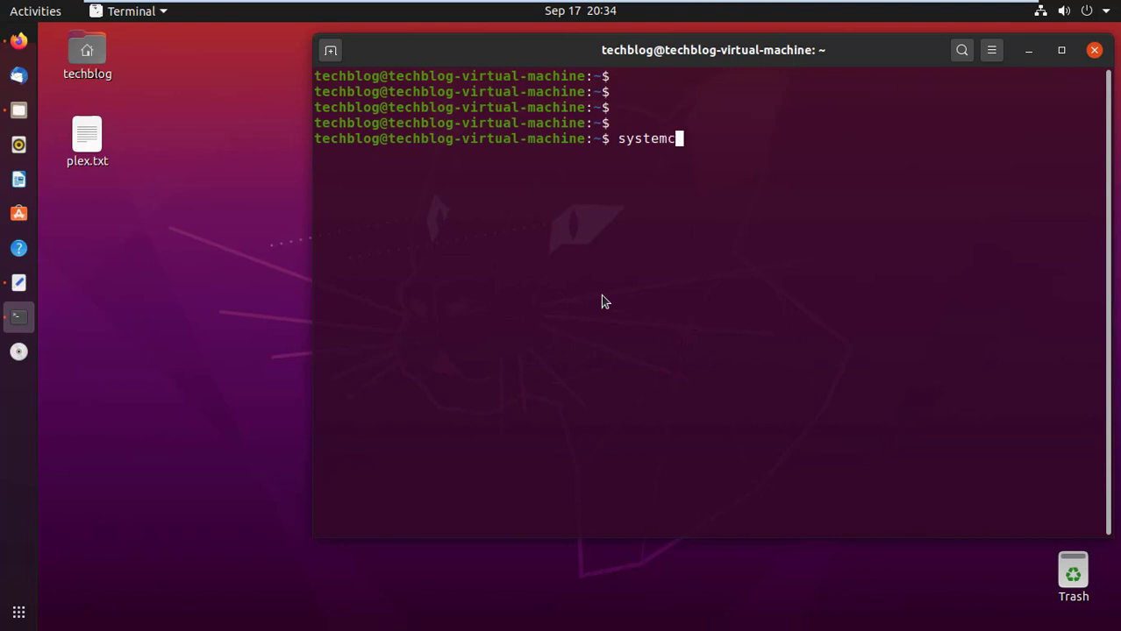
{"action": "type", "text": "tl stat"}
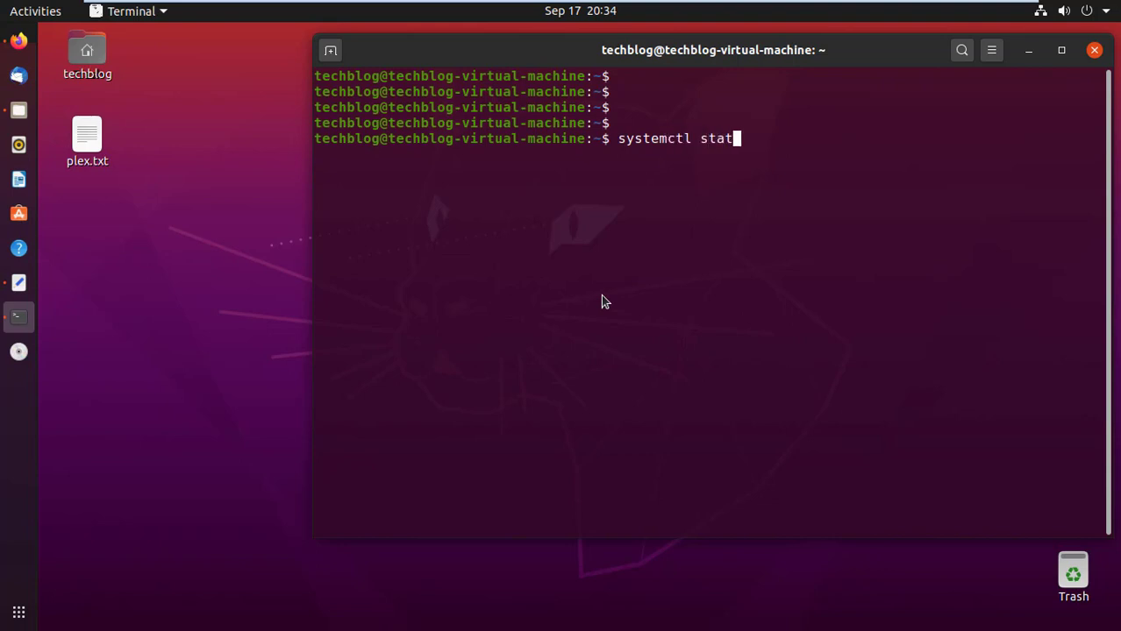
{"action": "type", "text": "us plexmediaserver.service"}
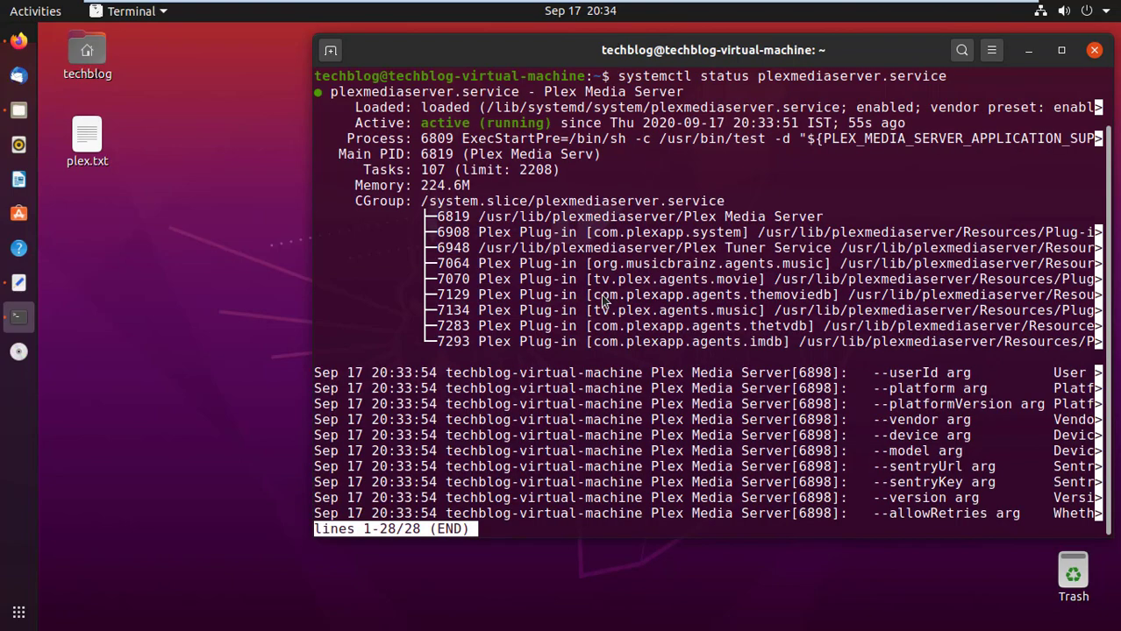
{"action": "mouse_move", "coordinate": [173, 190]}
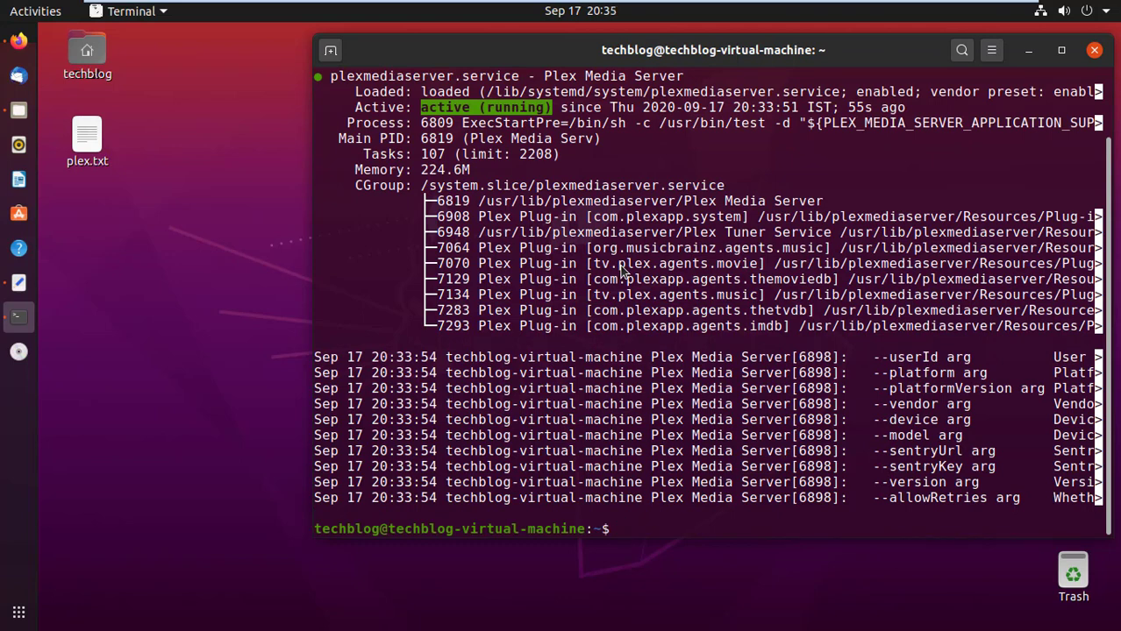
{"action": "type", "text": "clear"}
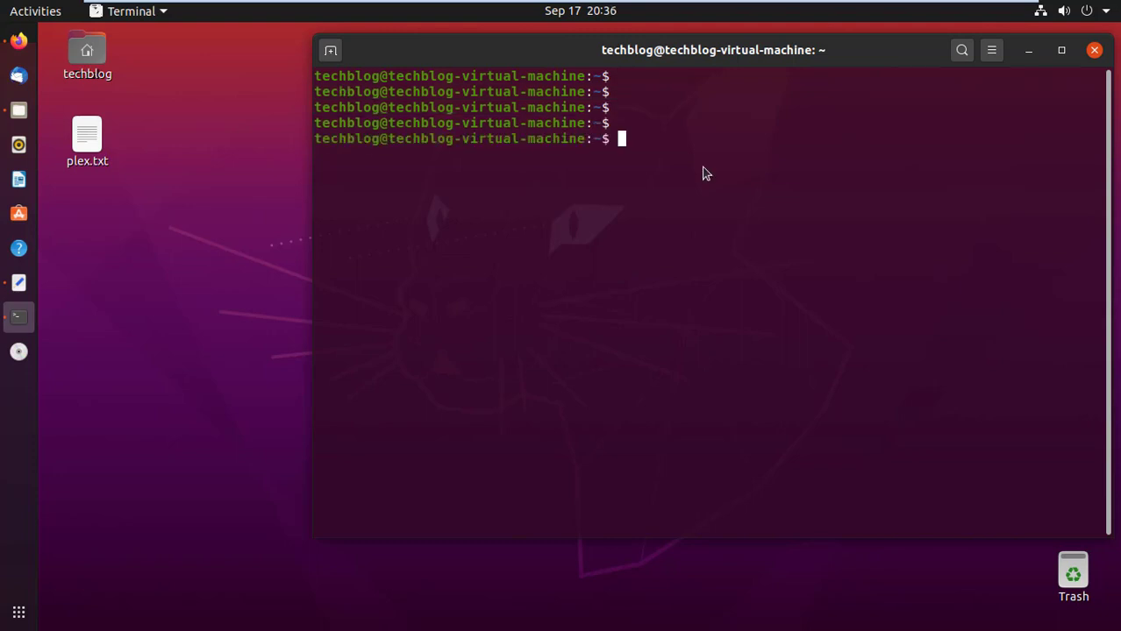
List the installed files with sudo dpkg -L plexmediaserver.
{"action": "type", "text": "sudo d"}
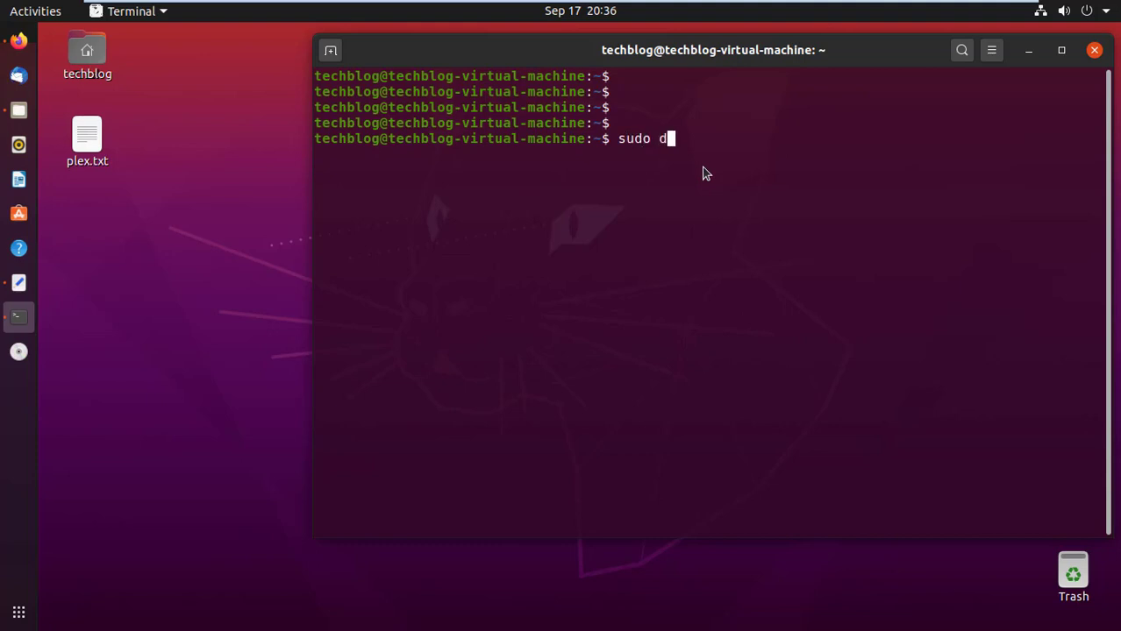
{"action": "type", "text": "pkg"}
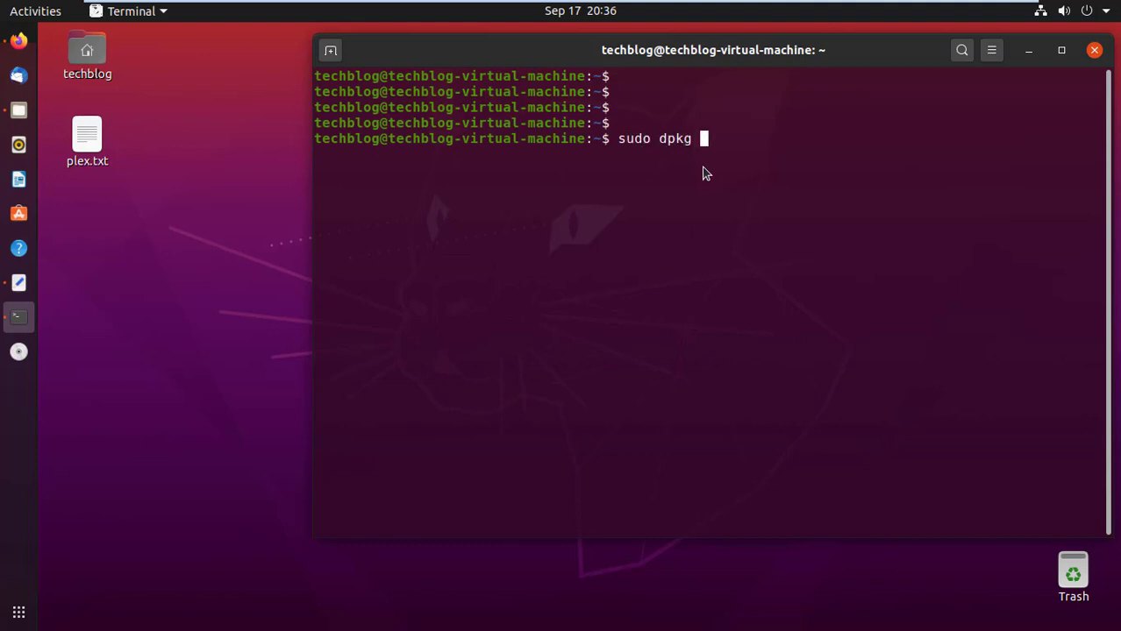
{"action": "type", "text": "-L"}
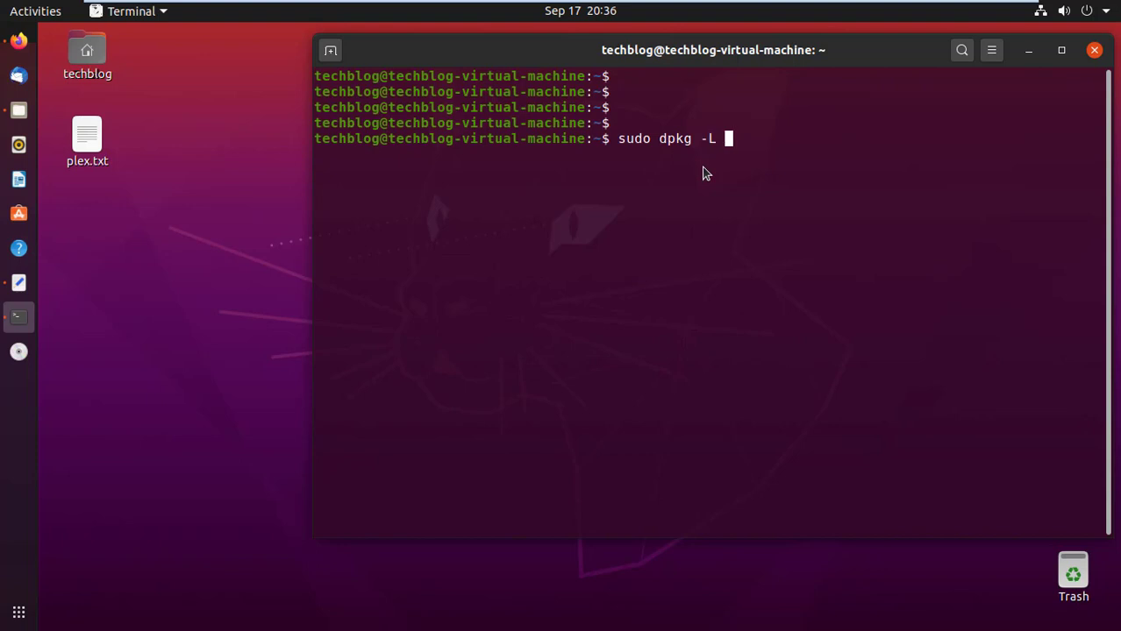
{"action": "type", "text": "plex"}
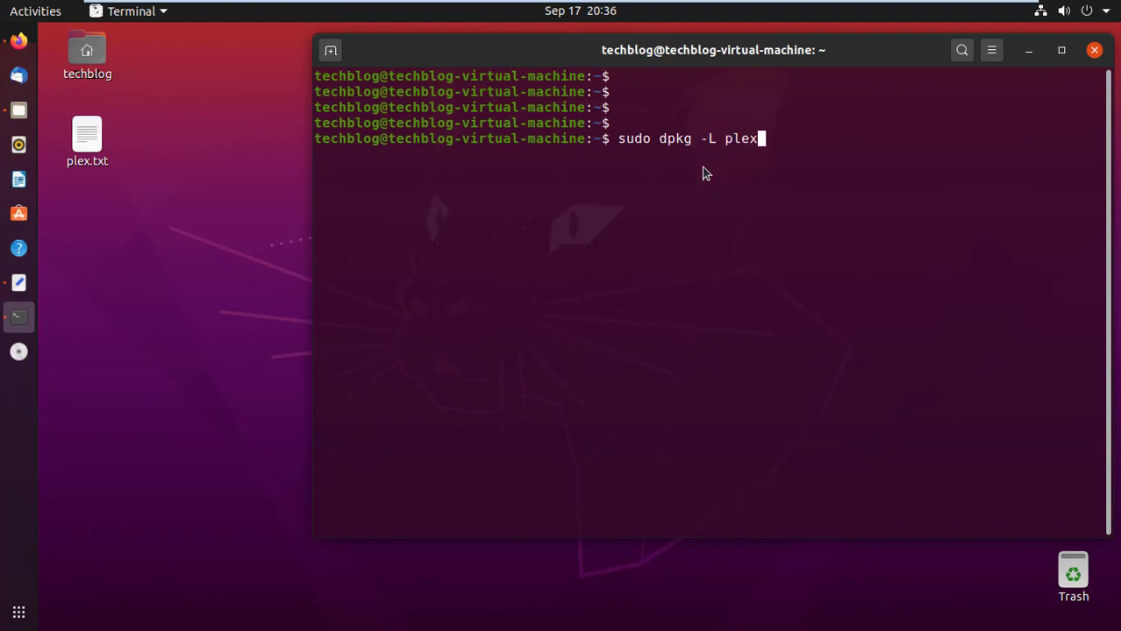
{"action": "type", "text": "mediaserver"}
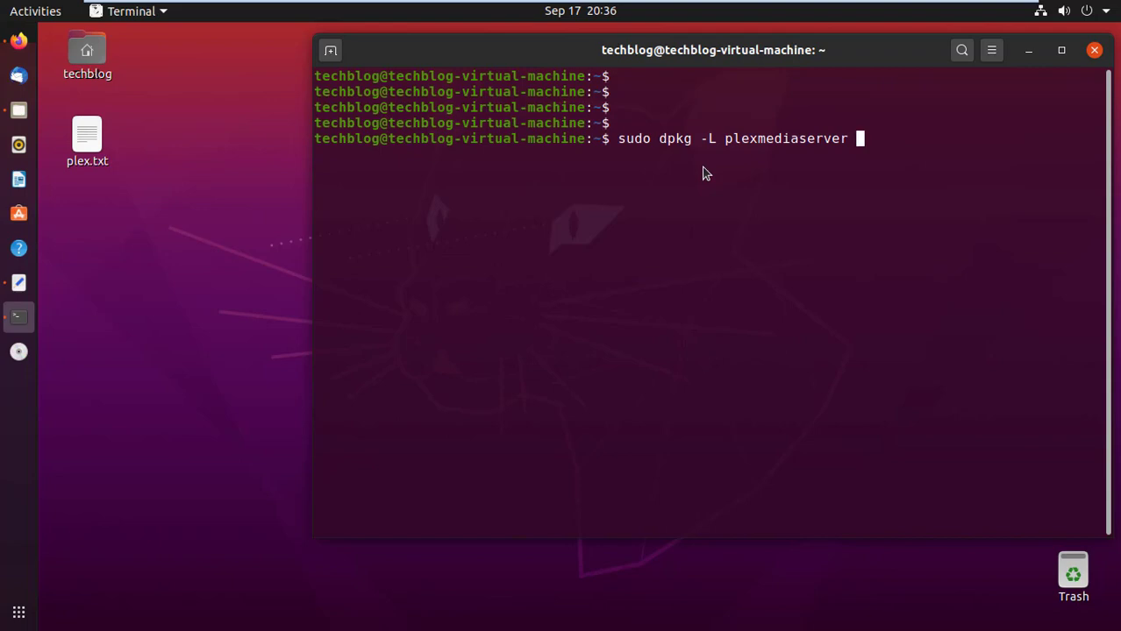
{"action": "key", "text": "Return"}
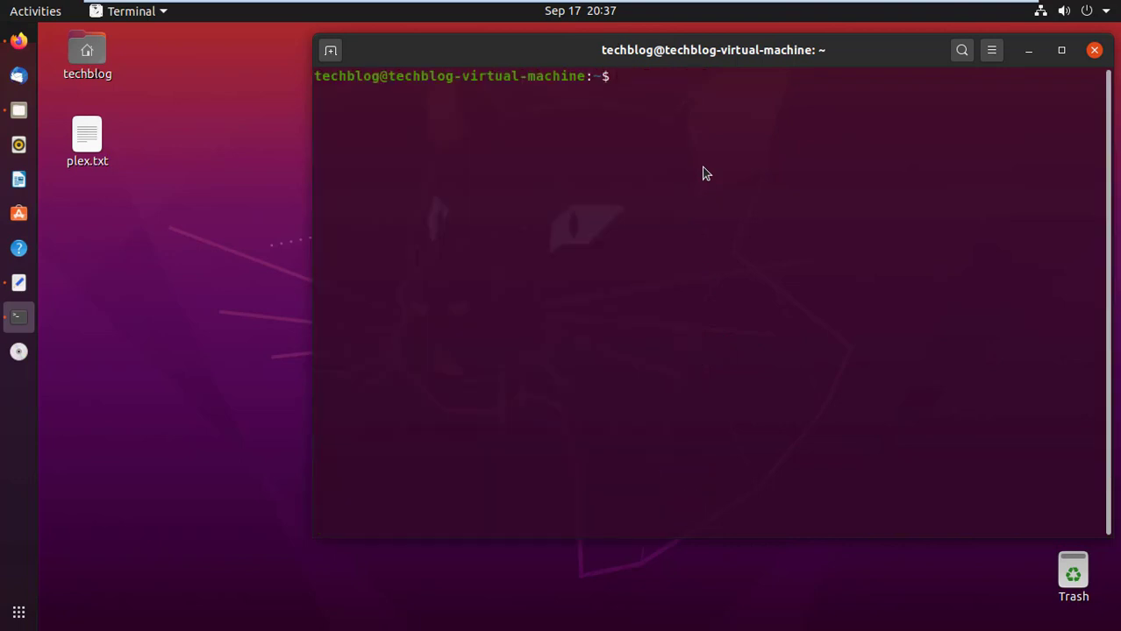
Uncomment the deb line in /etc/apt/sources.list.d/plexmediaserver.list in nano and save it.
{"action": "type", "text": "sudo nano /etc/apt/sources.list.d/plexmediaserver.list"}
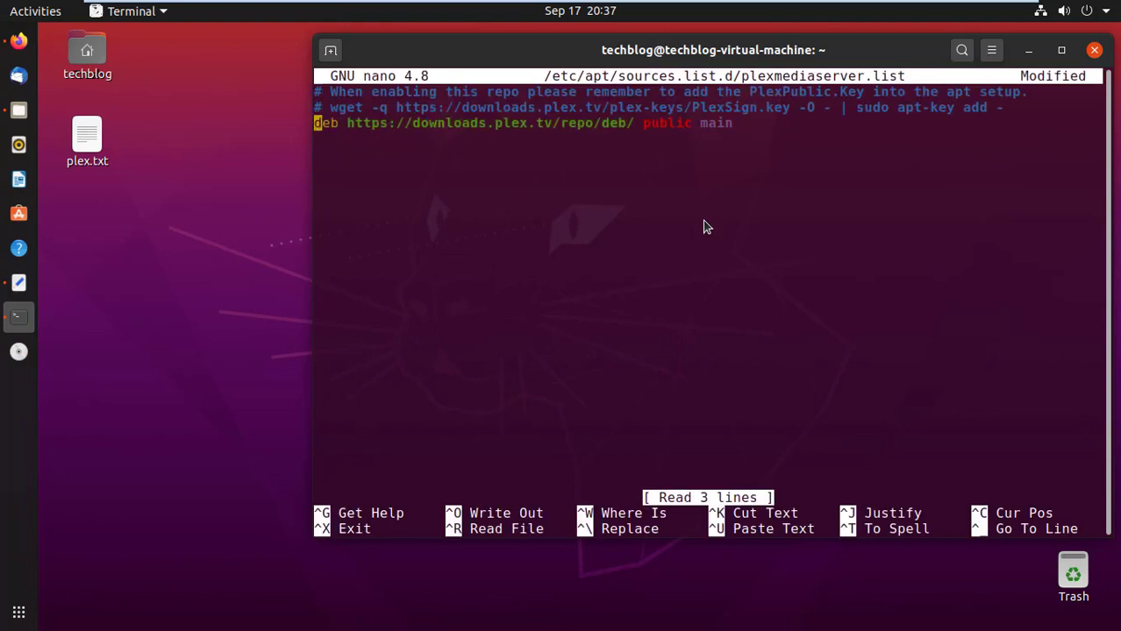
{"action": "key", "text": "ctrl+o"}
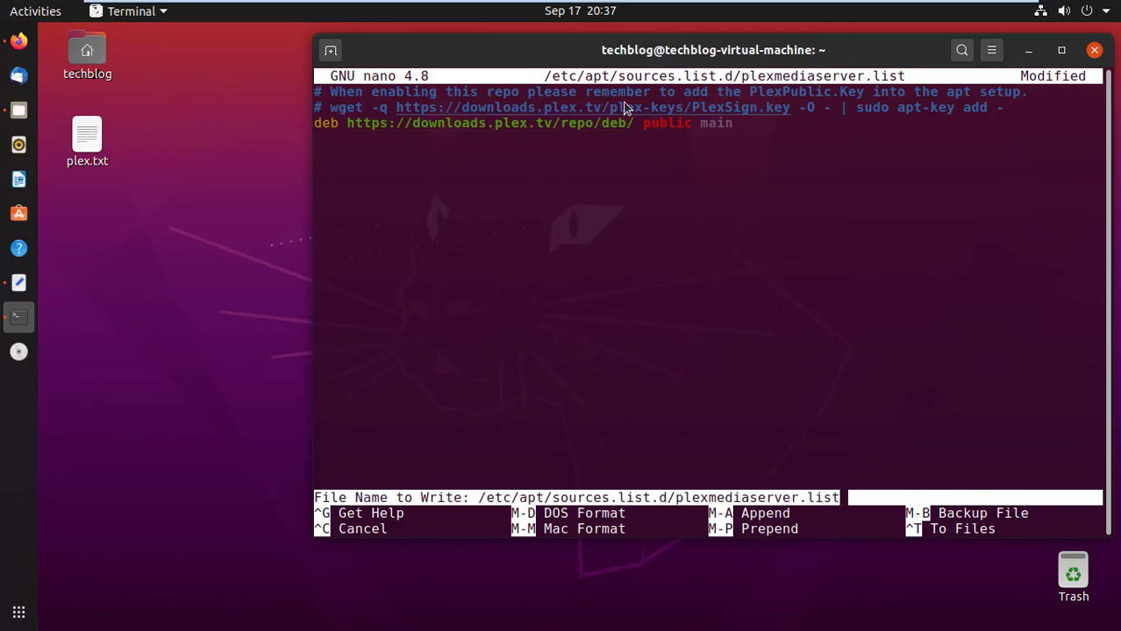
{"action": "mouse_move", "coordinate": [996, 123]}
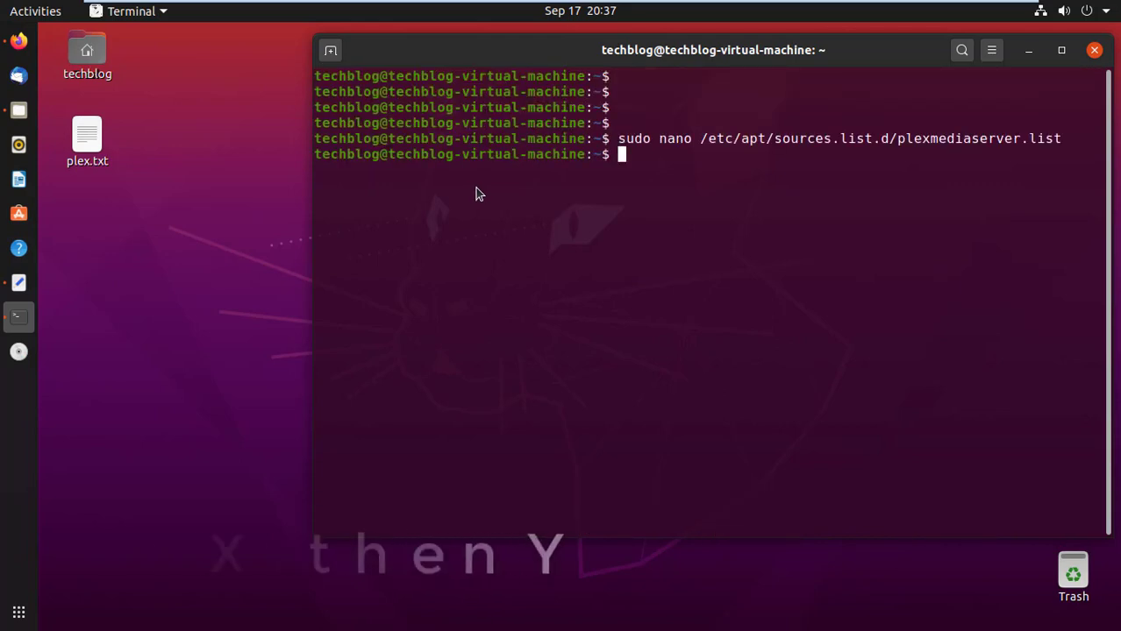
Add the Plex signing key via the pasted wget | sudo apt-key add - command, then clear and start the next sudo command.
{"action": "type", "text": "clea"}
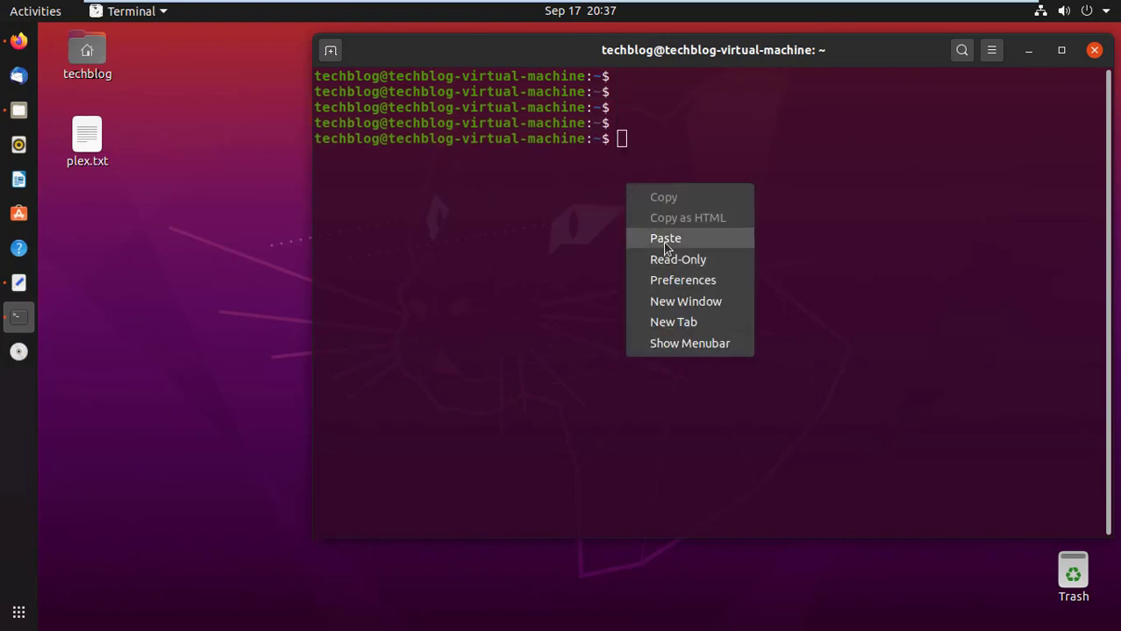
{"action": "left_click", "coordinate": [664, 238]}
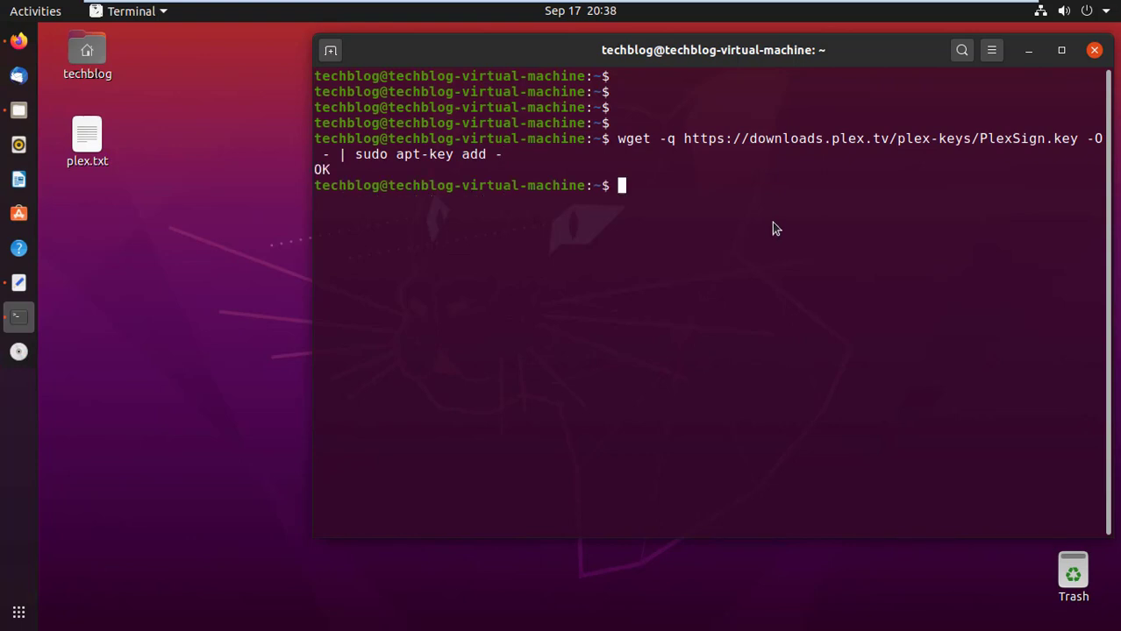
{"action": "type", "text": "clea"}
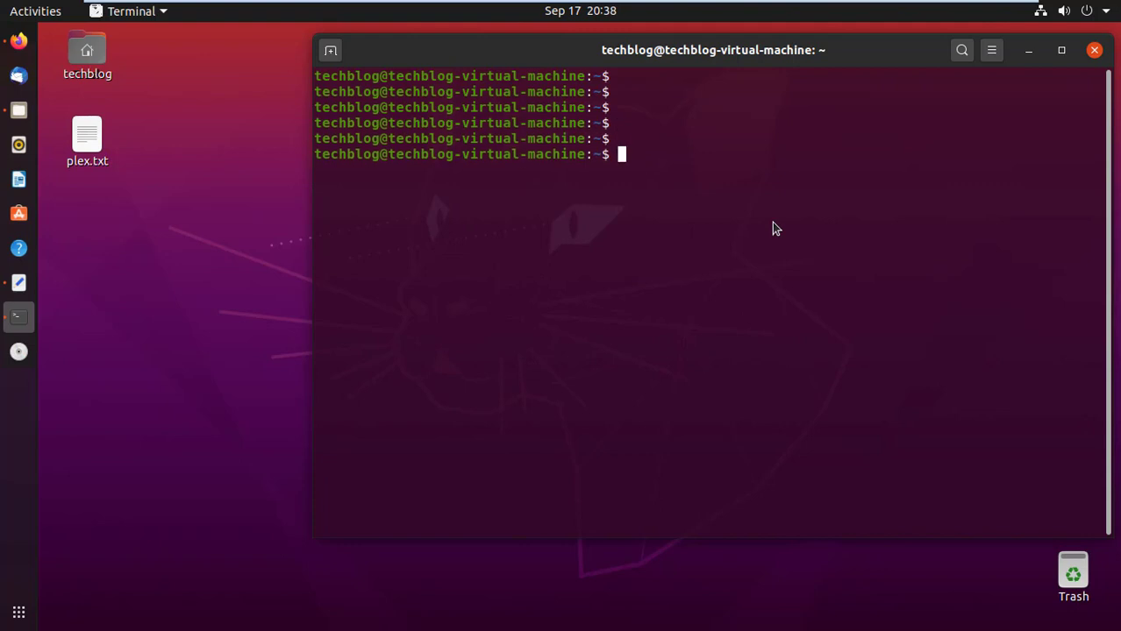
{"action": "type", "text": "sudo a"}
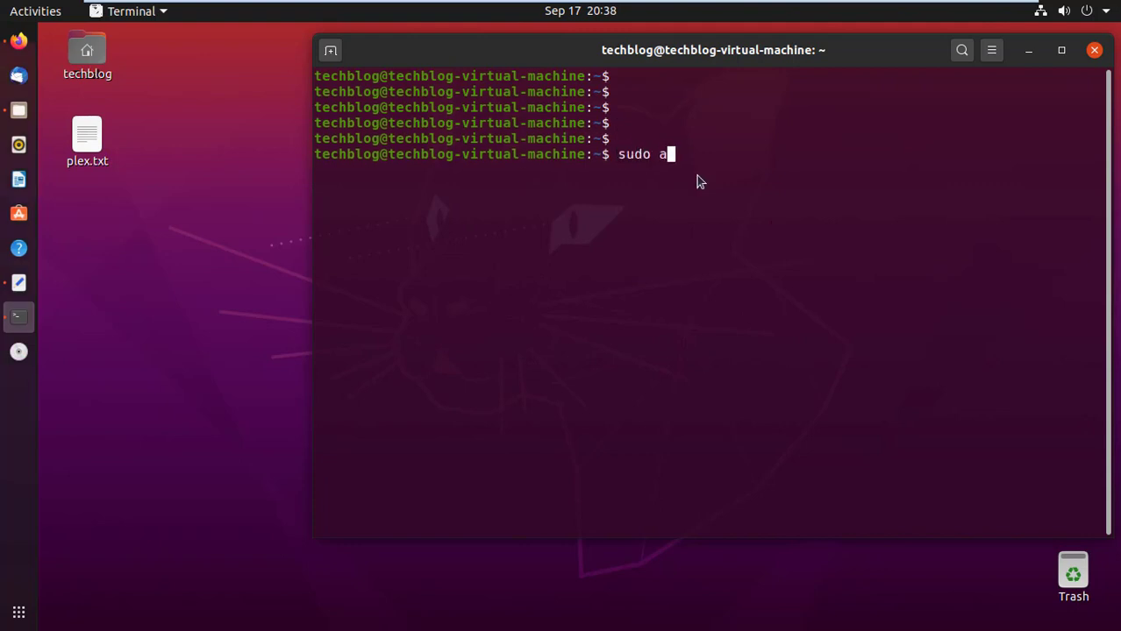
{"action": "key", "text": "Return"}
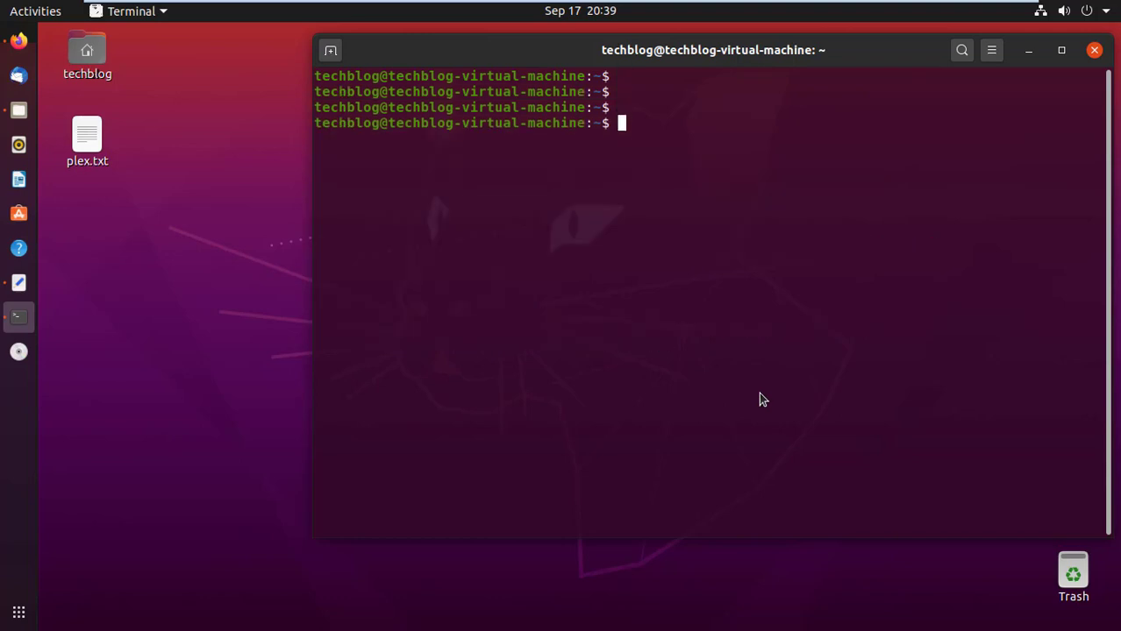
Run sudo netstat -lnpt | grep Plex to confirm Plex listens on port 32400.
{"action": "type", "text": "sudo netstat -lnpt | grep Plex"}
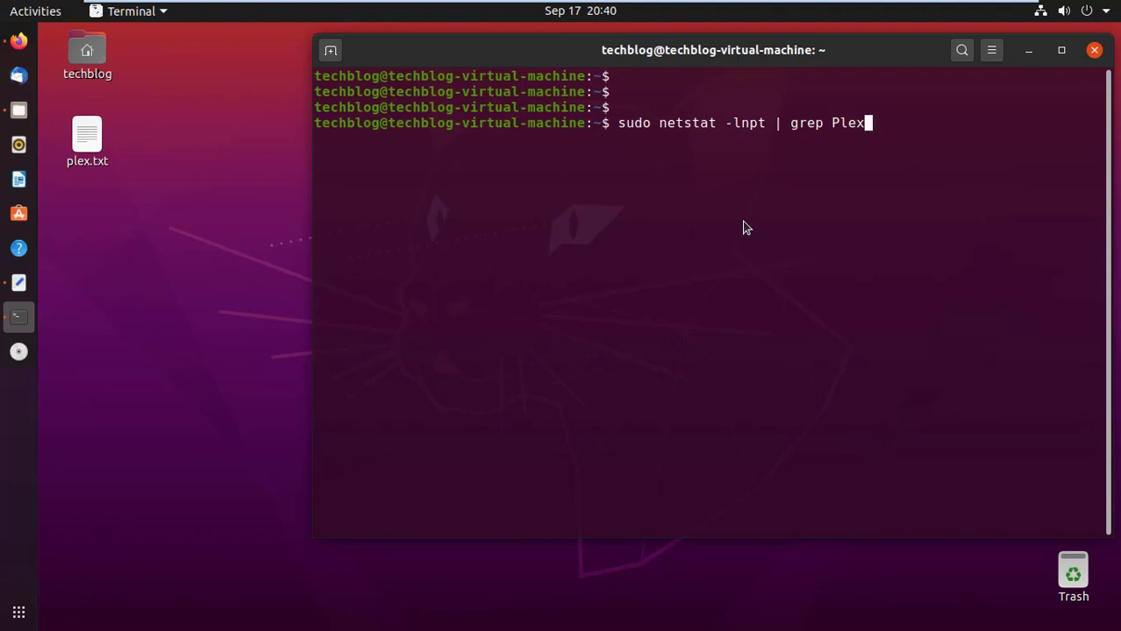
{"action": "key", "text": "Return"}
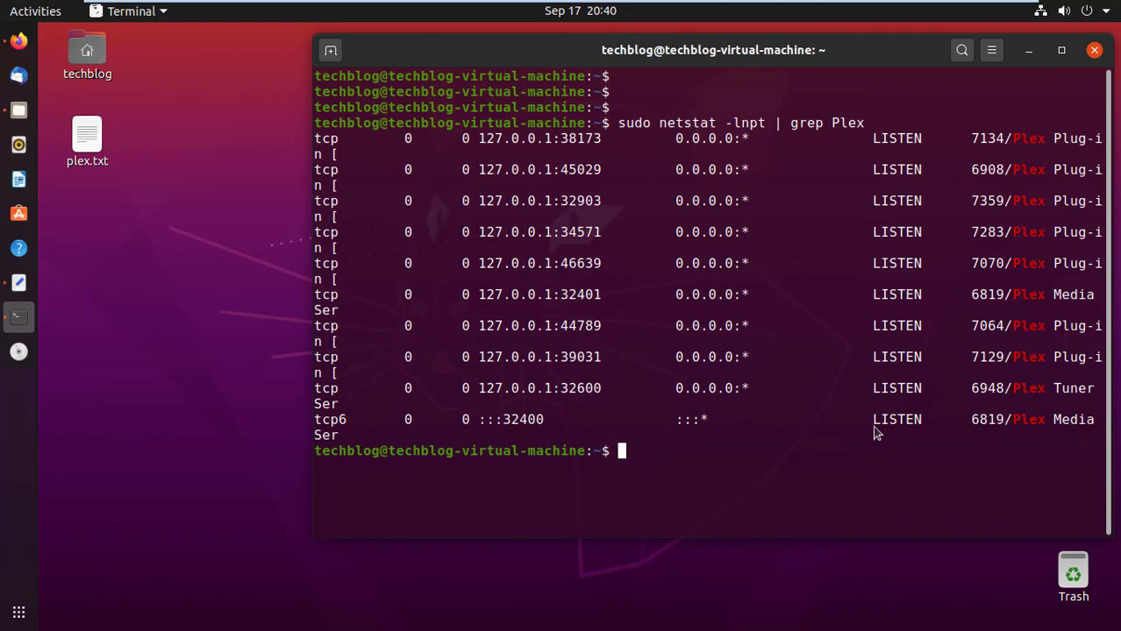
{"action": "mouse_move", "coordinate": [1080, 418]}
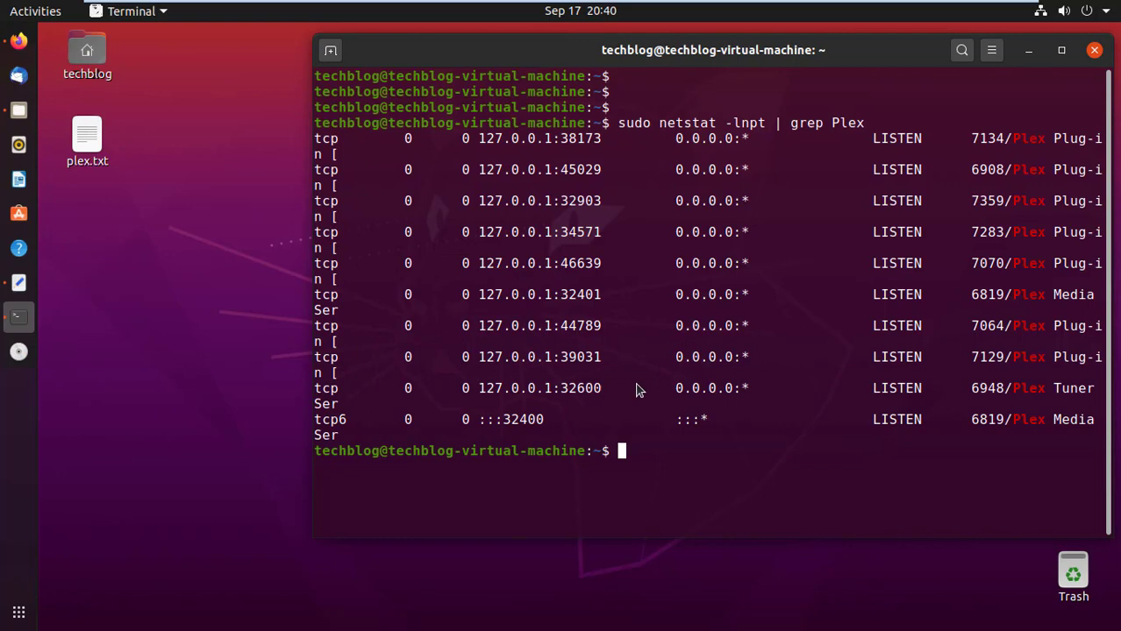
{"action": "double_click", "coordinate": [522, 420]}
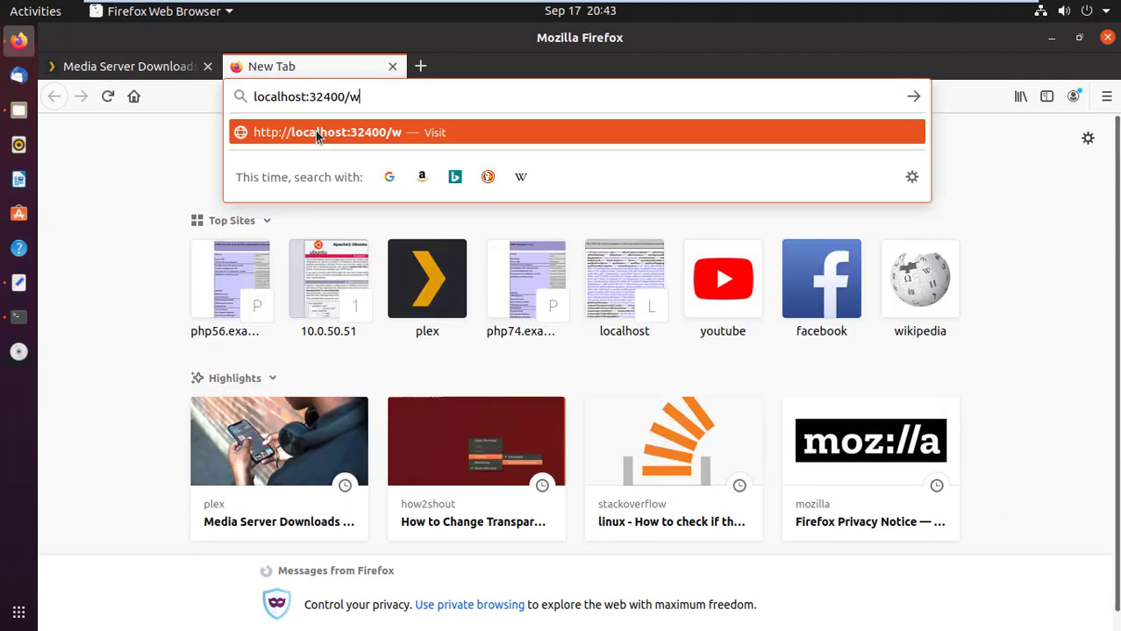
Load localhost:32400/web in Firefox to reach the Plex sign-in page.
{"action": "type", "text": "eb"}
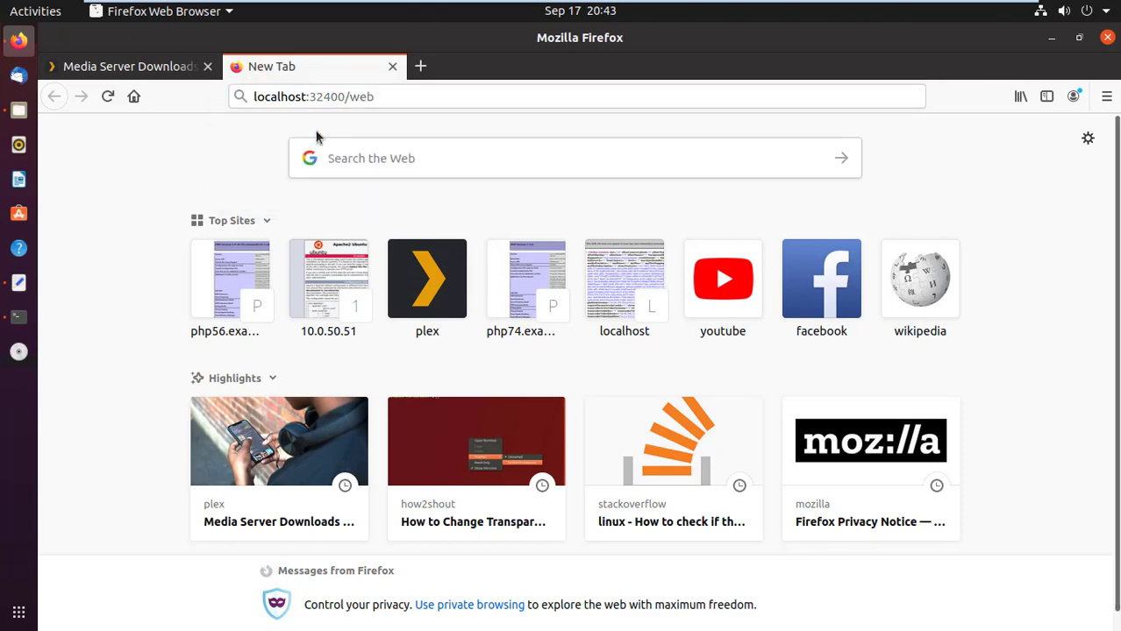
{"action": "left_click", "coordinate": [428, 279]}
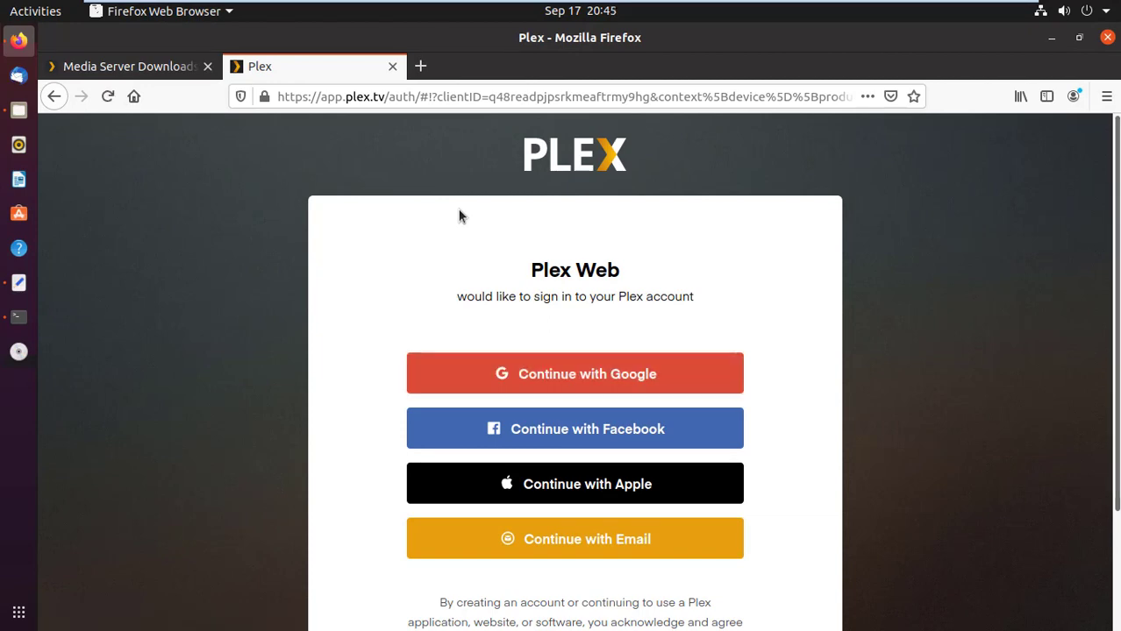
Sign in to the existing Plex account with e-mail and password, declining Firefox's offer to save the login.
{"action": "scroll", "scroll_direction": "down", "scroll_amount": 3}
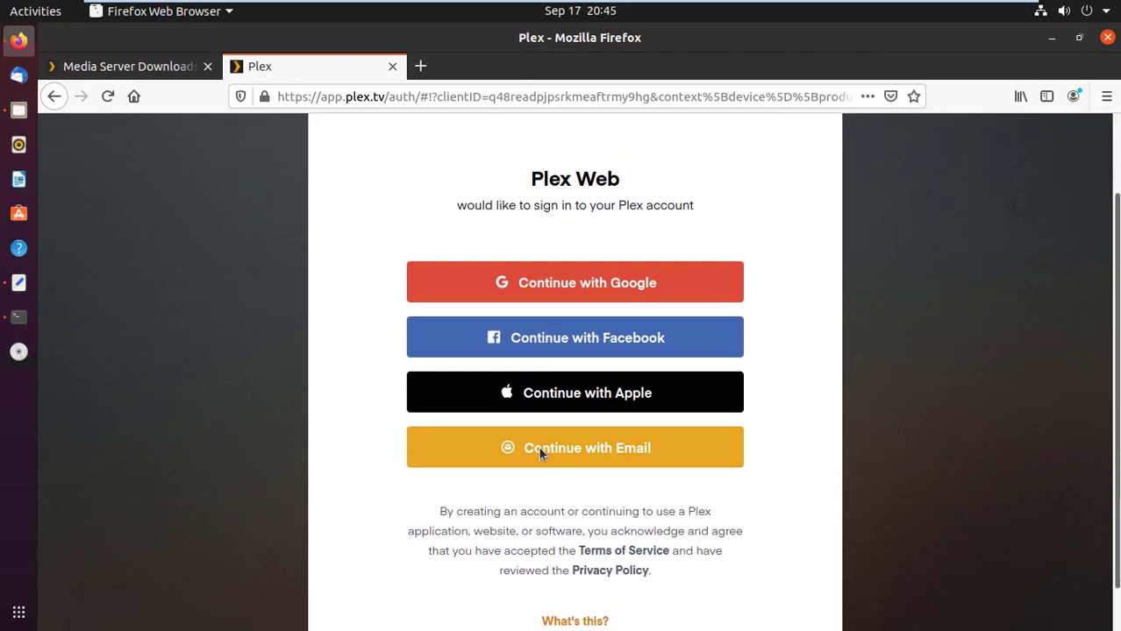
{"action": "left_click", "coordinate": [575, 447]}
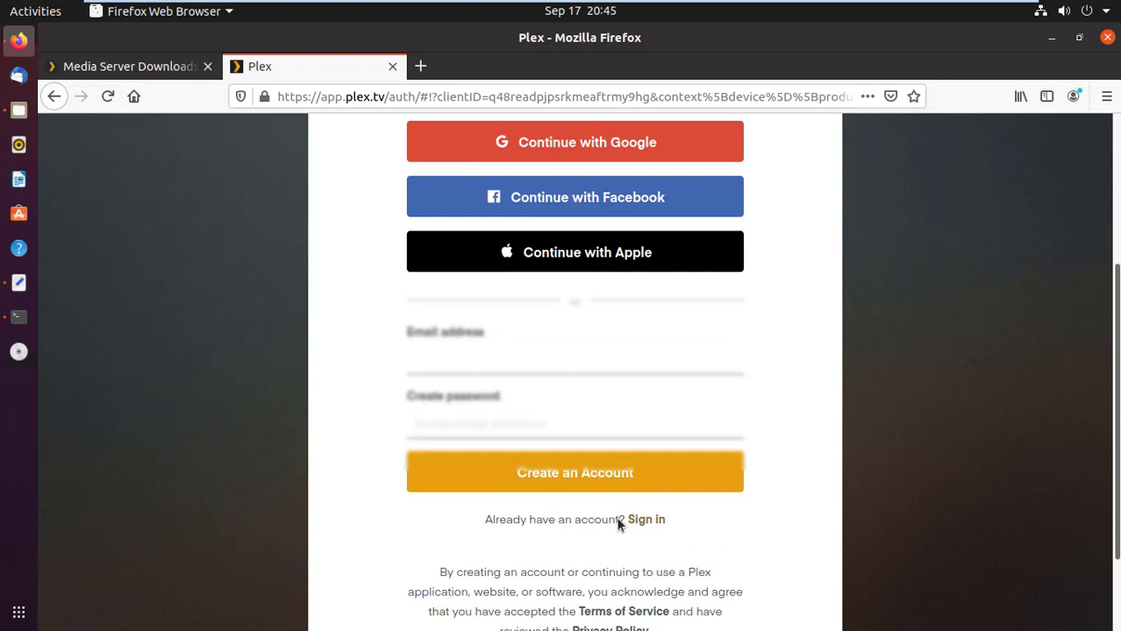
{"action": "left_click", "coordinate": [645, 519]}
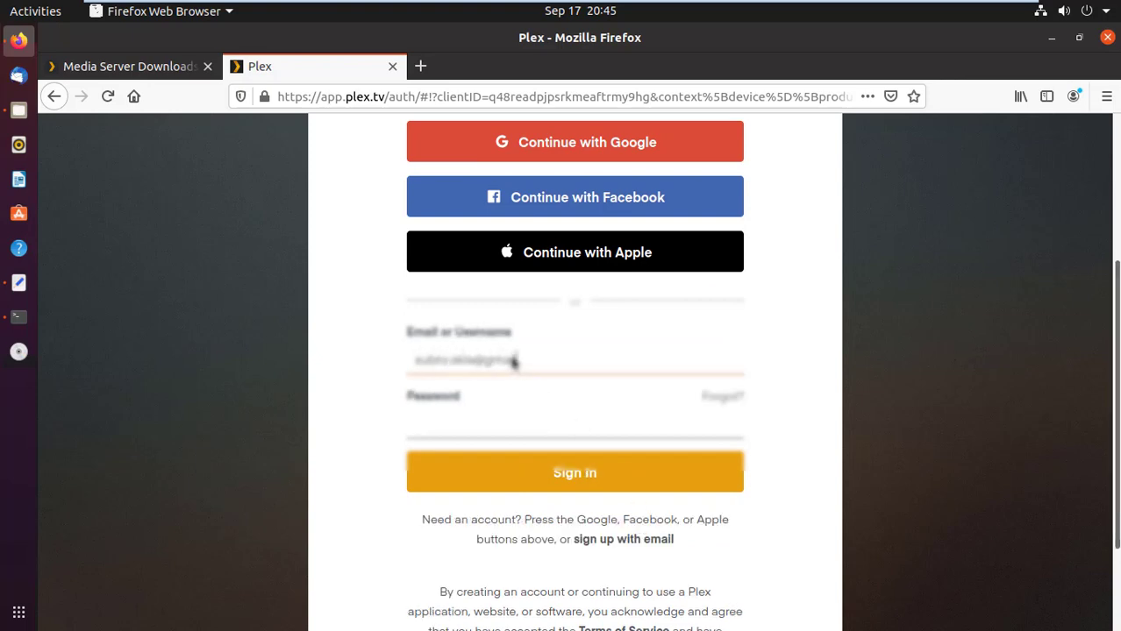
{"action": "left_click", "coordinate": [576, 420]}
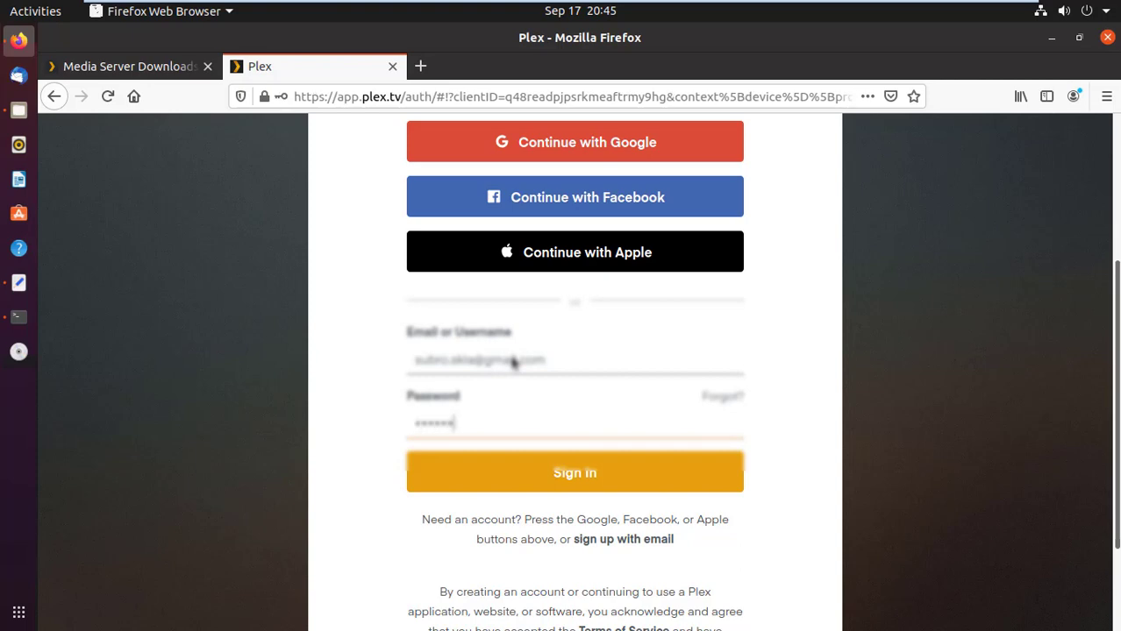
{"action": "left_click", "coordinate": [575, 474]}
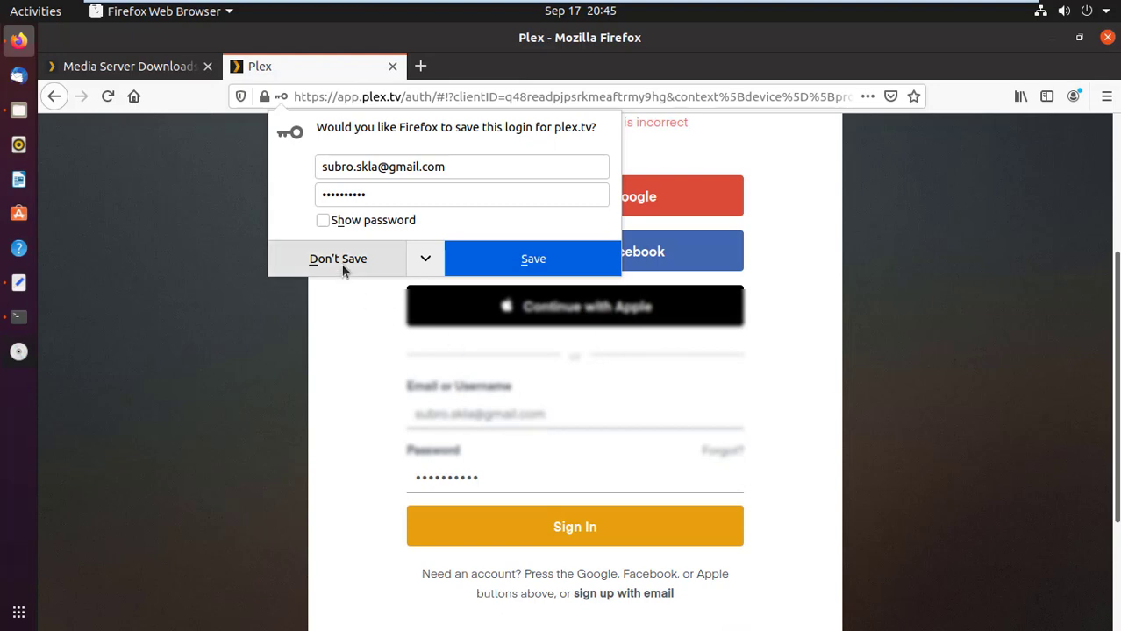
{"action": "left_click", "coordinate": [337, 257]}
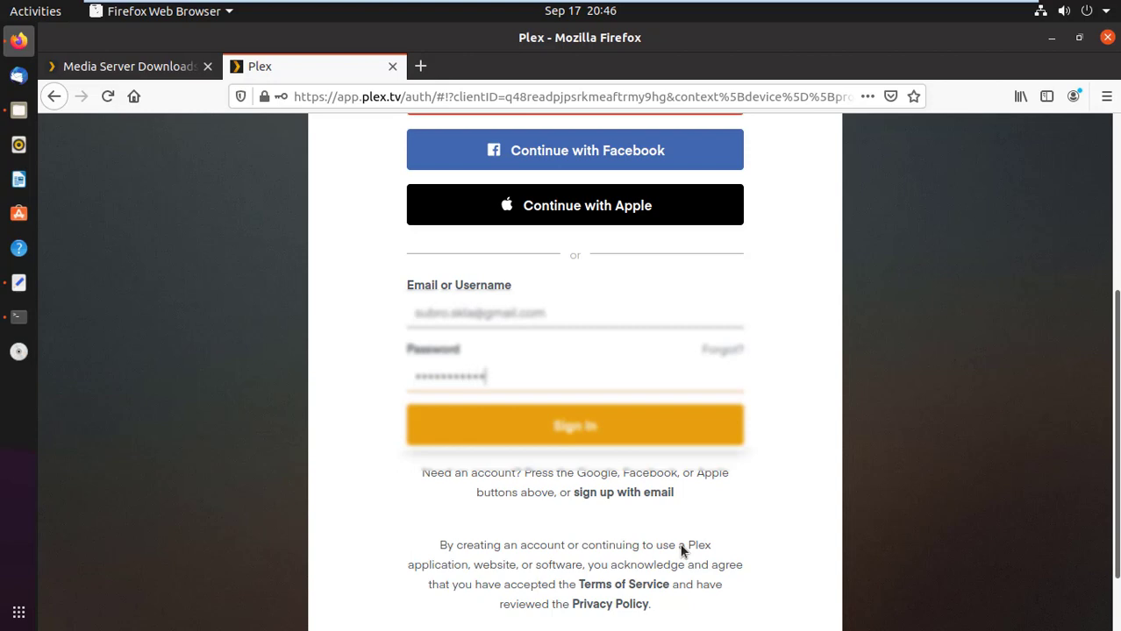
{"action": "left_click", "coordinate": [576, 426]}
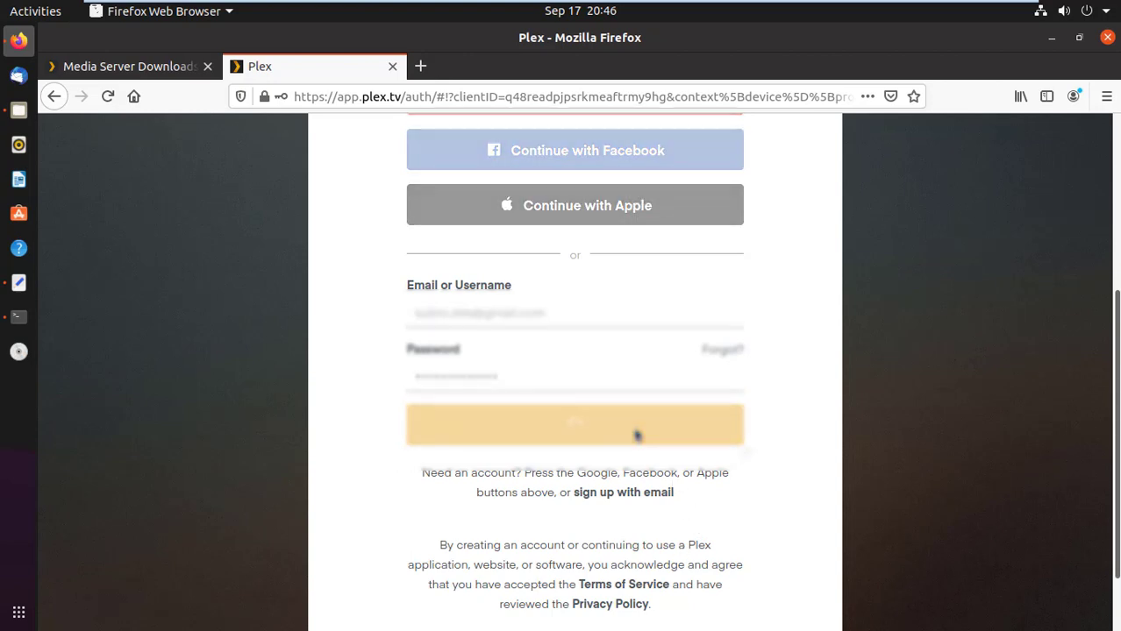
{"action": "left_click", "coordinate": [575, 424]}
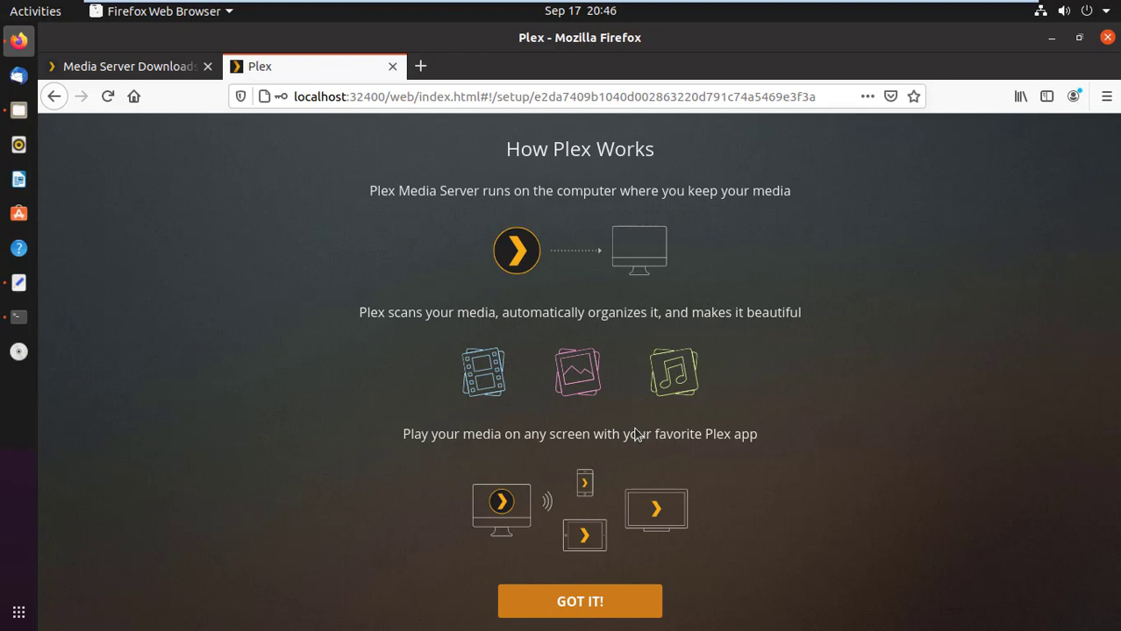
{"action": "mouse_move", "coordinate": [1066, 611]}
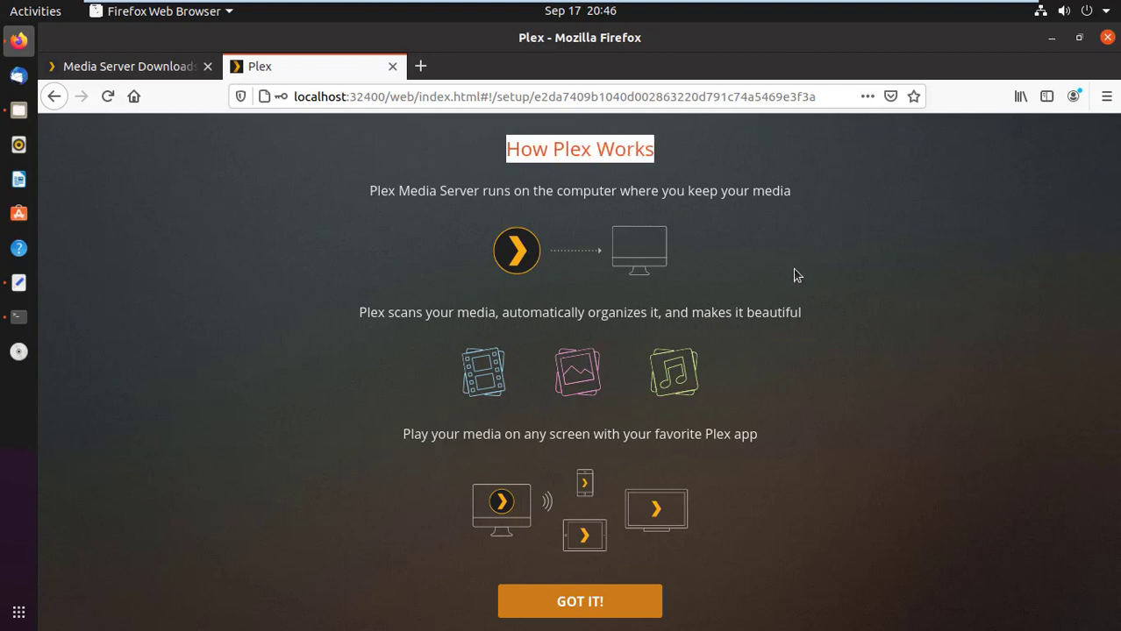
{"action": "mouse_move", "coordinate": [630, 217]}
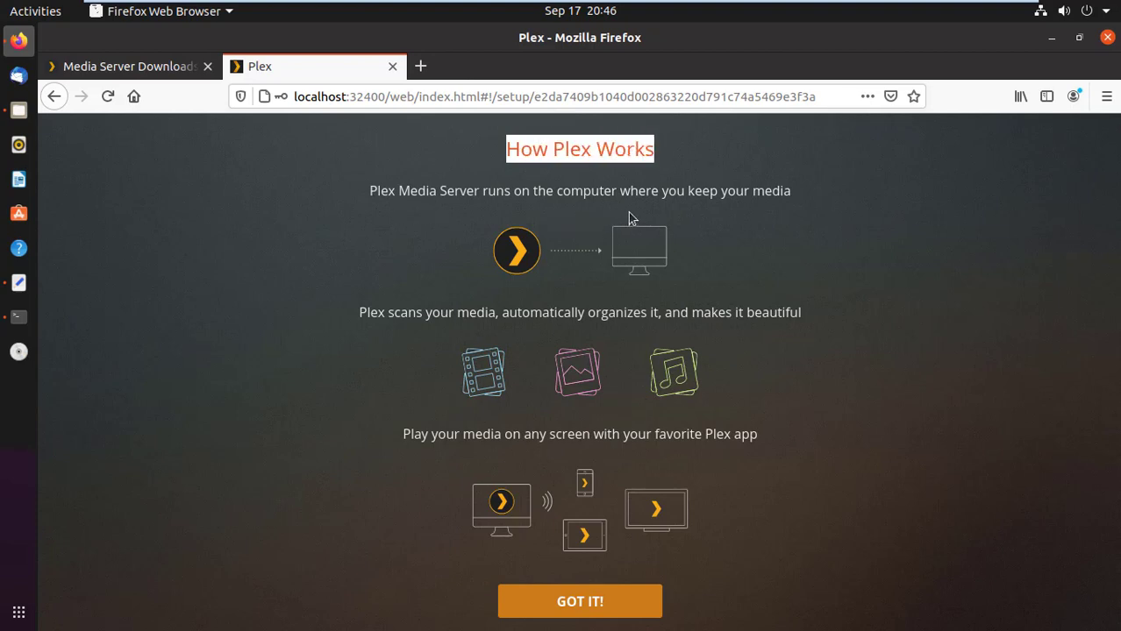
{"action": "mouse_move", "coordinate": [754, 214]}
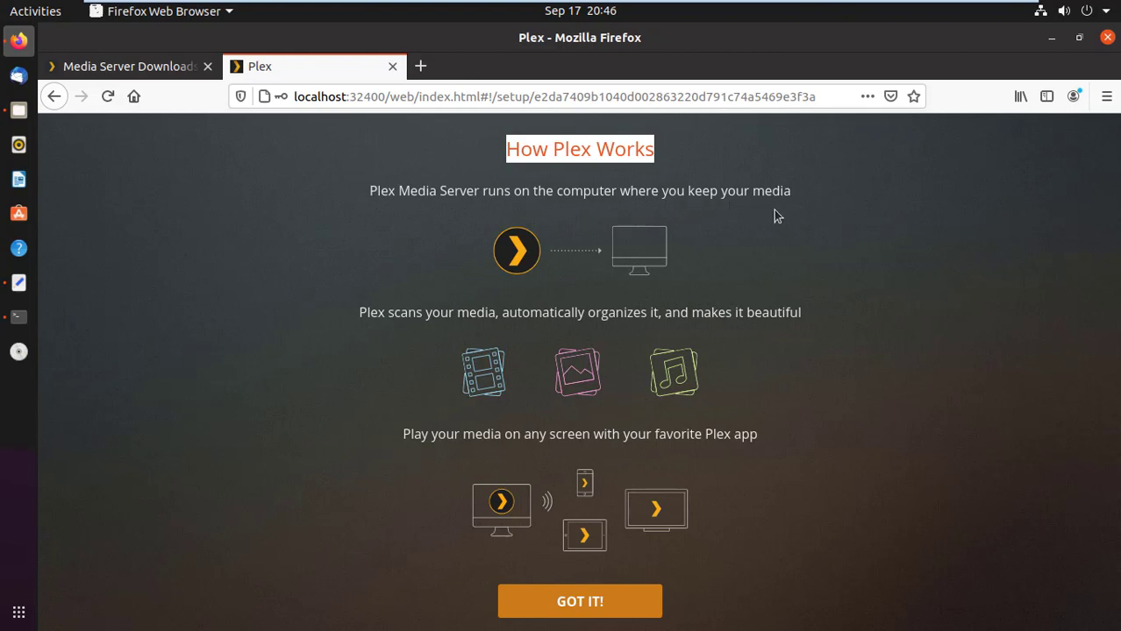
{"action": "mouse_move", "coordinate": [389, 319]}
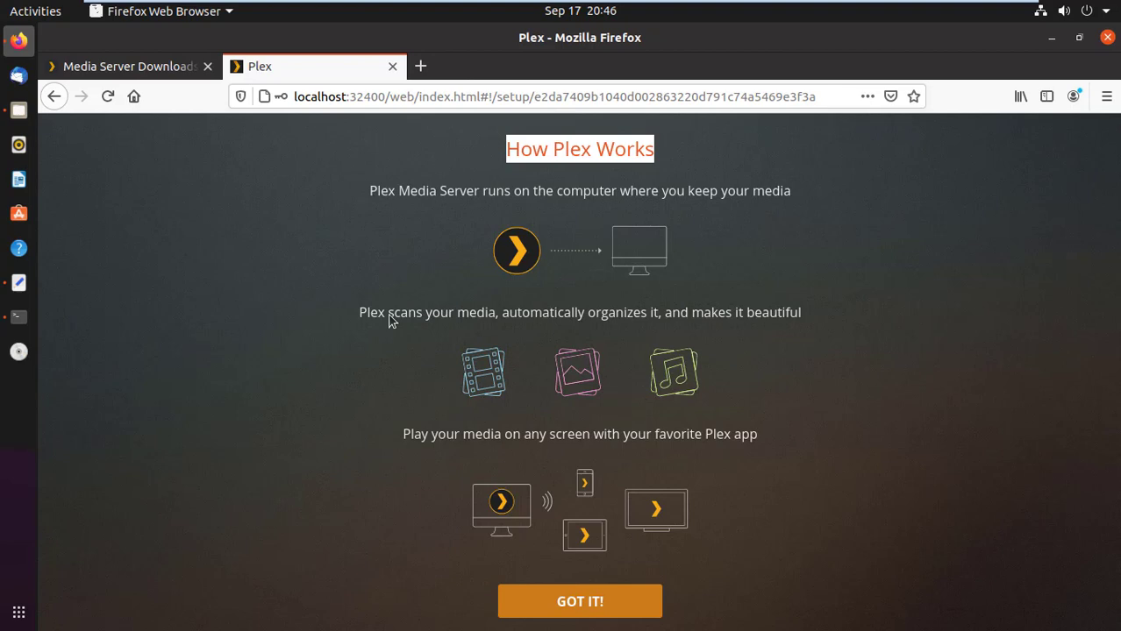
{"action": "mouse_move", "coordinate": [602, 319]}
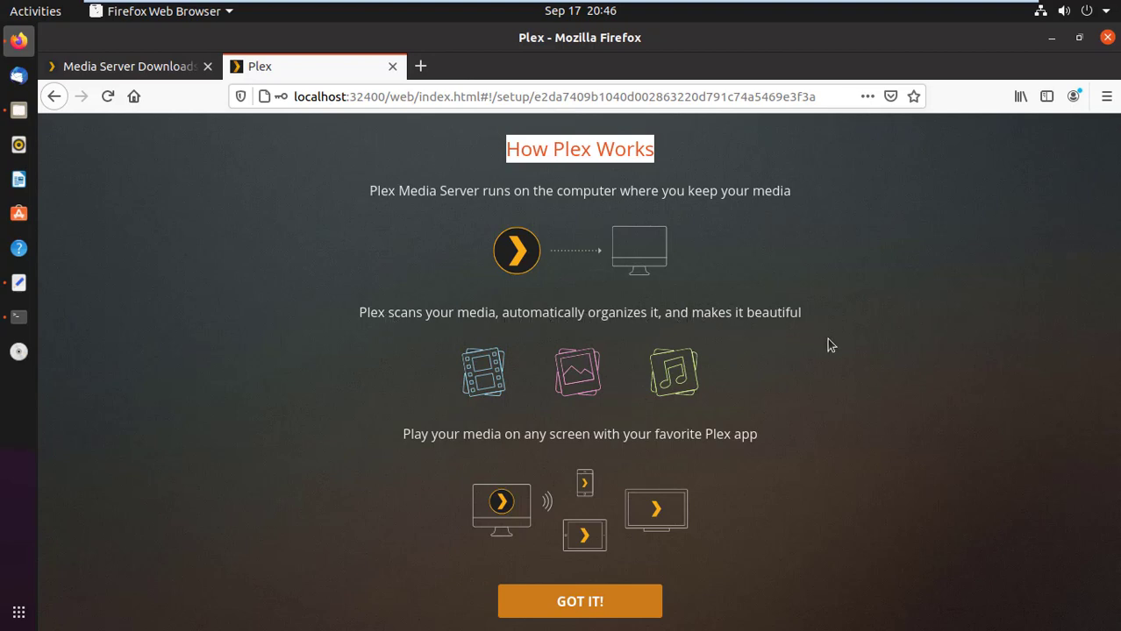
{"action": "mouse_move", "coordinate": [417, 430]}
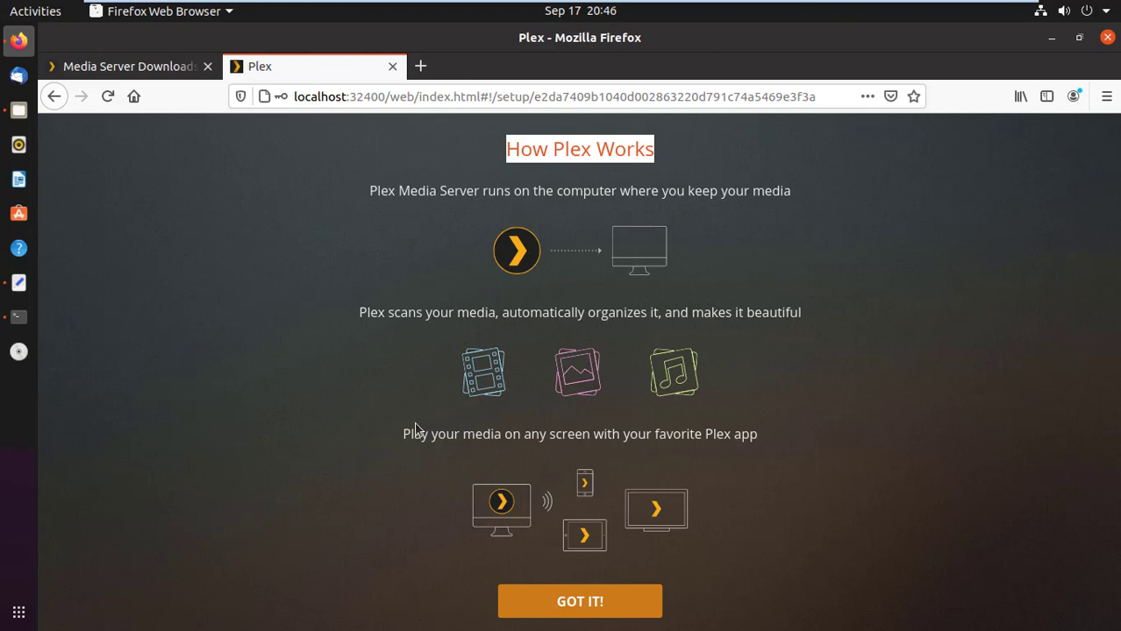
{"action": "mouse_move", "coordinate": [389, 439]}
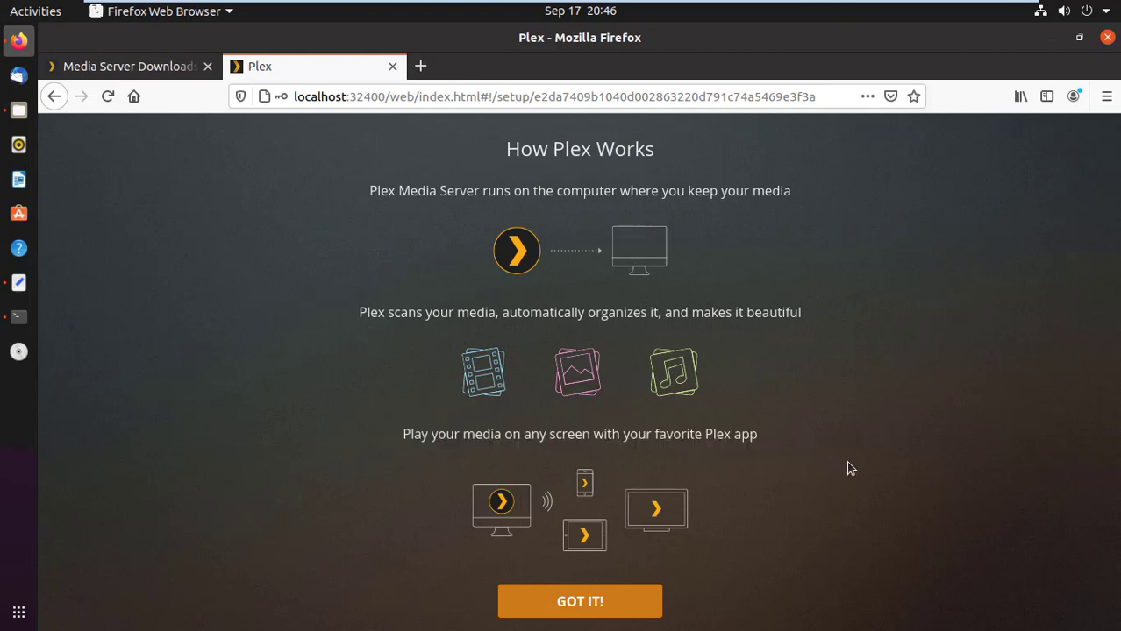
Acknowledge the How Plex Works intro and close the Plex Pass premium offer.
{"action": "left_click", "coordinate": [578, 599]}
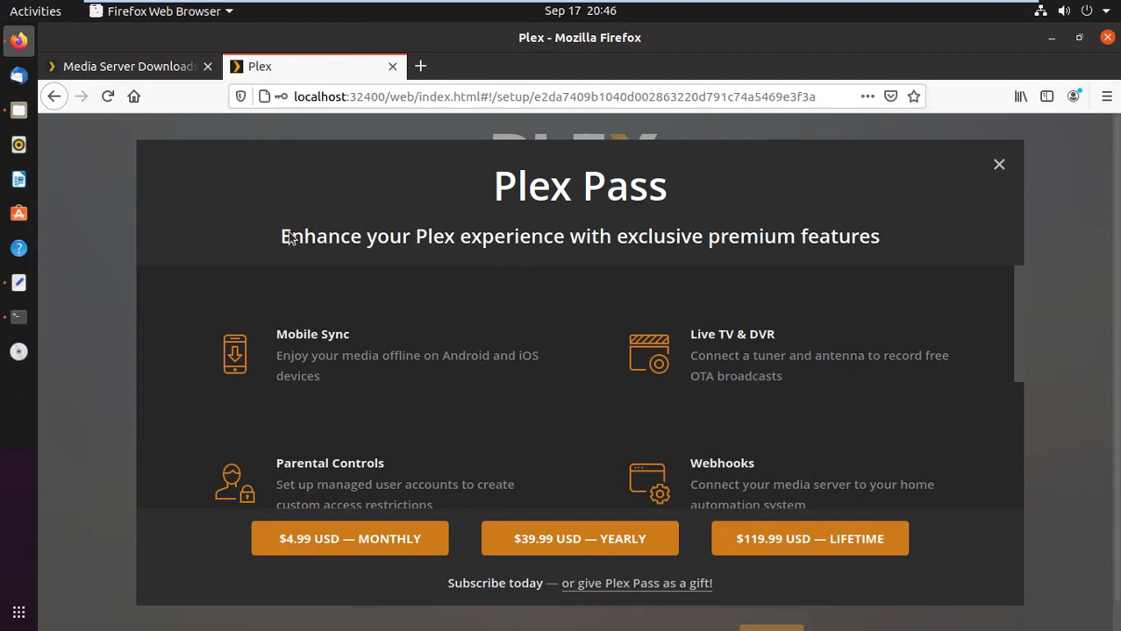
{"action": "scroll", "scroll_direction": "down", "scroll_amount": 3}
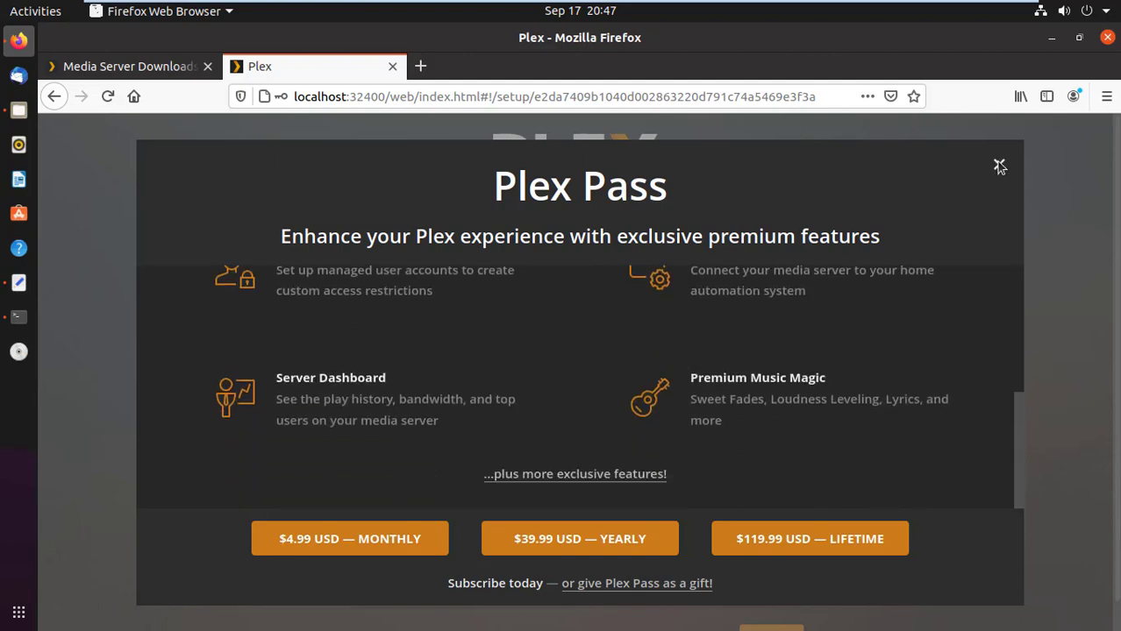
{"action": "left_click", "coordinate": [1000, 165]}
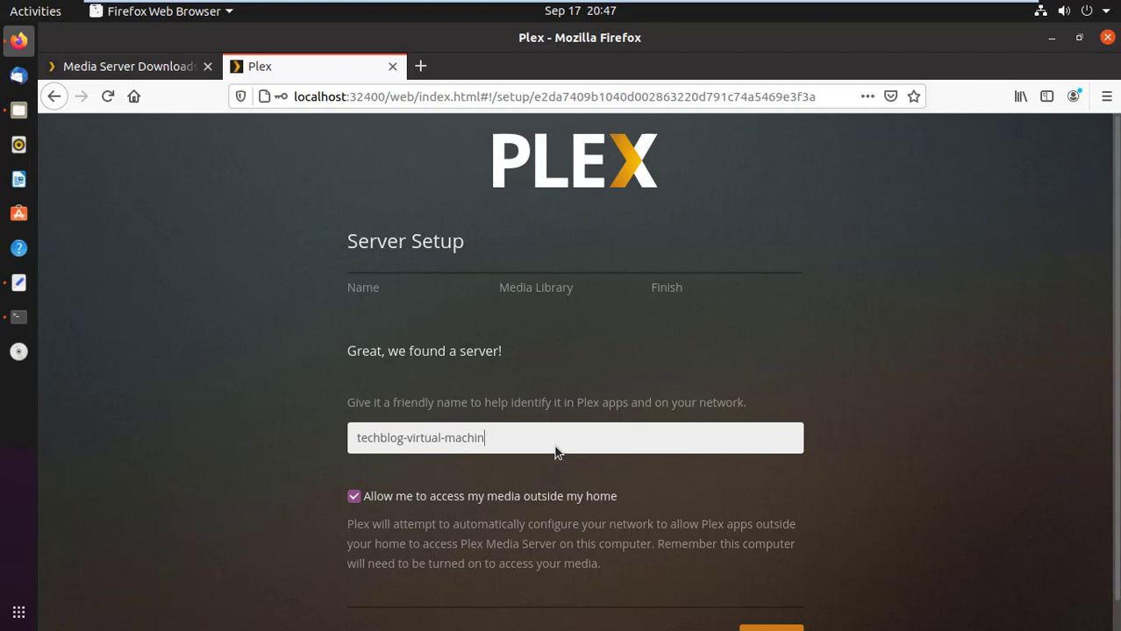
Name the server techblog-plex-server with outside access allowed and advance to the Media Library step.
{"action": "key", "text": "BackSpace"}
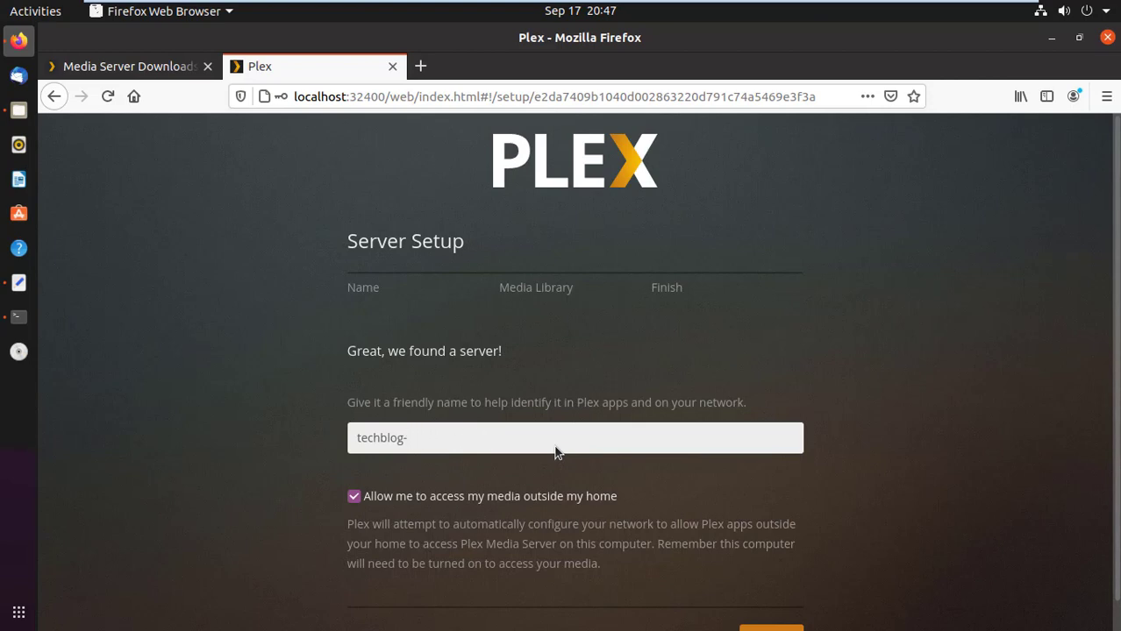
{"action": "type", "text": "plex-ser"}
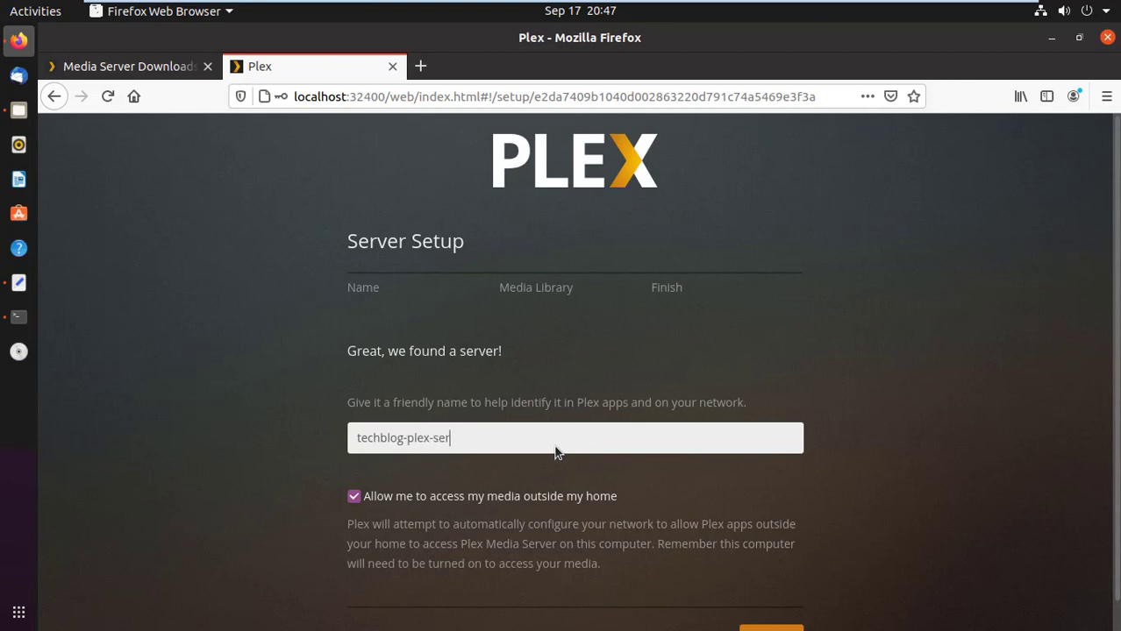
{"action": "type", "text": "ver"}
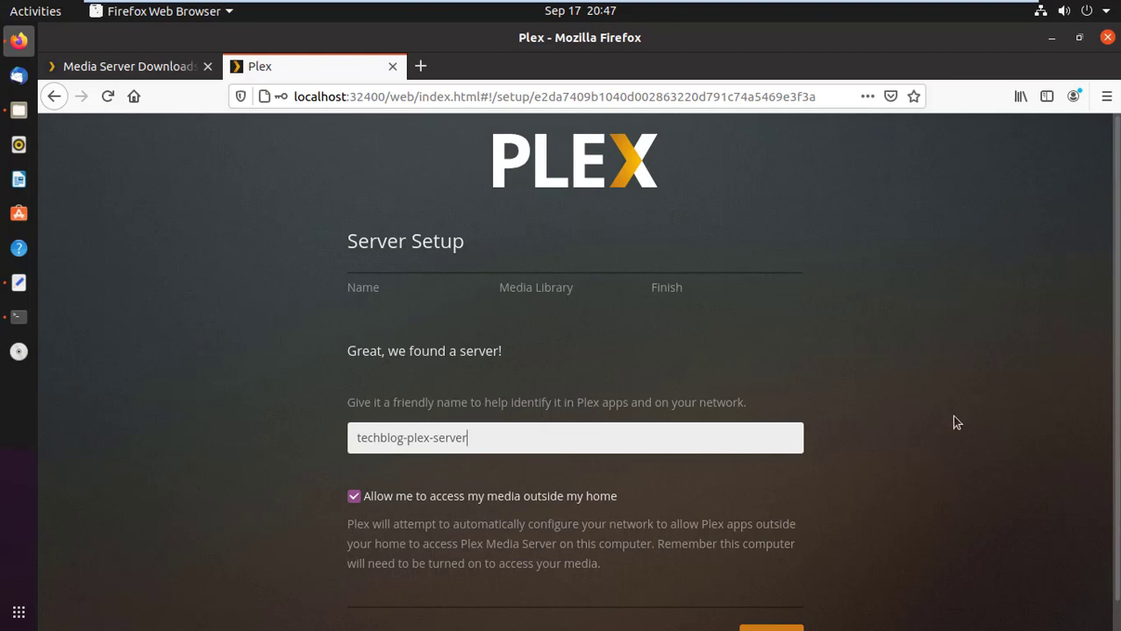
{"action": "scroll", "scroll_direction": "down", "scroll_amount": 3}
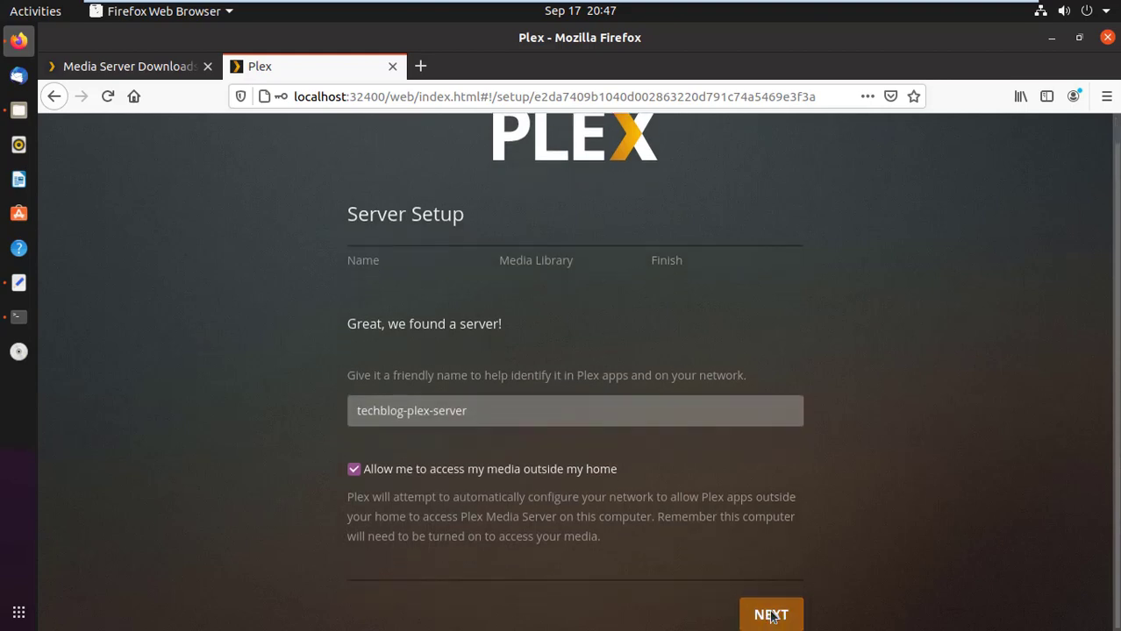
{"action": "left_click", "coordinate": [771, 614]}
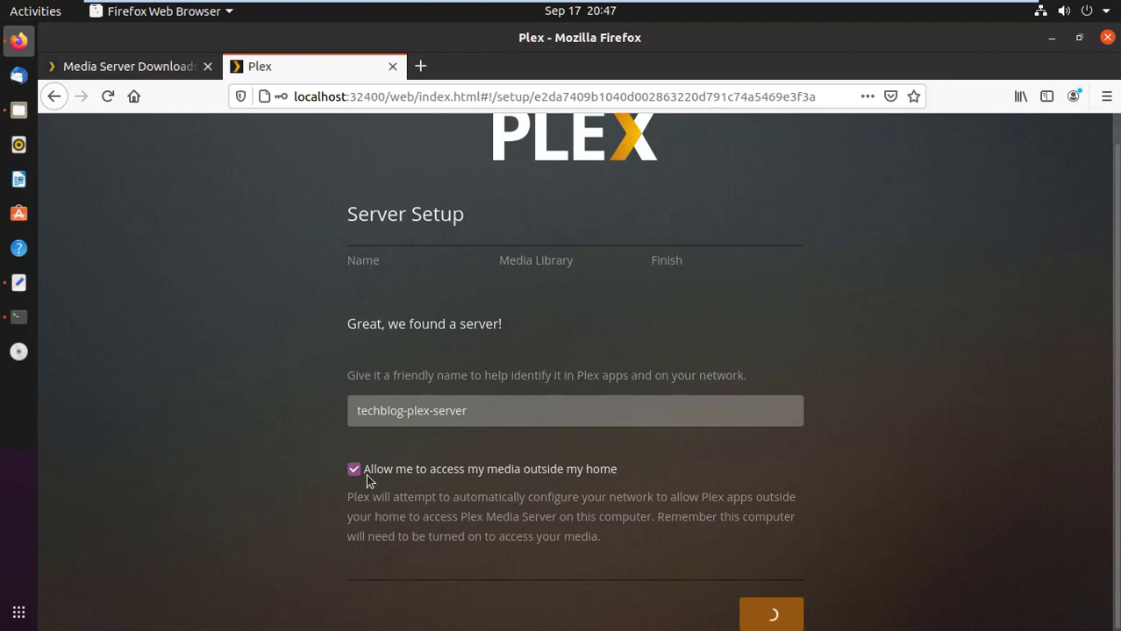
{"action": "mouse_move", "coordinate": [930, 477]}
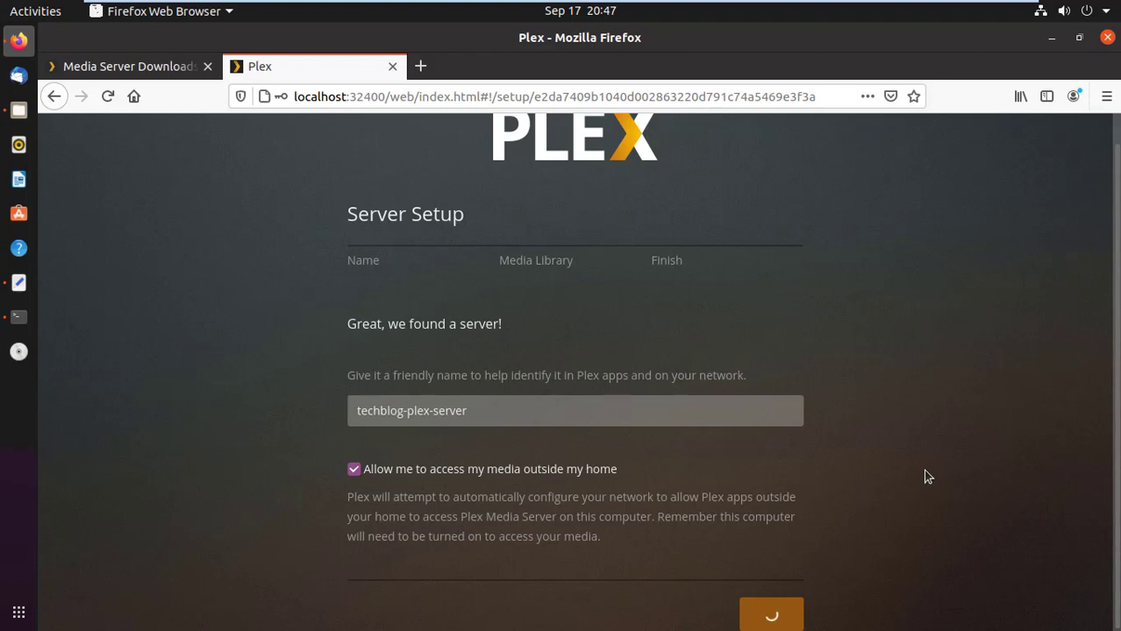
{"action": "left_click", "coordinate": [770, 614]}
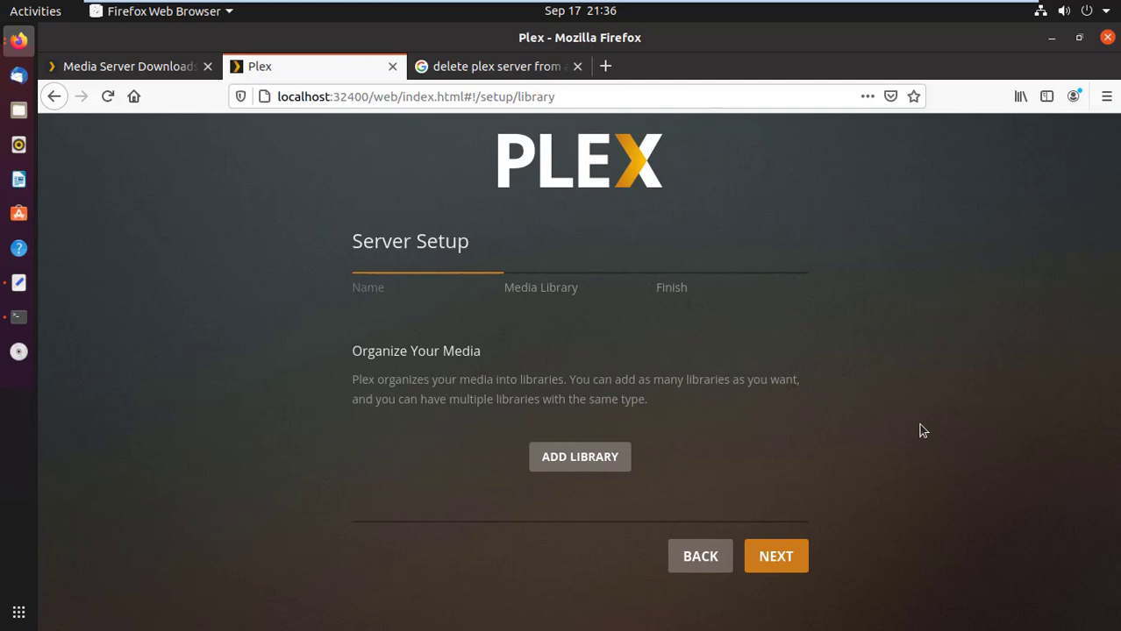
{"action": "mouse_move", "coordinate": [393, 344]}
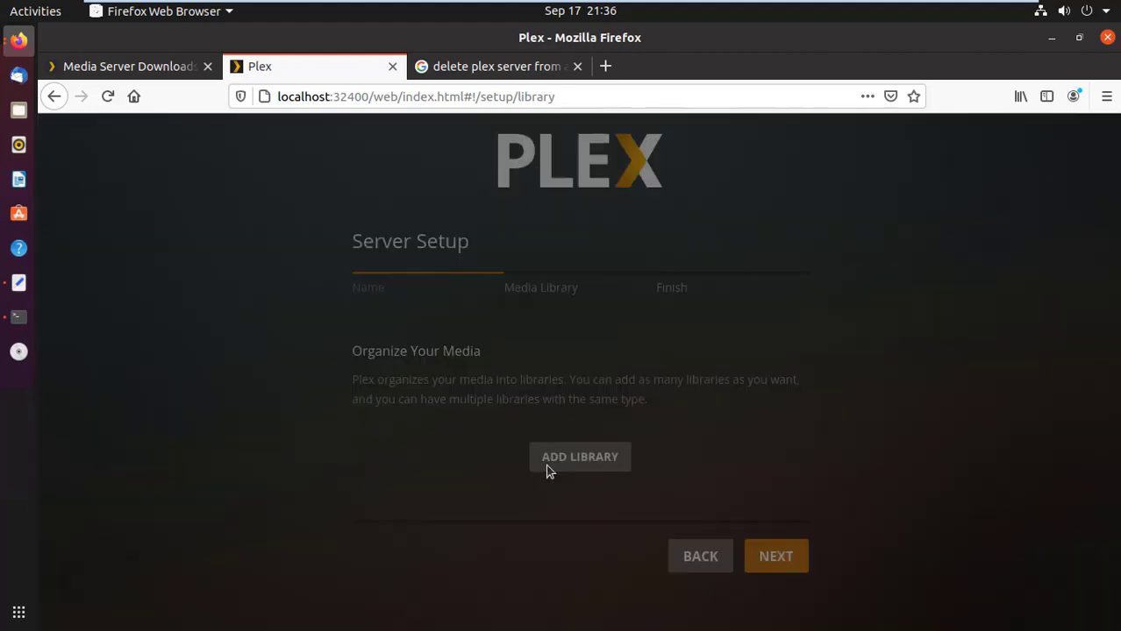
Add a Movies-type library with /var/lib/plexmediaserver/Movies as its media folder.
{"action": "left_click", "coordinate": [579, 456]}
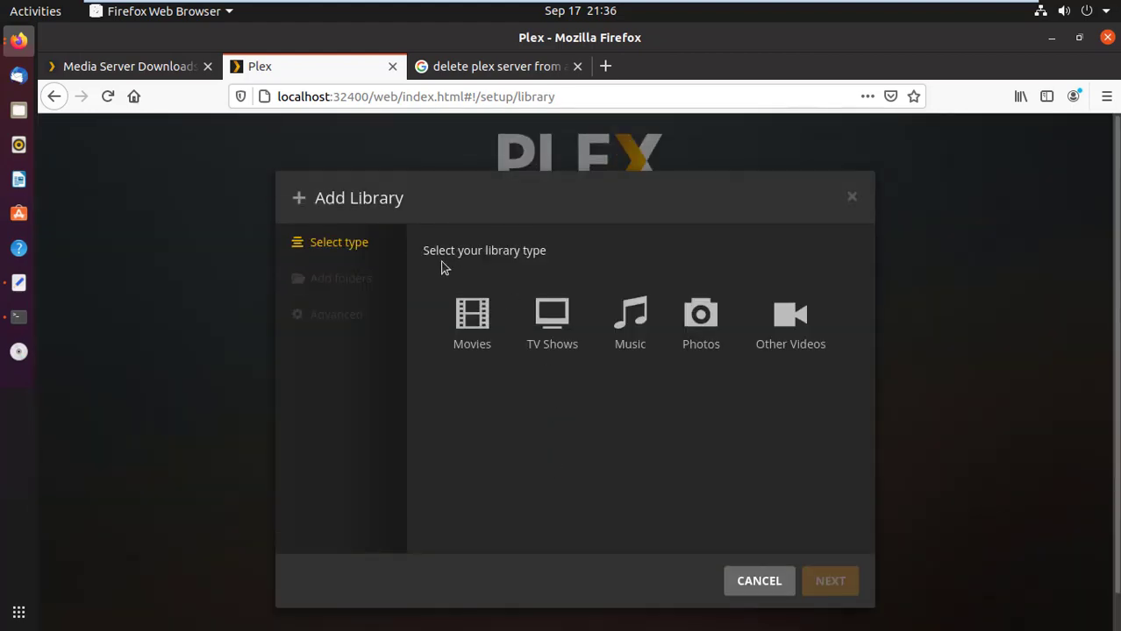
{"action": "left_click", "coordinate": [471, 316]}
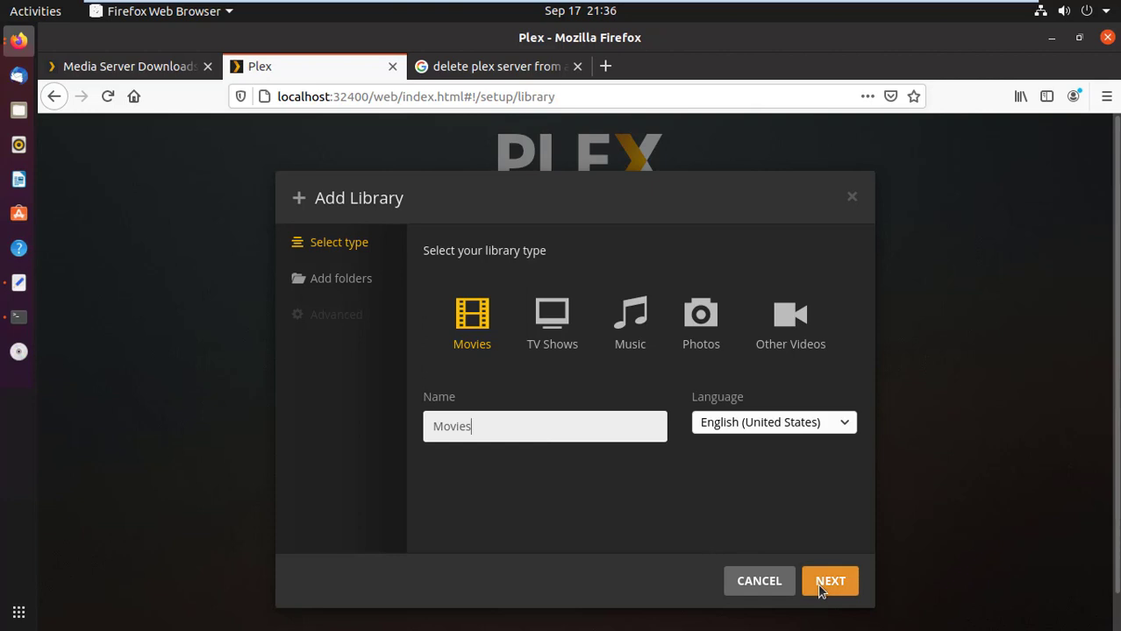
{"action": "left_click", "coordinate": [830, 581]}
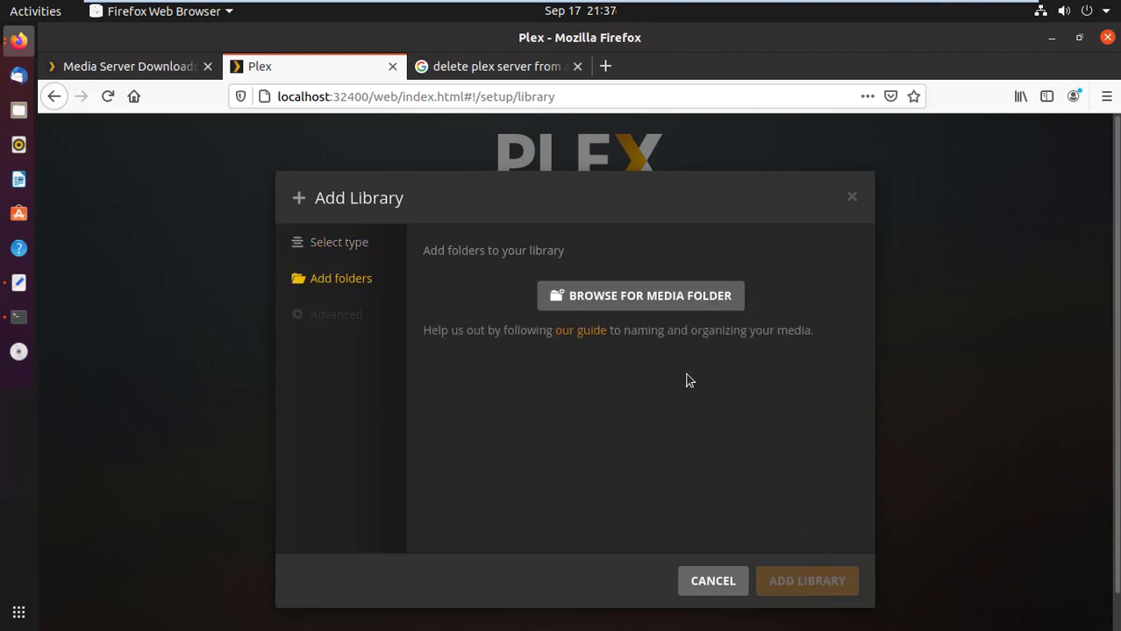
{"action": "mouse_move", "coordinate": [675, 306]}
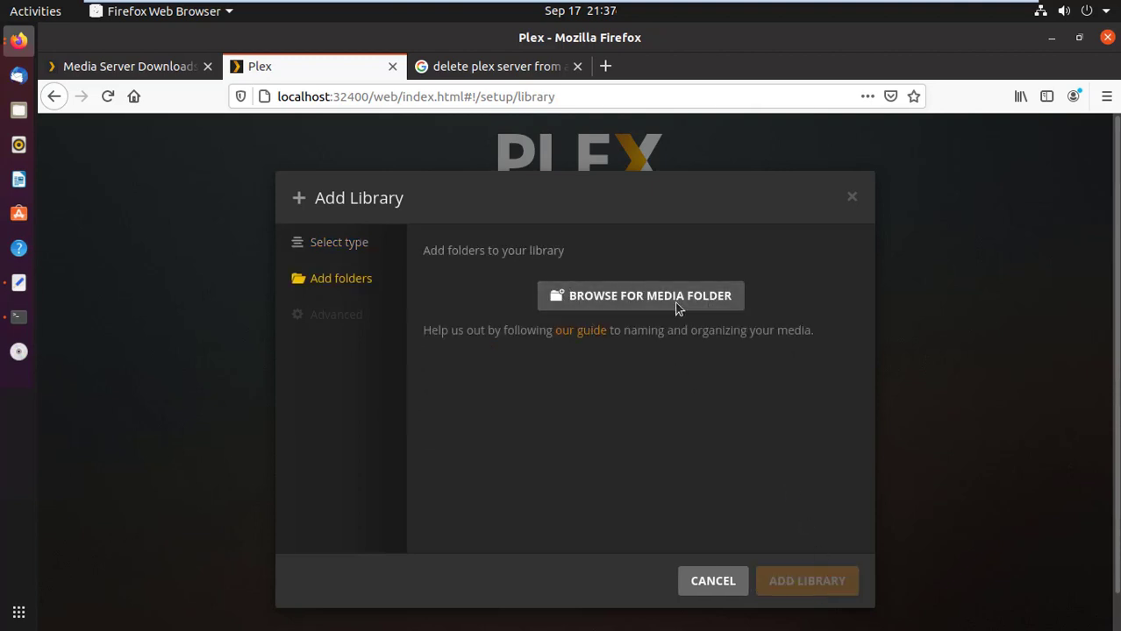
{"action": "left_click", "coordinate": [640, 295]}
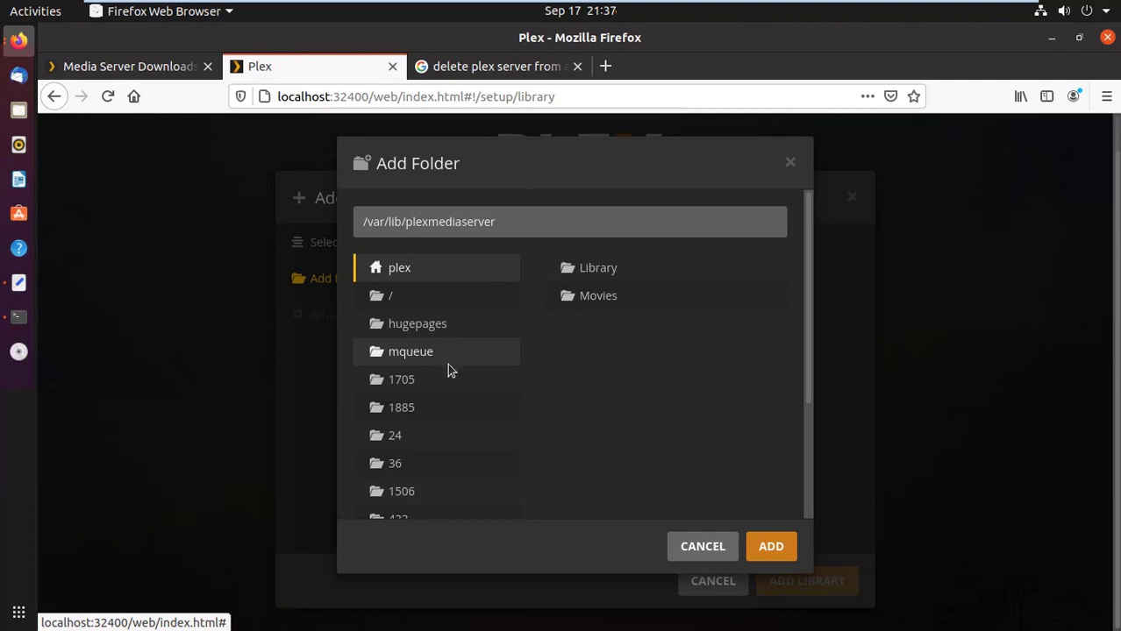
{"action": "scroll", "scroll_direction": "down", "scroll_amount": 3}
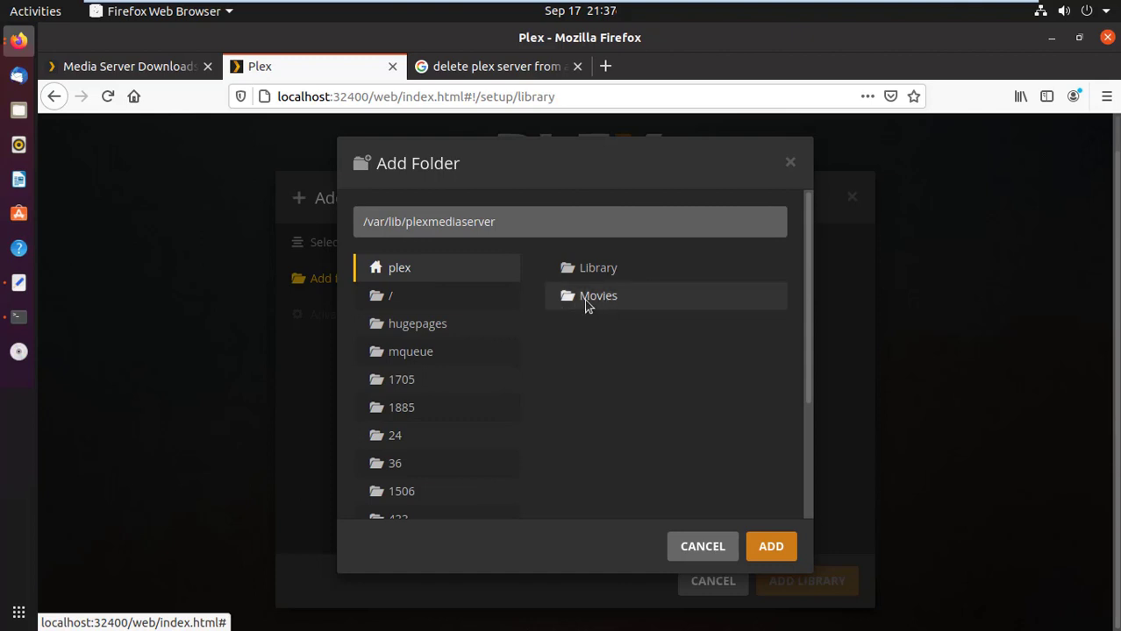
{"action": "mouse_move", "coordinate": [598, 294]}
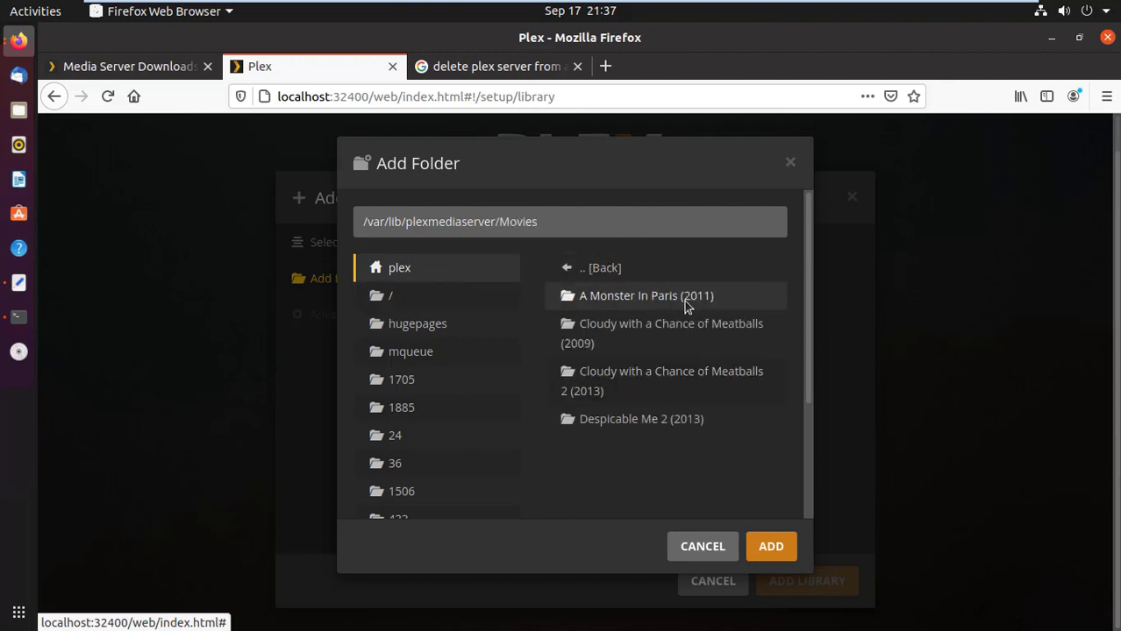
{"action": "mouse_move", "coordinate": [770, 547]}
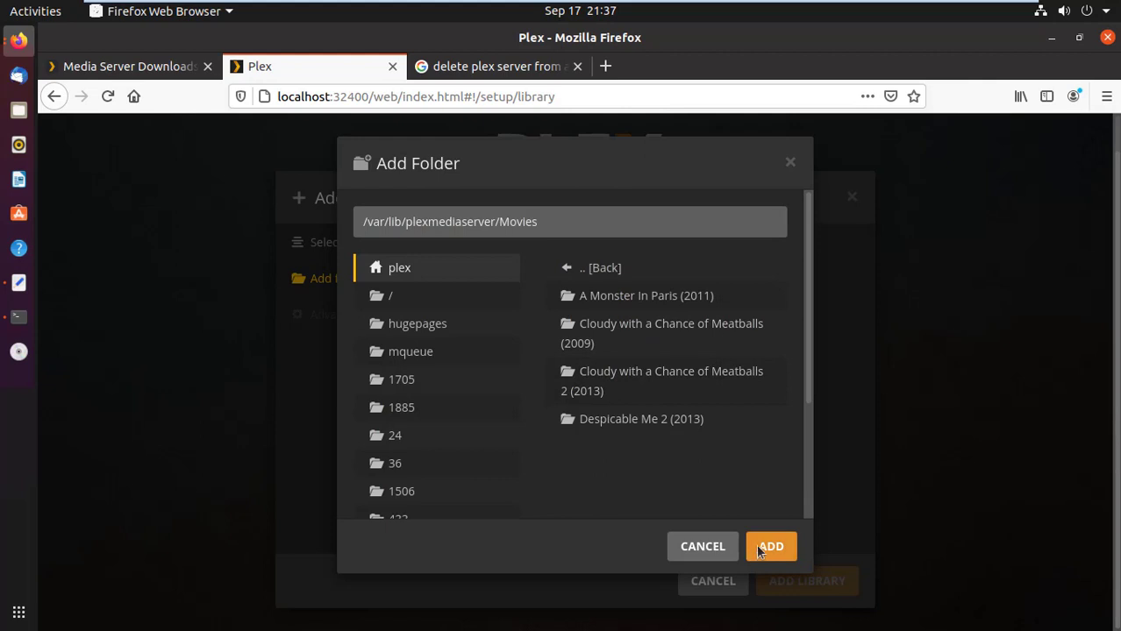
{"action": "left_click", "coordinate": [770, 547]}
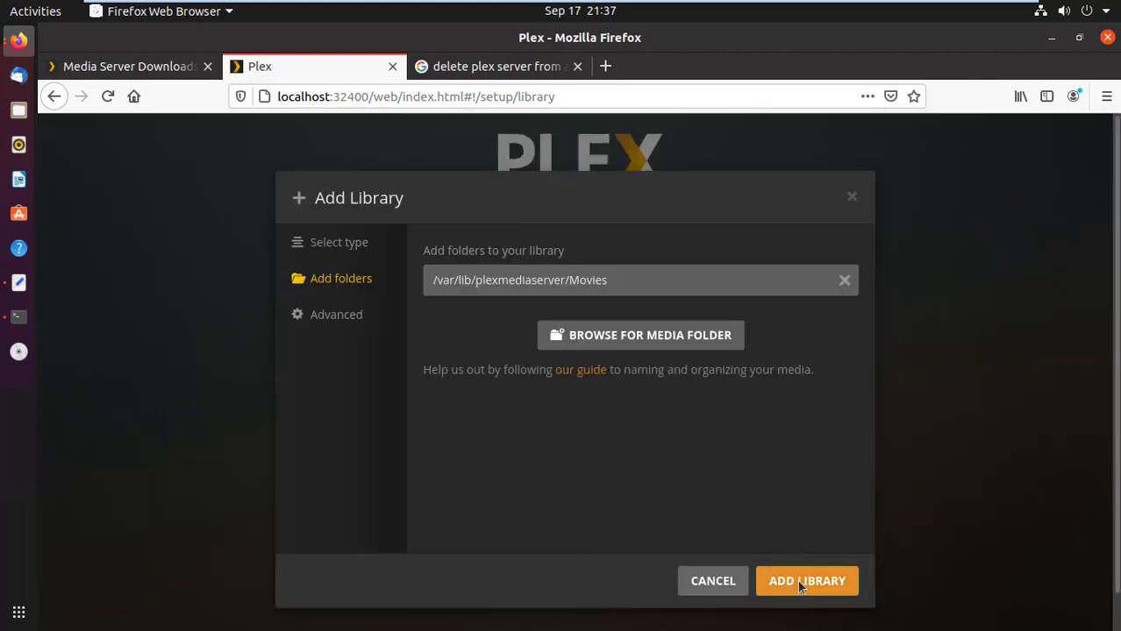
Create the Movies library, review its General and Advanced settings unchanged, and reach the setup's Finish step.
{"action": "left_click", "coordinate": [806, 581]}
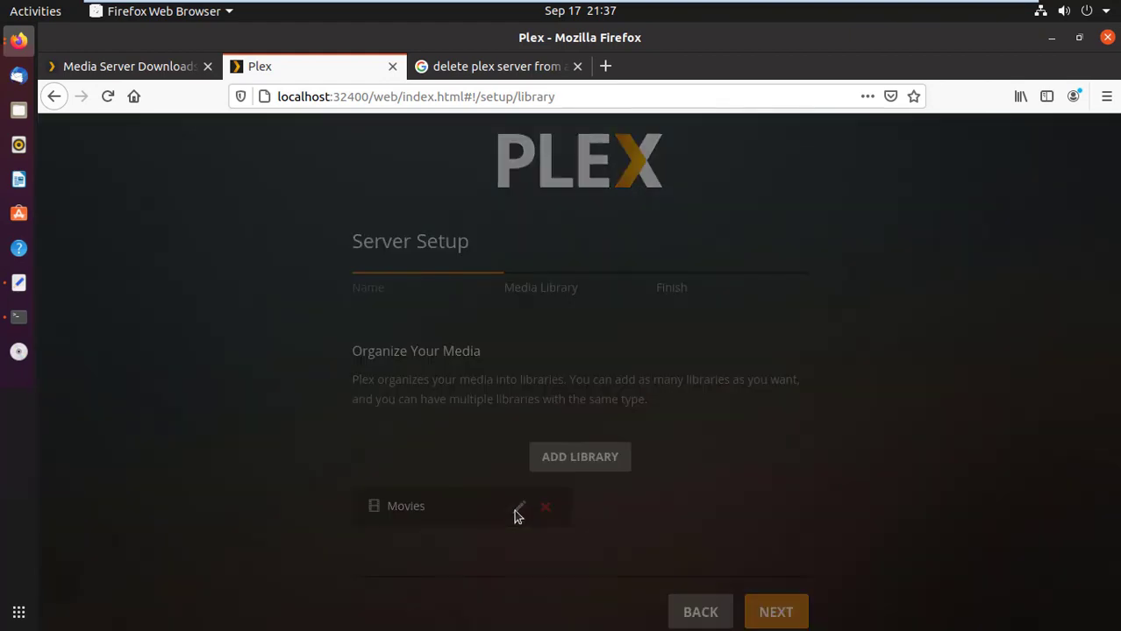
{"action": "left_click", "coordinate": [520, 507]}
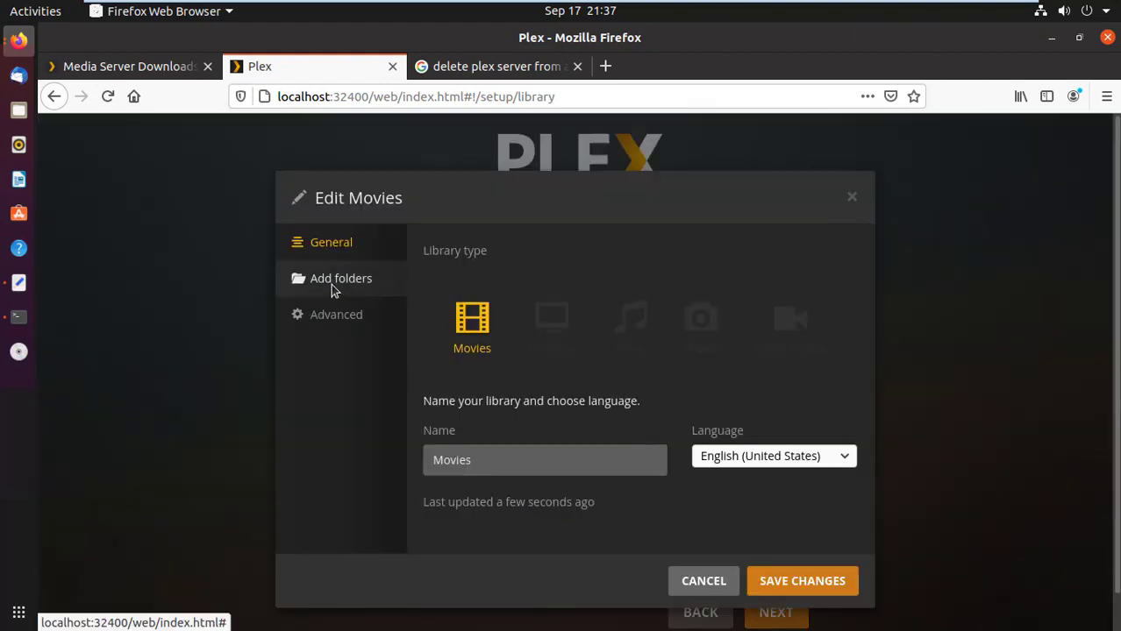
{"action": "left_click", "coordinate": [704, 580]}
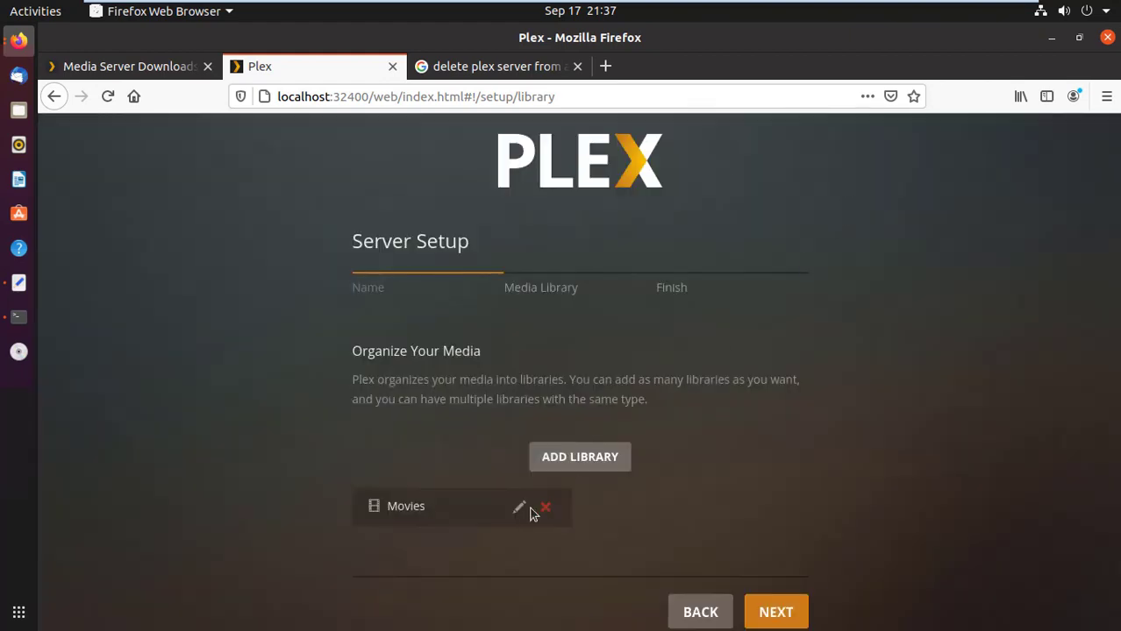
{"action": "left_click", "coordinate": [520, 507]}
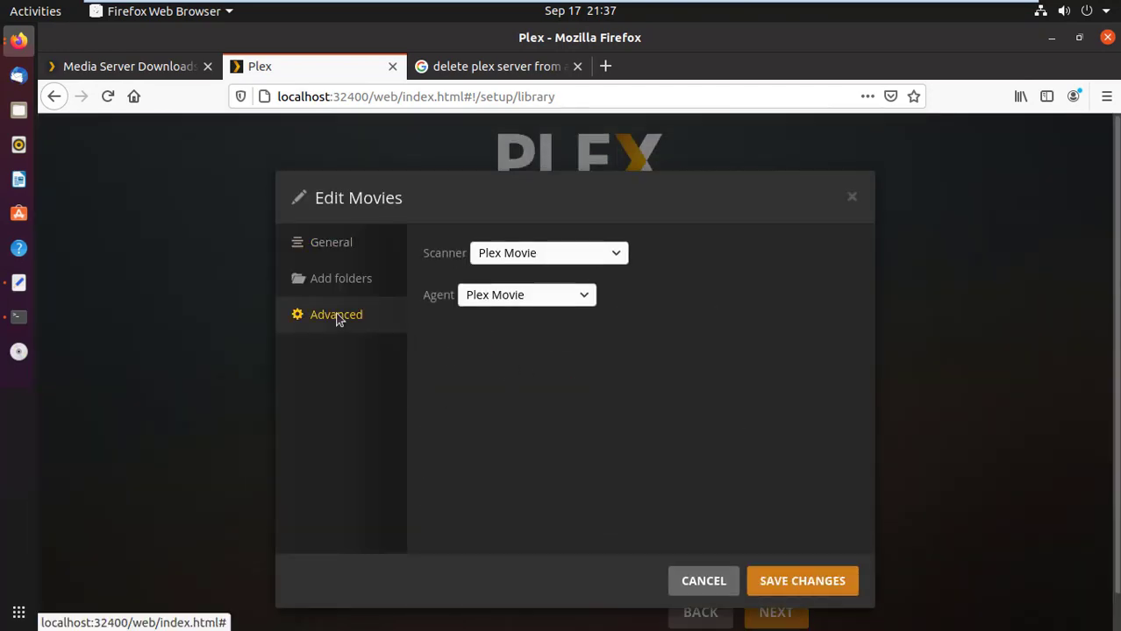
{"action": "scroll", "scroll_direction": "down", "scroll_amount": 3}
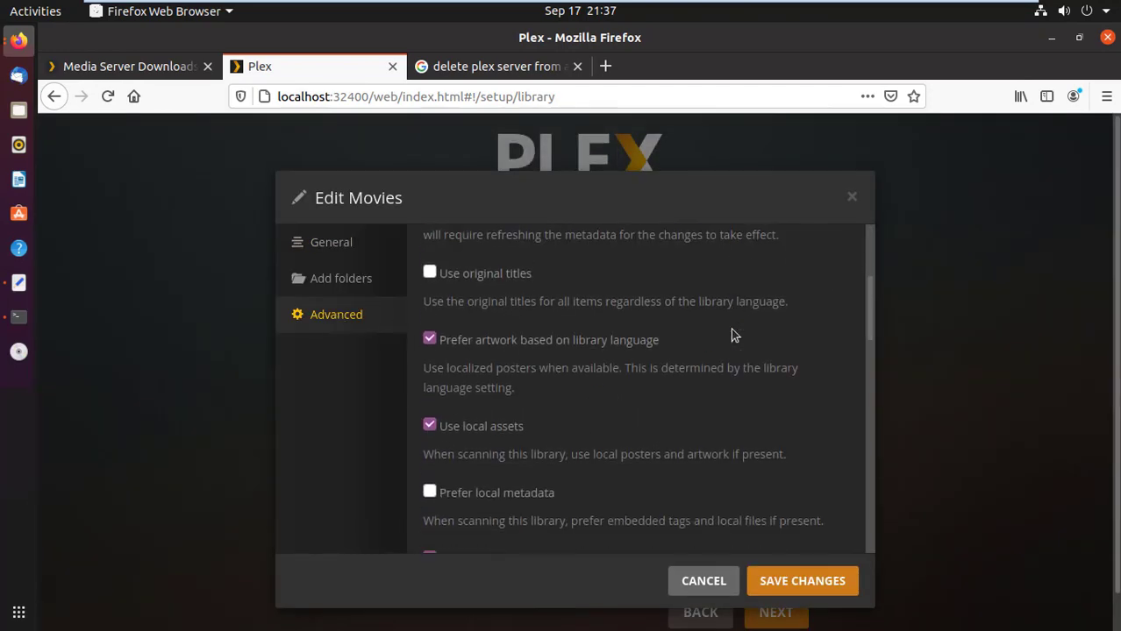
{"action": "scroll", "scroll_direction": "down", "scroll_amount": 3}
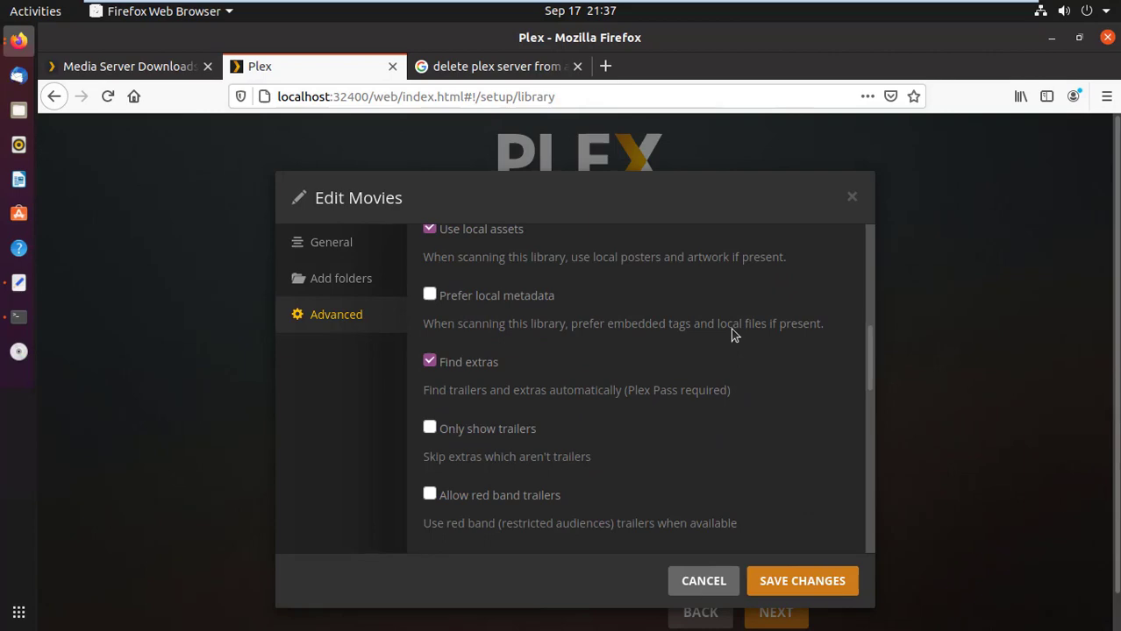
{"action": "scroll", "scroll_direction": "down", "scroll_amount": 3}
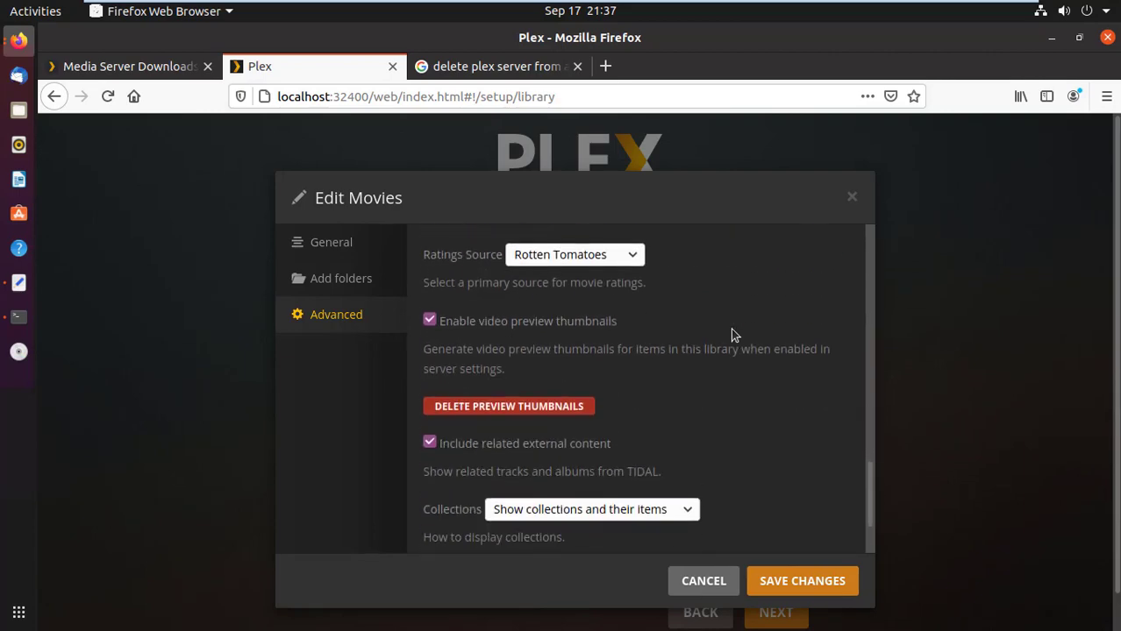
{"action": "scroll", "scroll_direction": "down", "scroll_amount": 3}
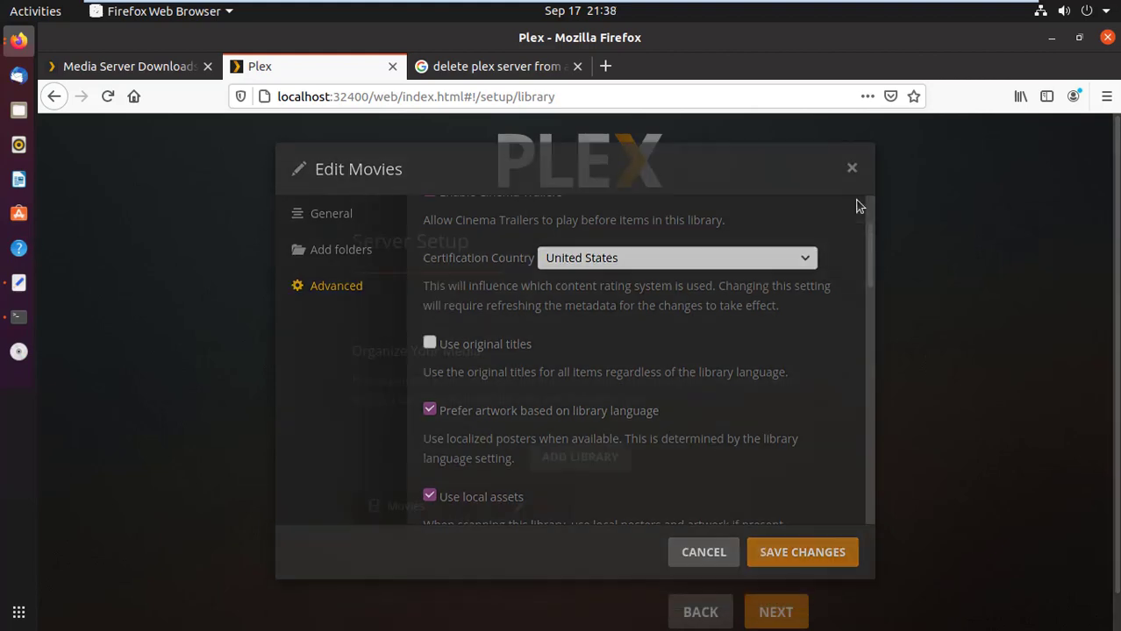
{"action": "left_click", "coordinate": [800, 551]}
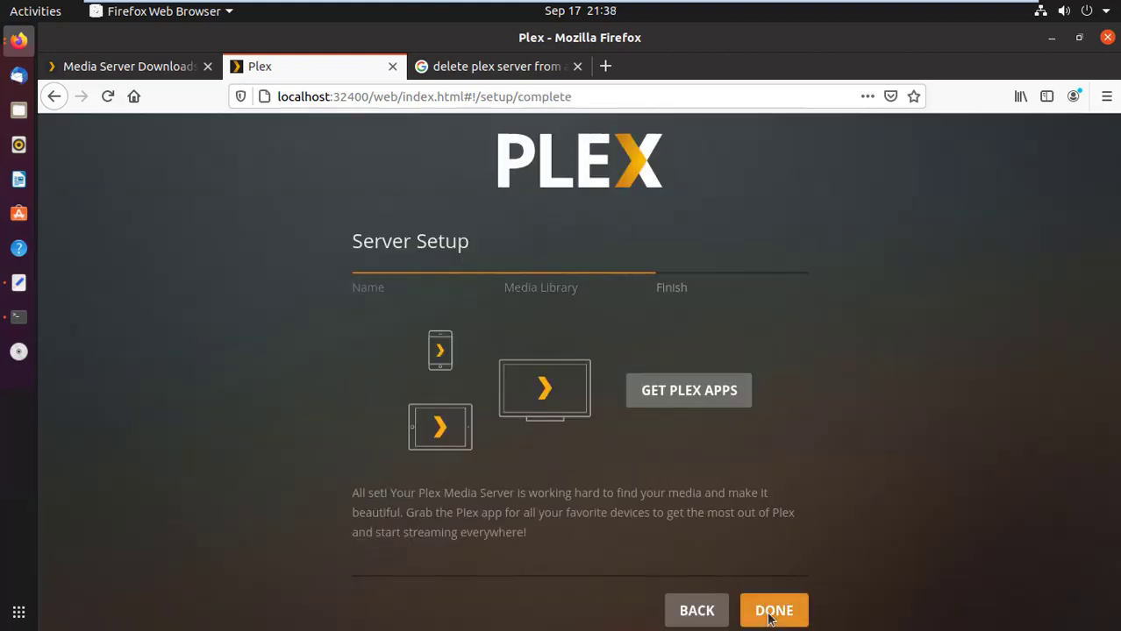
{"action": "left_click", "coordinate": [773, 610]}
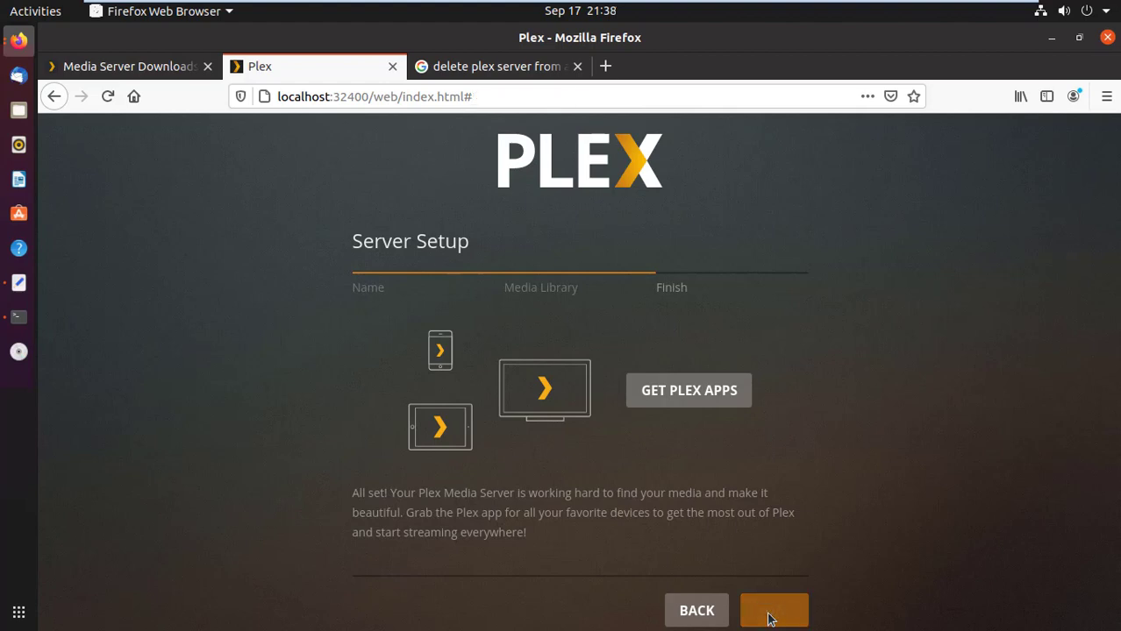
Play Cloudy with a Chance of Meatballs from the Movies library, seek to about 50:00 and pause.
{"action": "left_click", "coordinate": [773, 610]}
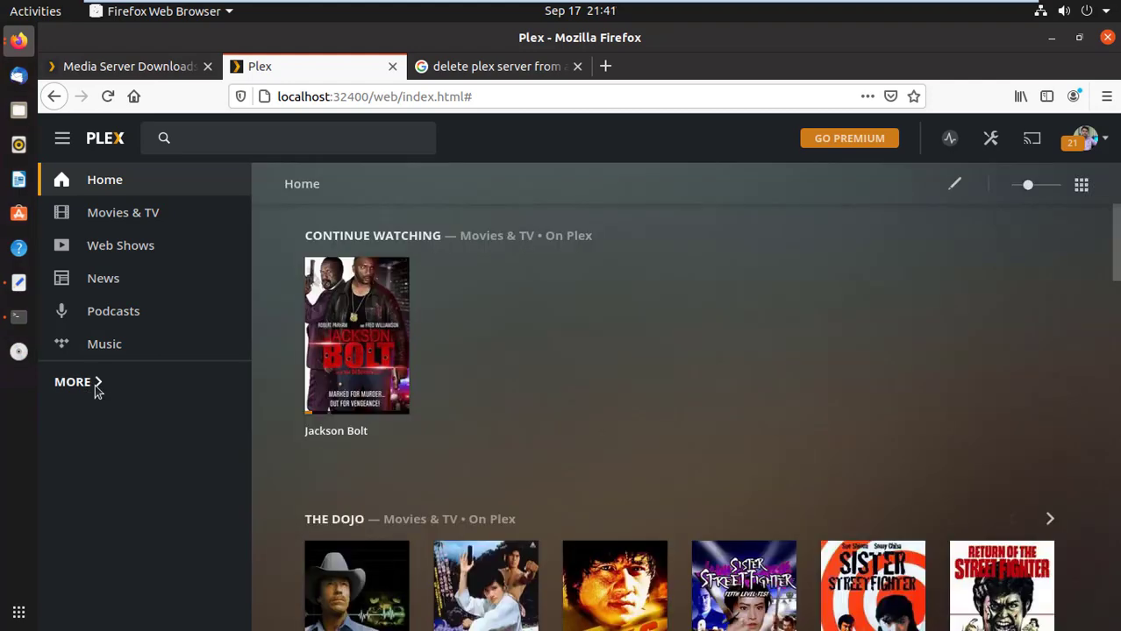
{"action": "left_click", "coordinate": [72, 382]}
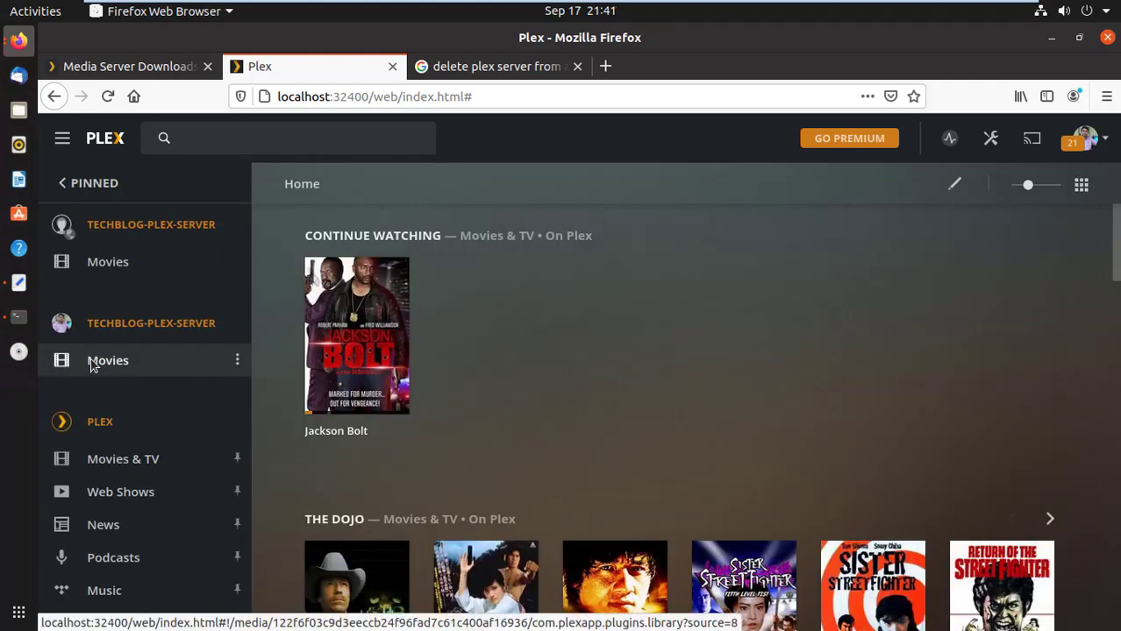
{"action": "left_click", "coordinate": [109, 361]}
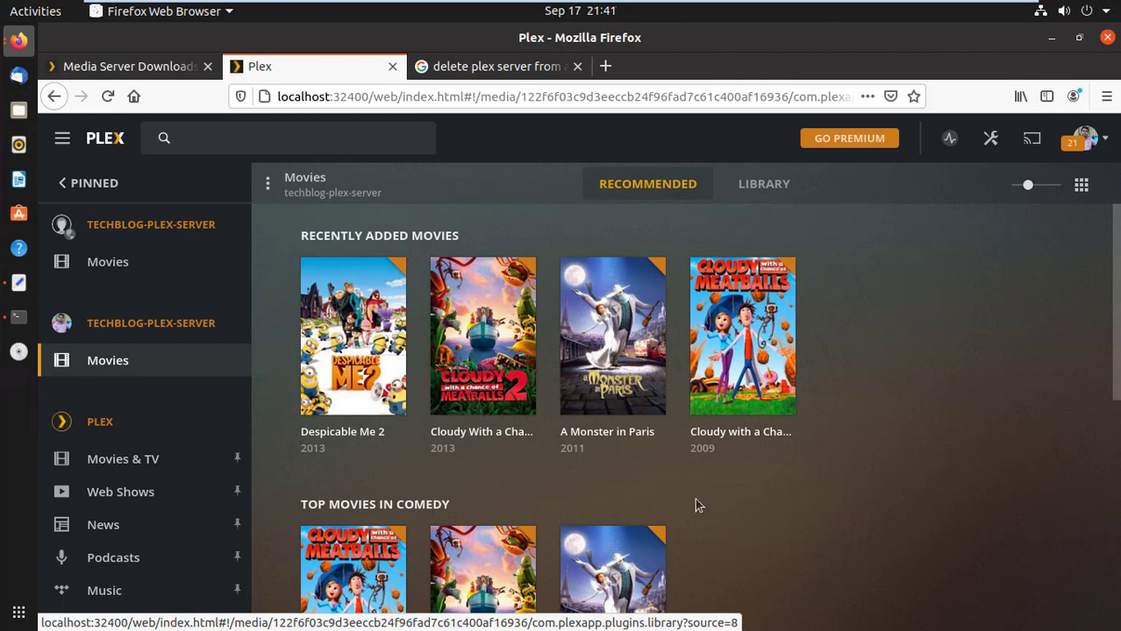
{"action": "mouse_move", "coordinate": [887, 486]}
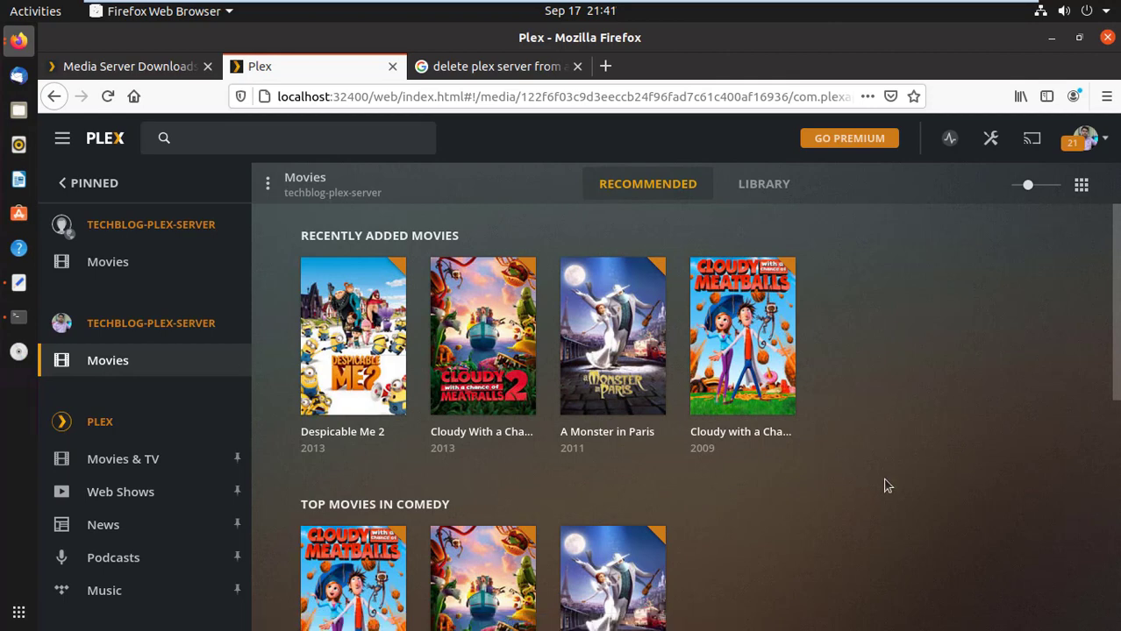
{"action": "mouse_move", "coordinate": [105, 221]}
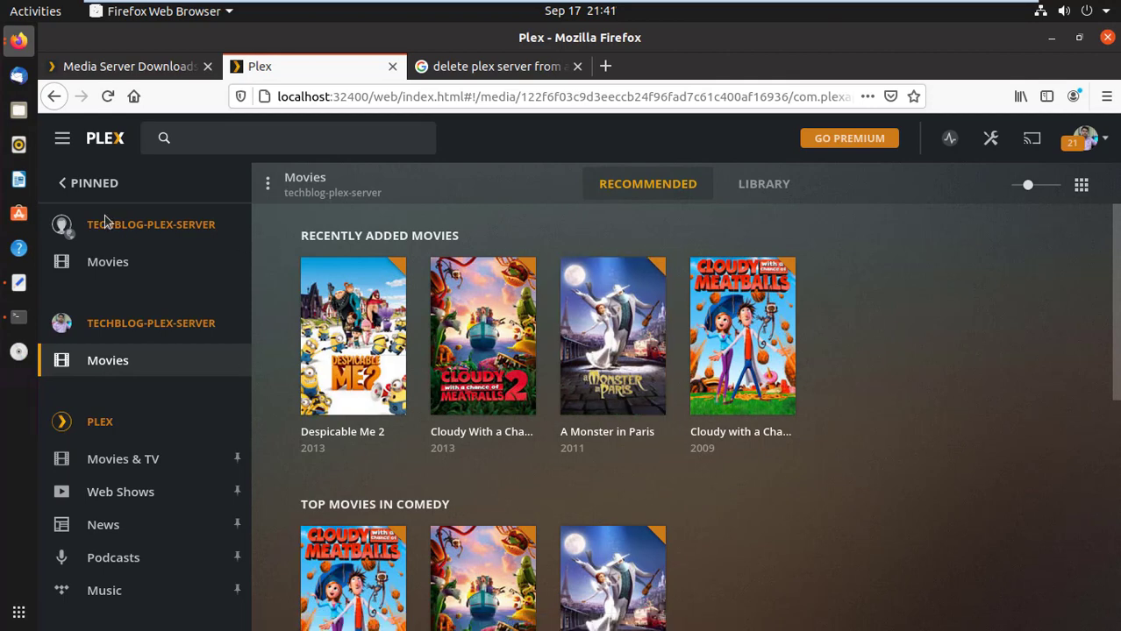
{"action": "left_click", "coordinate": [763, 185]}
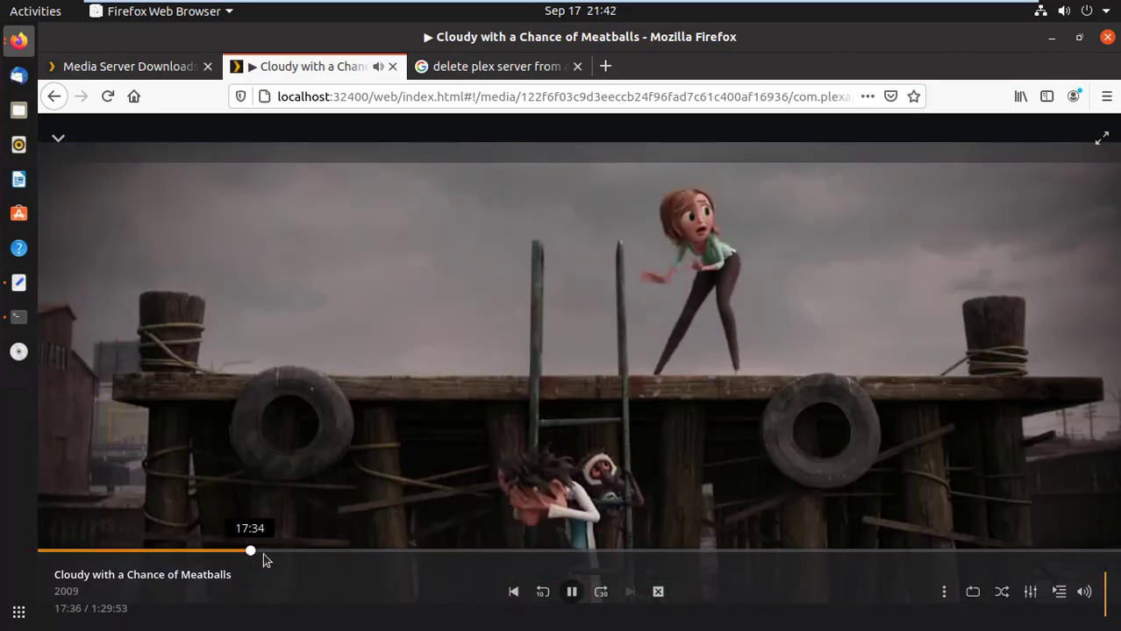
{"action": "left_click_drag", "start_coordinate": [251, 551], "coordinate": [642, 551]}
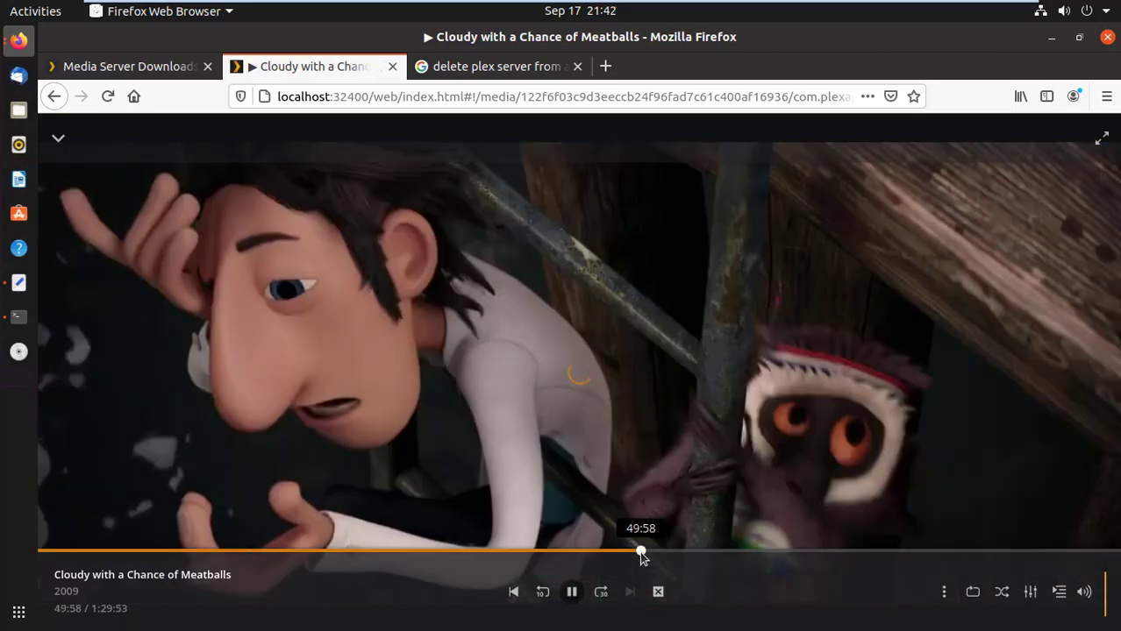
{"action": "left_click", "coordinate": [572, 591]}
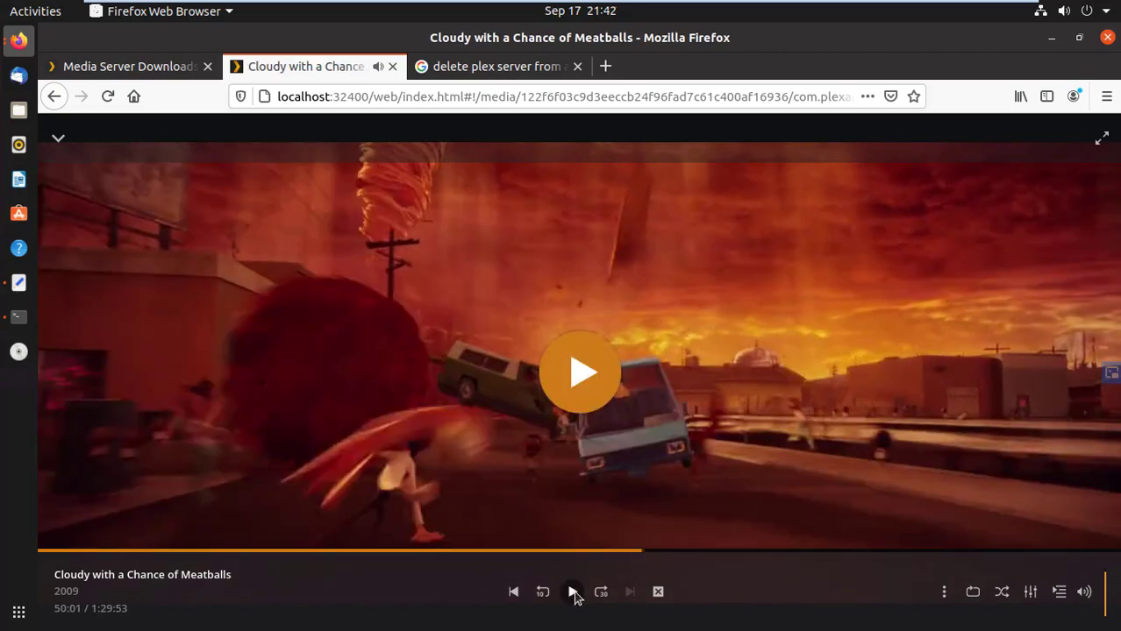
Stop playback to return to the four-film Movies library, then start and cancel adding another library.
{"action": "left_click", "coordinate": [658, 593]}
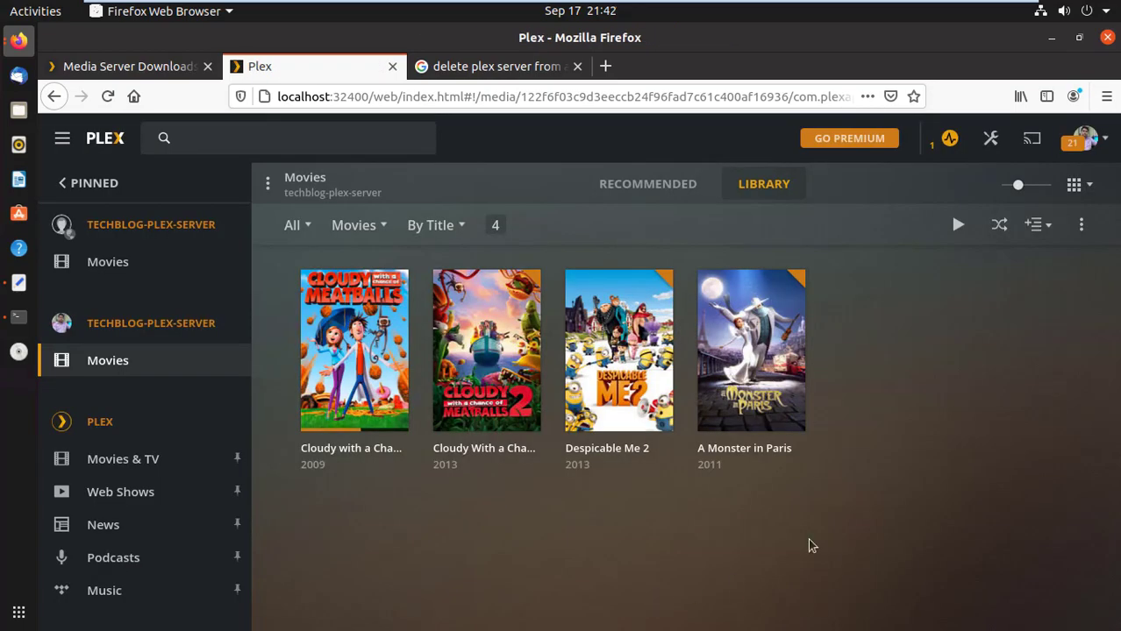
{"action": "mouse_move", "coordinate": [368, 438]}
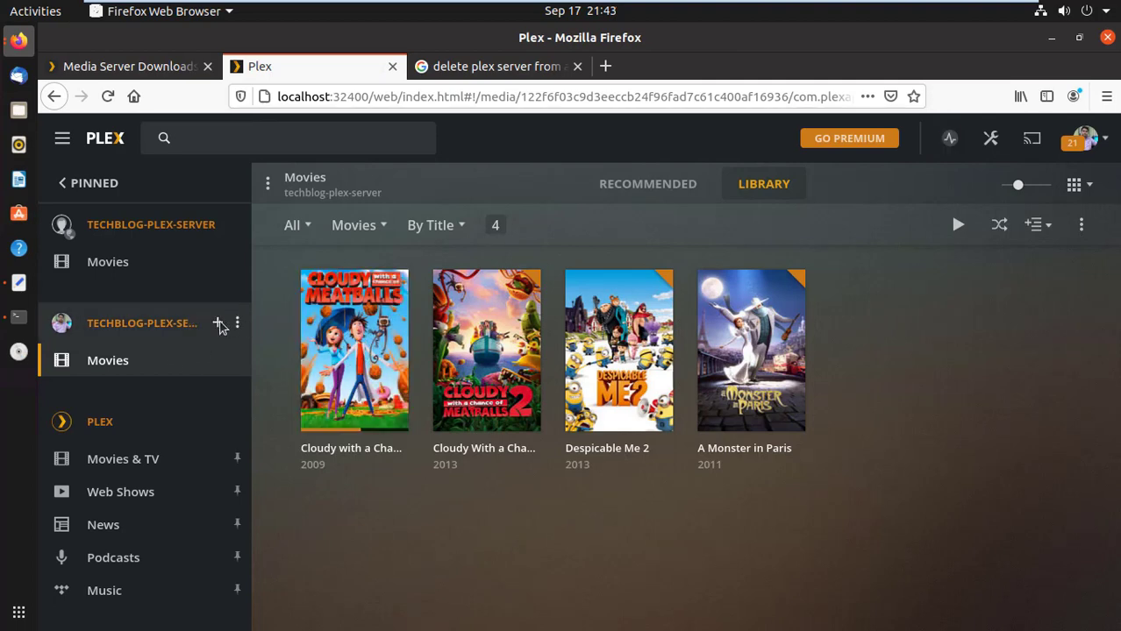
{"action": "left_click", "coordinate": [219, 323]}
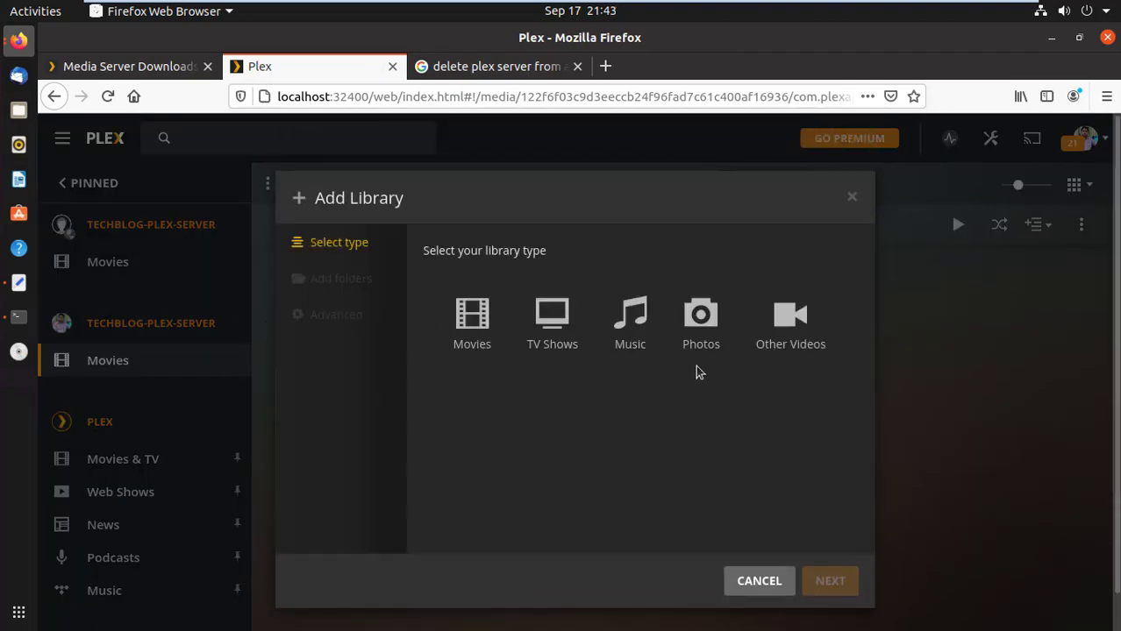
{"action": "mouse_move", "coordinate": [790, 322]}
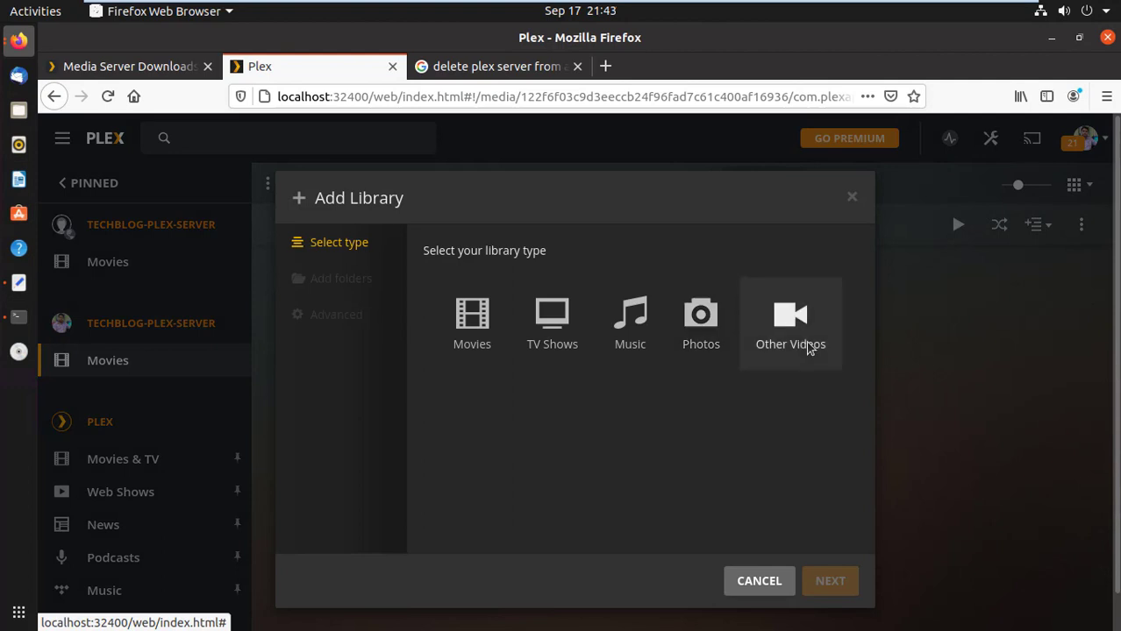
{"action": "mouse_move", "coordinate": [551, 322]}
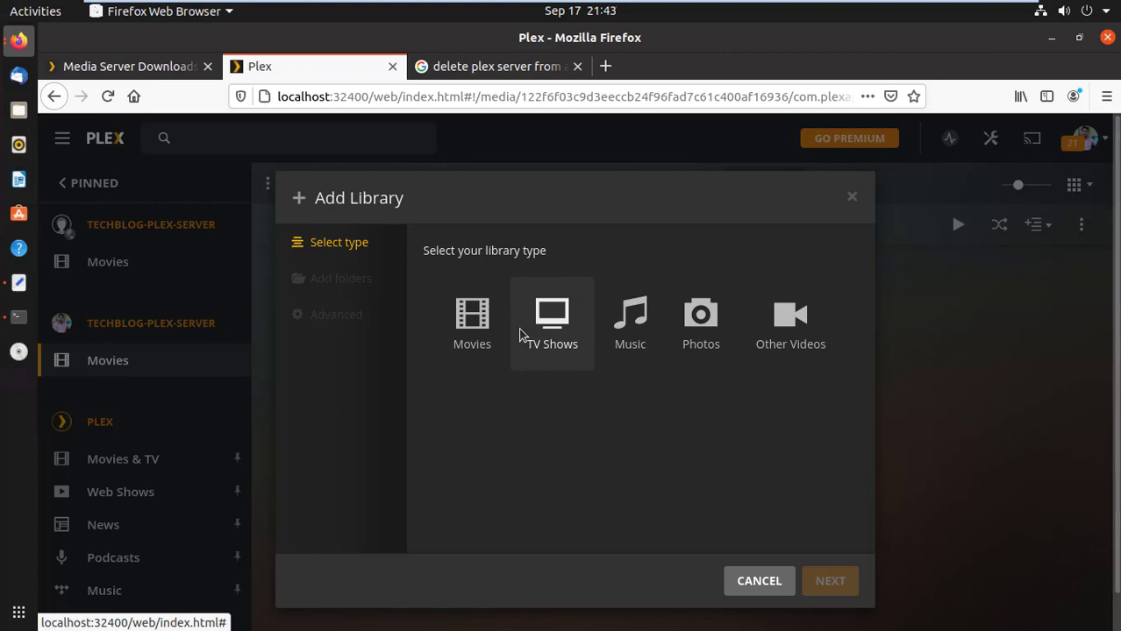
{"action": "mouse_move", "coordinate": [757, 581]}
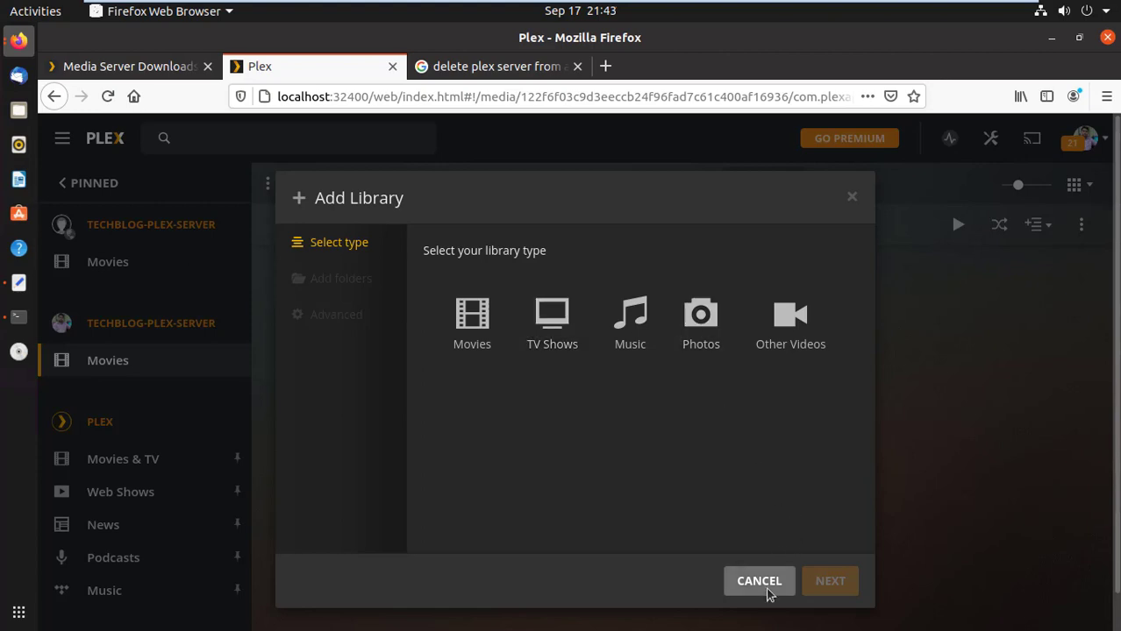
{"action": "left_click", "coordinate": [757, 581]}
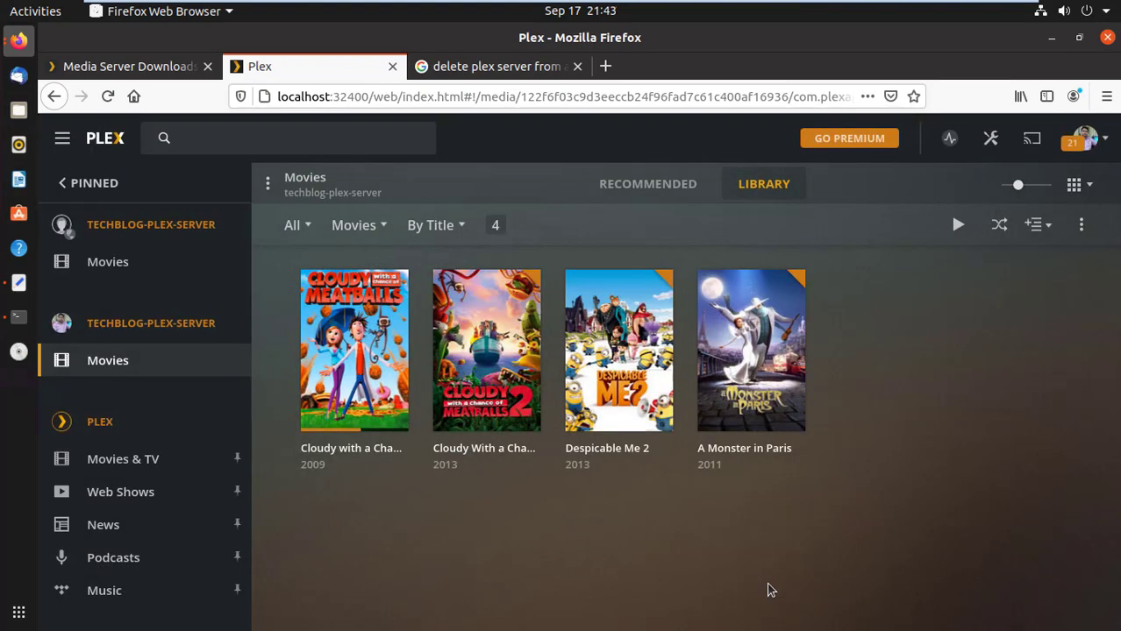